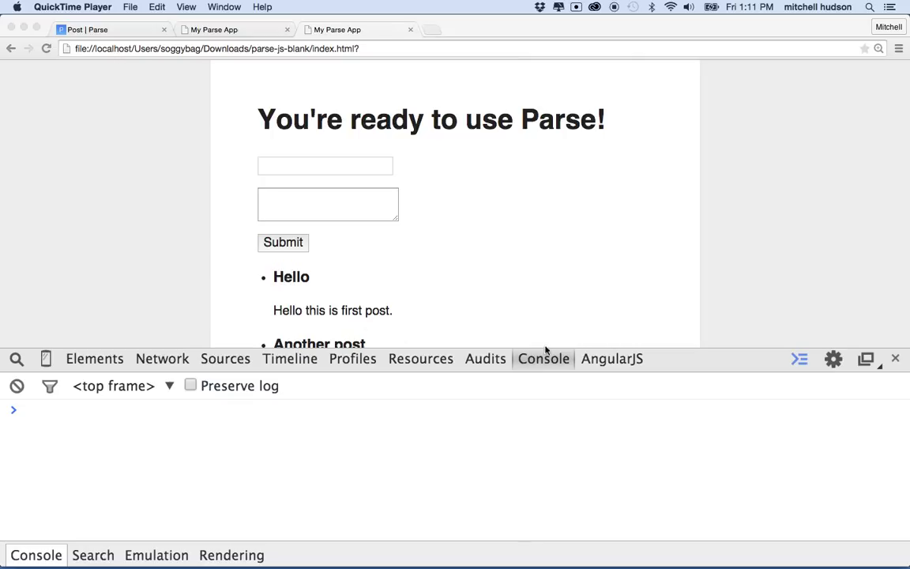
mouse_move(471, 214)
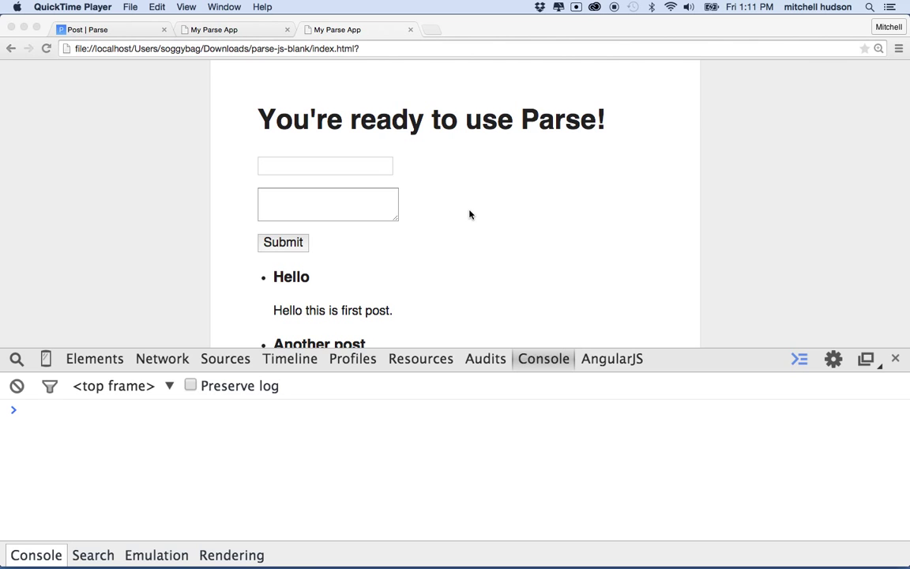
- Enter title 'I like cheez burgerz' and body 'Cats lol' in the Parse post form
scroll("down", 3)
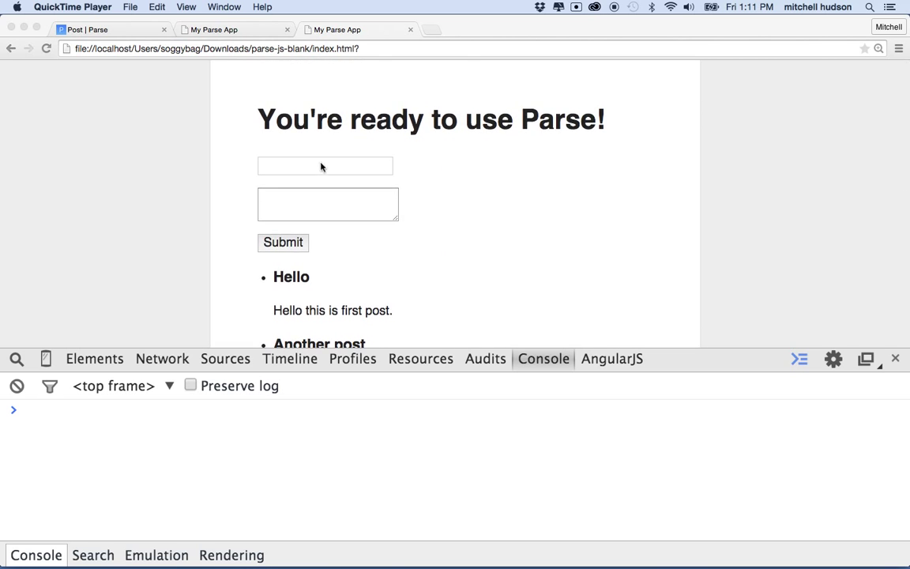
left_click(325, 165)
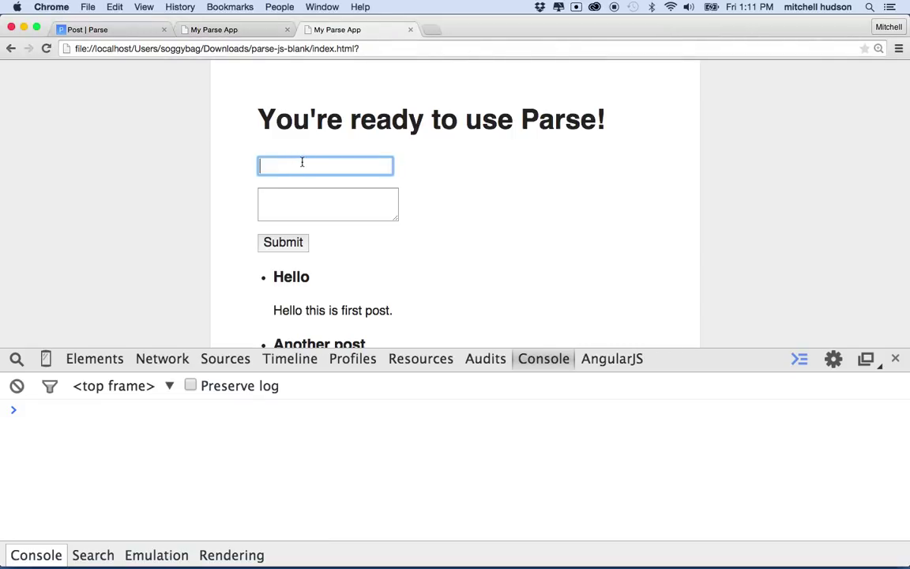
type("I like c")
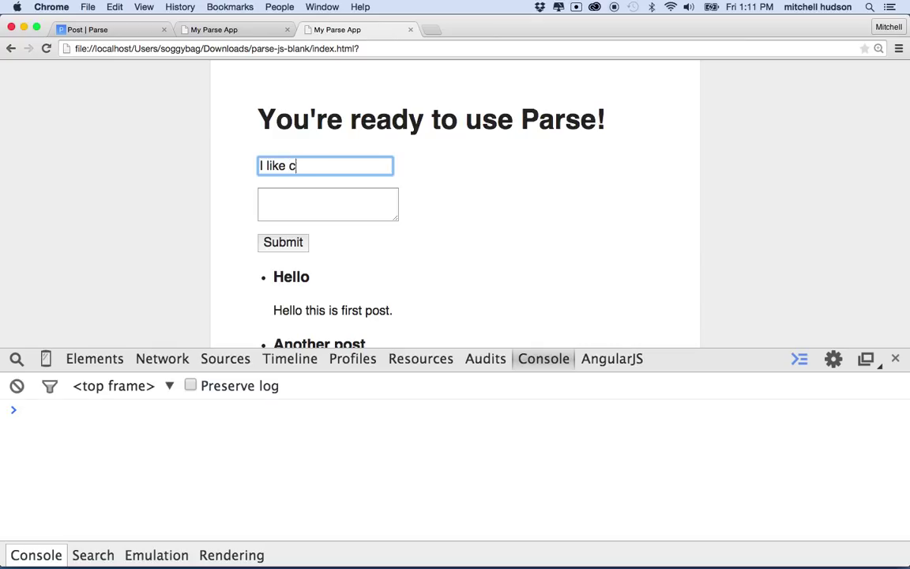
type("heez")
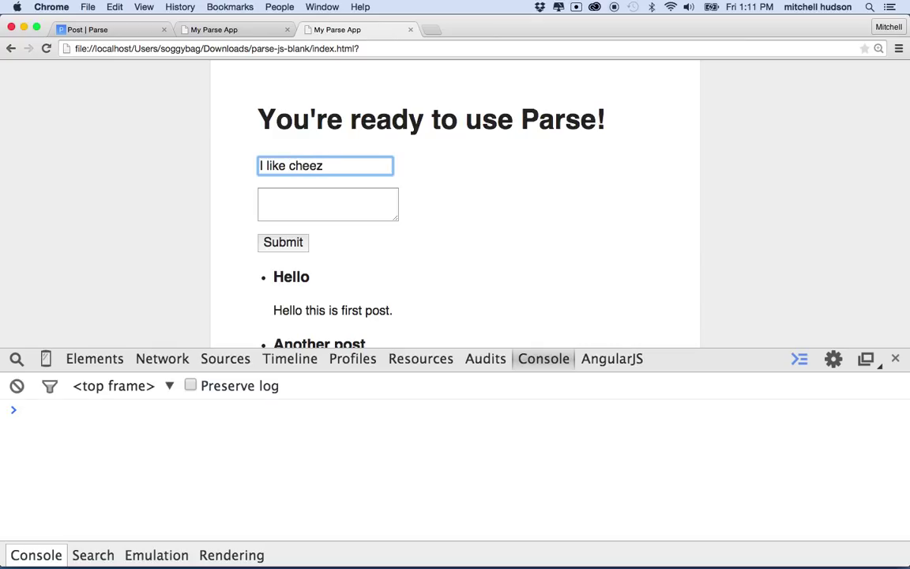
type("burgerz")
left_click(328, 205)
type("Cats lol")
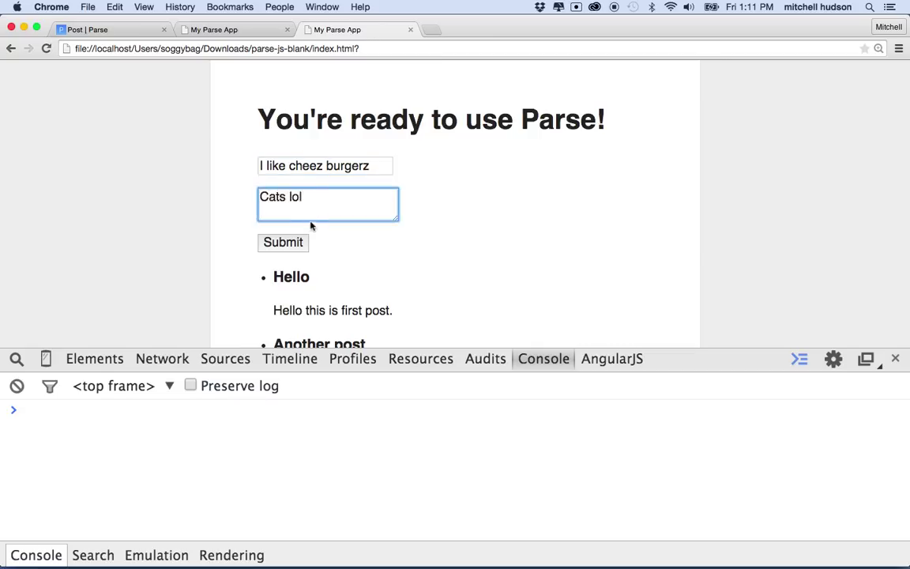
mouse_move(394, 255)
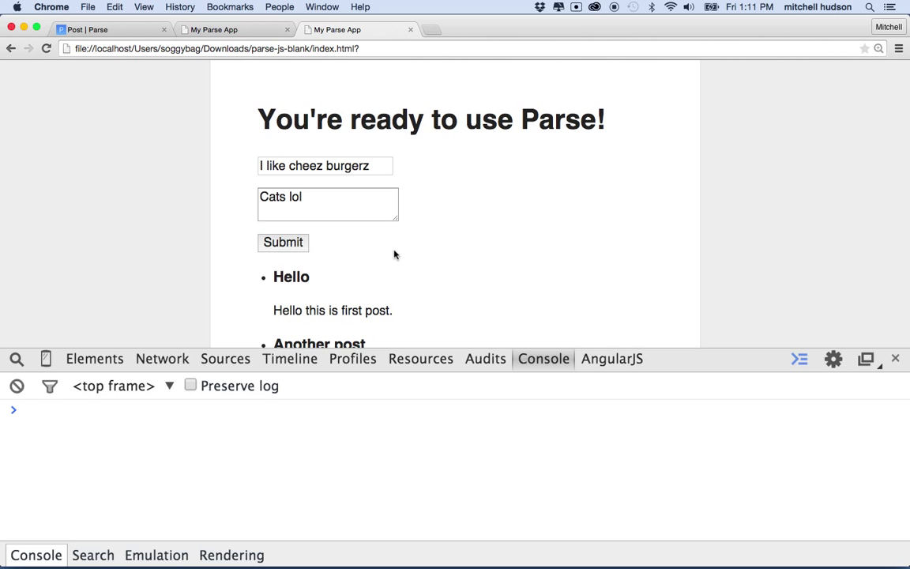
scroll("down", 3)
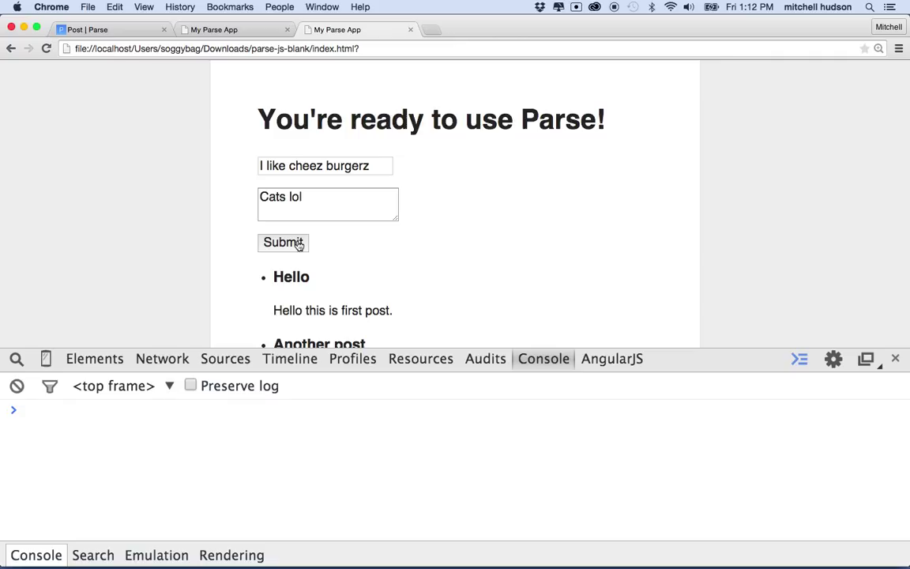
mouse_move(291, 232)
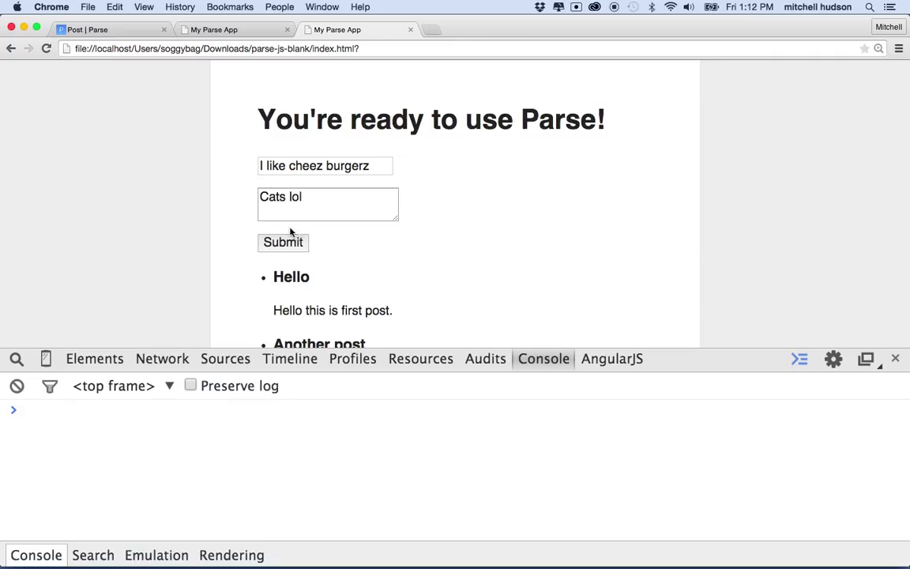
mouse_move(313, 183)
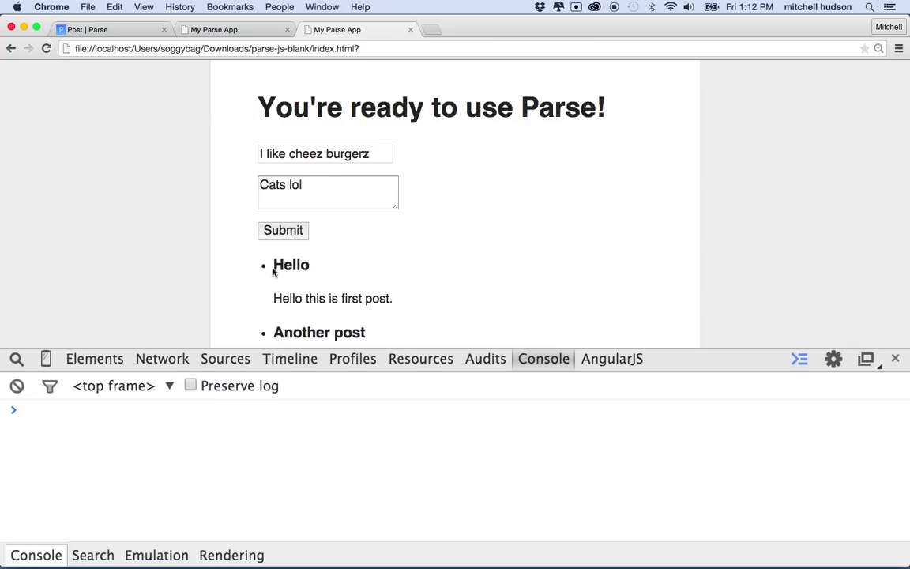
mouse_move(287, 288)
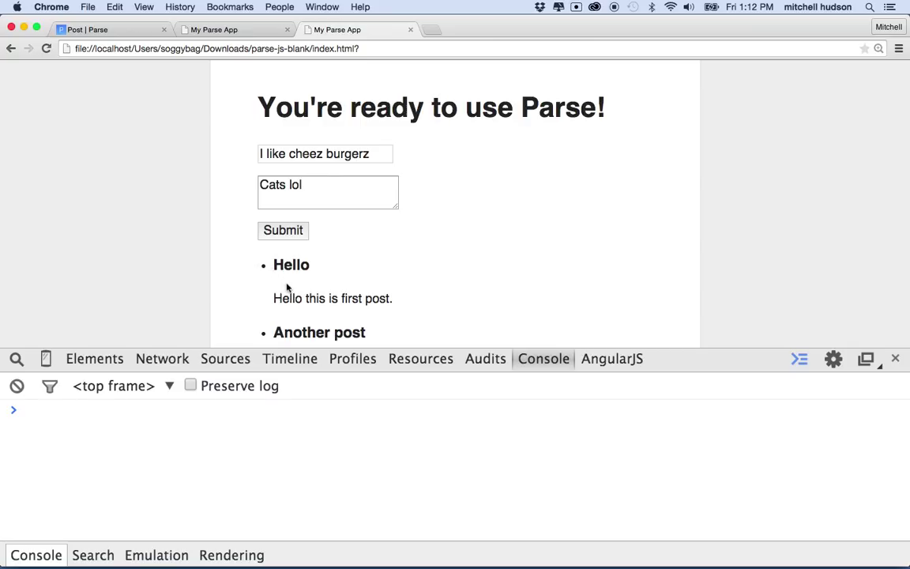
mouse_move(406, 297)
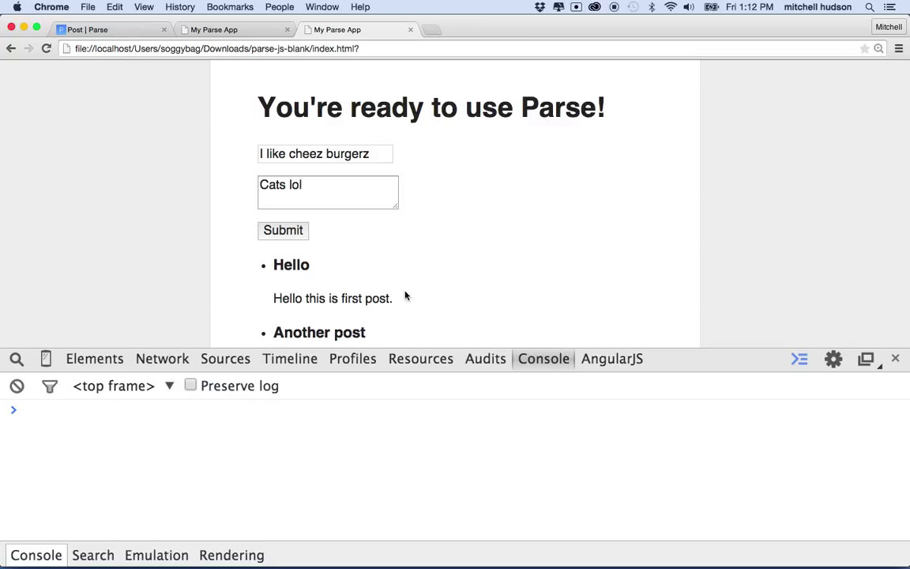
mouse_move(254, 199)
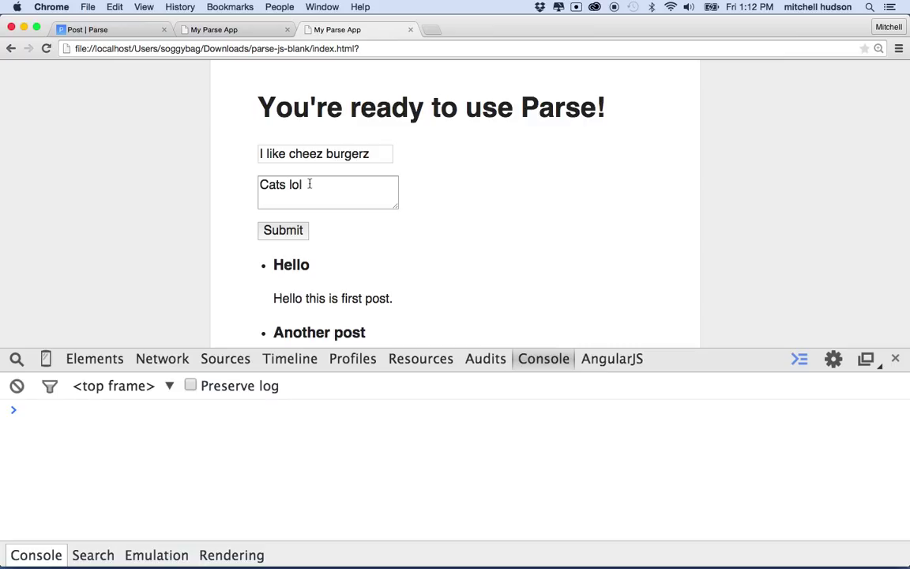
mouse_move(323, 193)
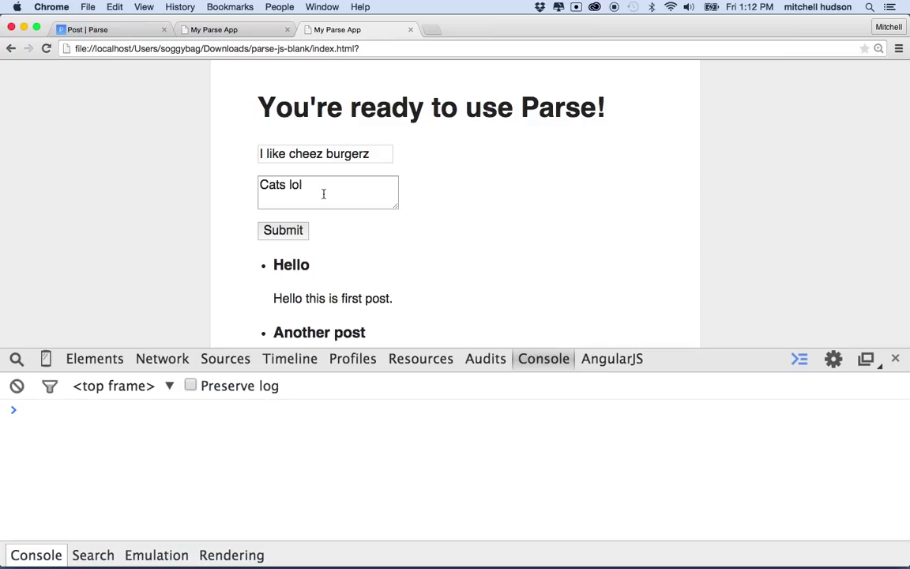
mouse_move(337, 201)
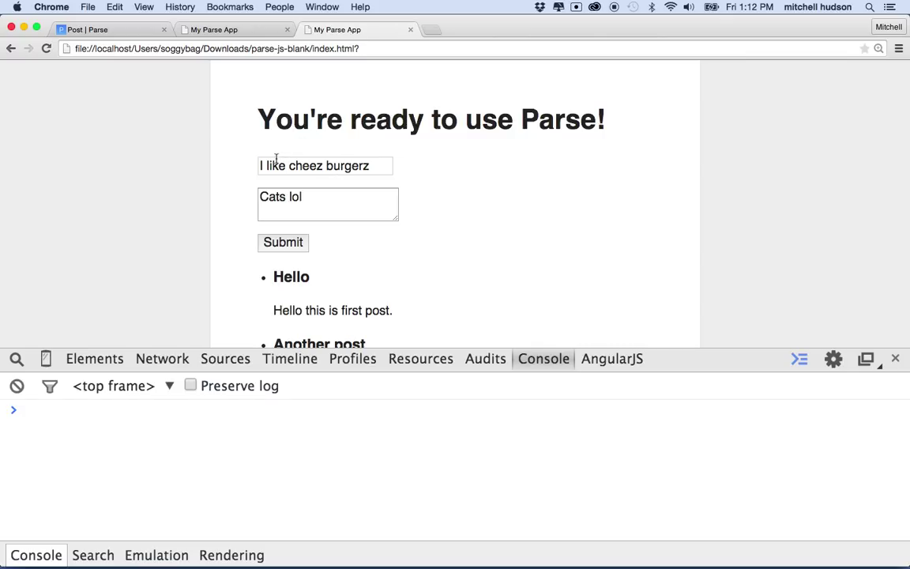
mouse_move(280, 151)
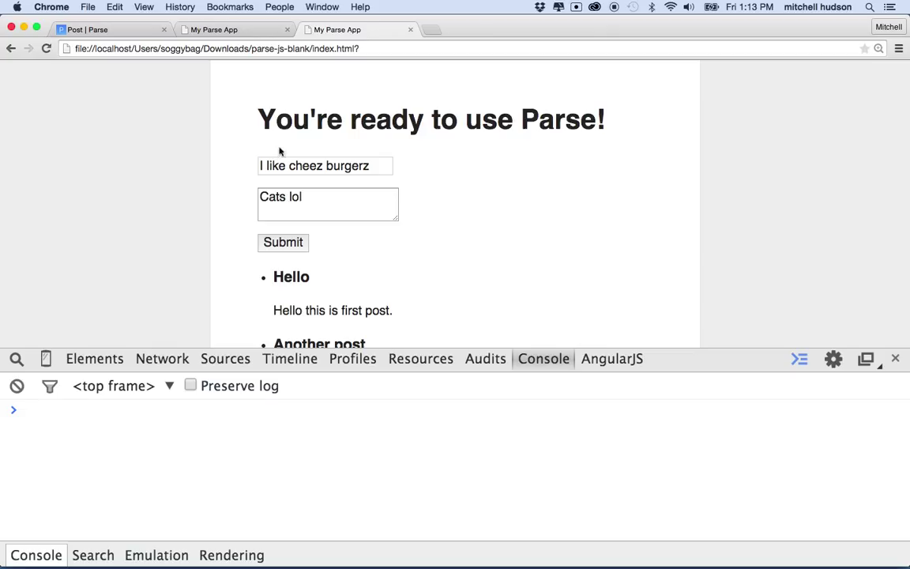
mouse_move(296, 93)
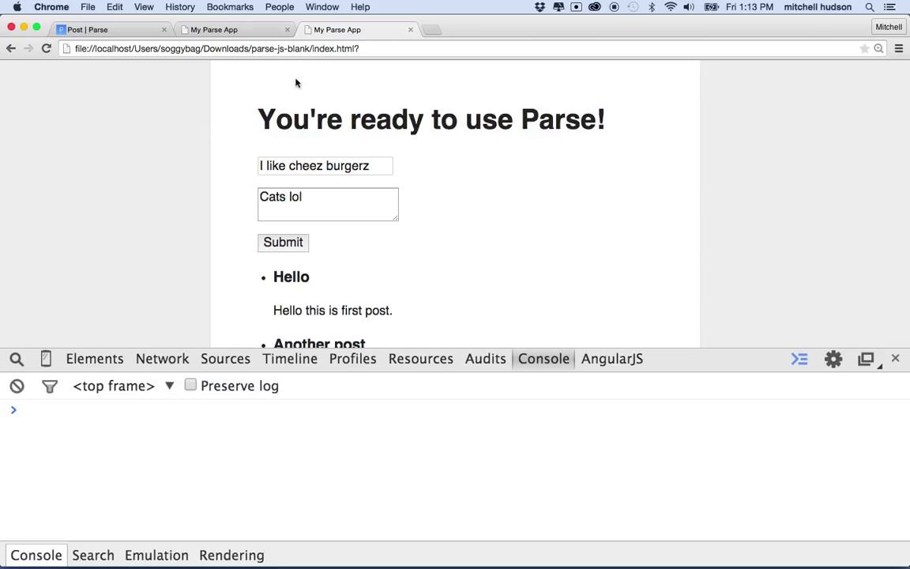
mouse_move(643, 218)
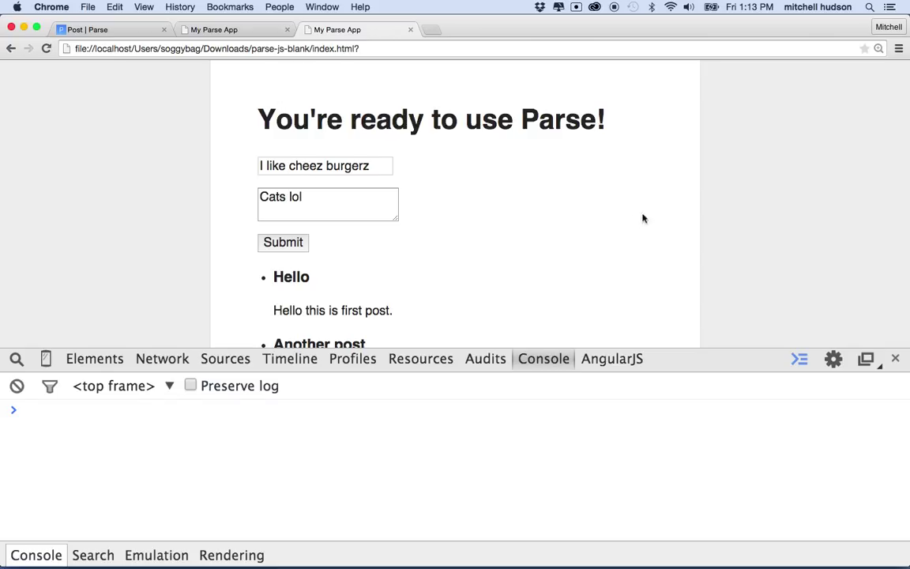
mouse_move(530, 187)
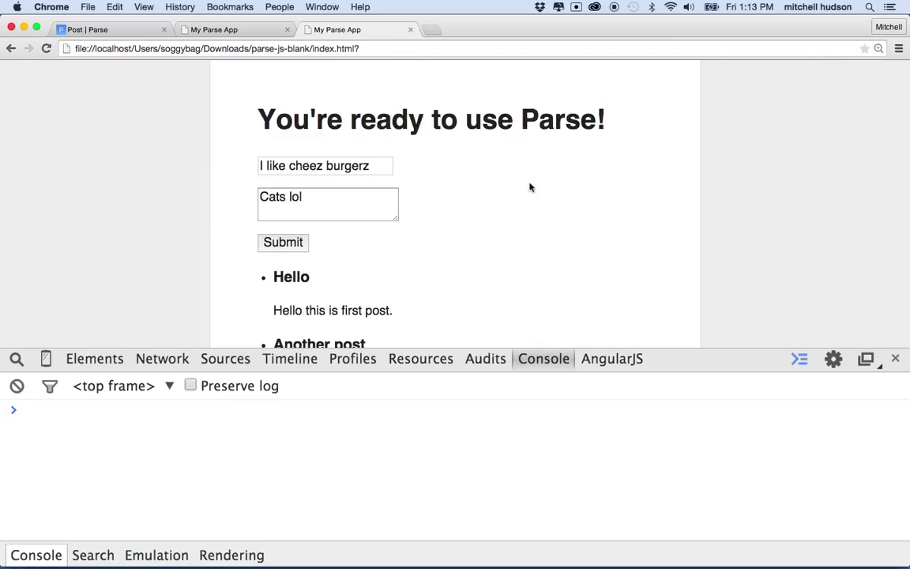
mouse_move(488, 212)
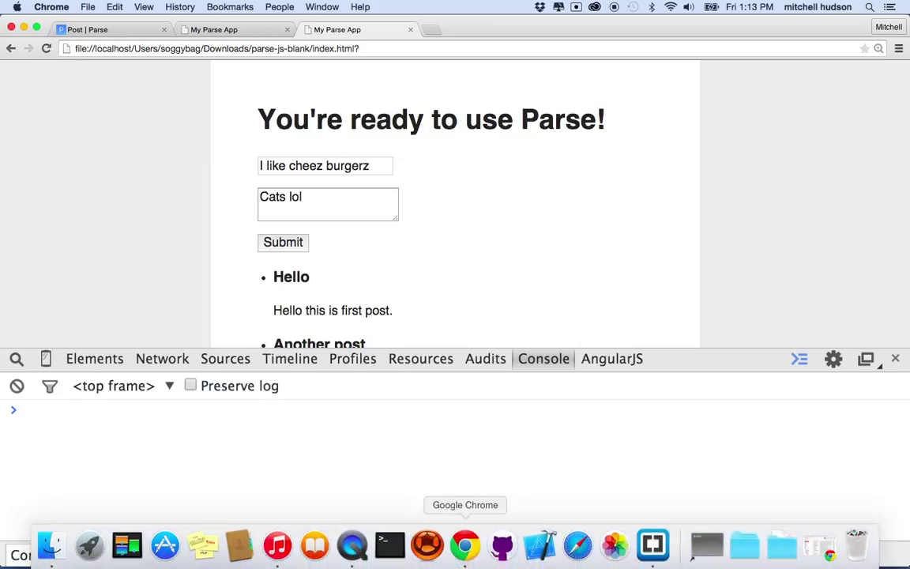
- Switch to Brackets and place the cursor above the existing h1 heading in index.html
left_click(652, 541)
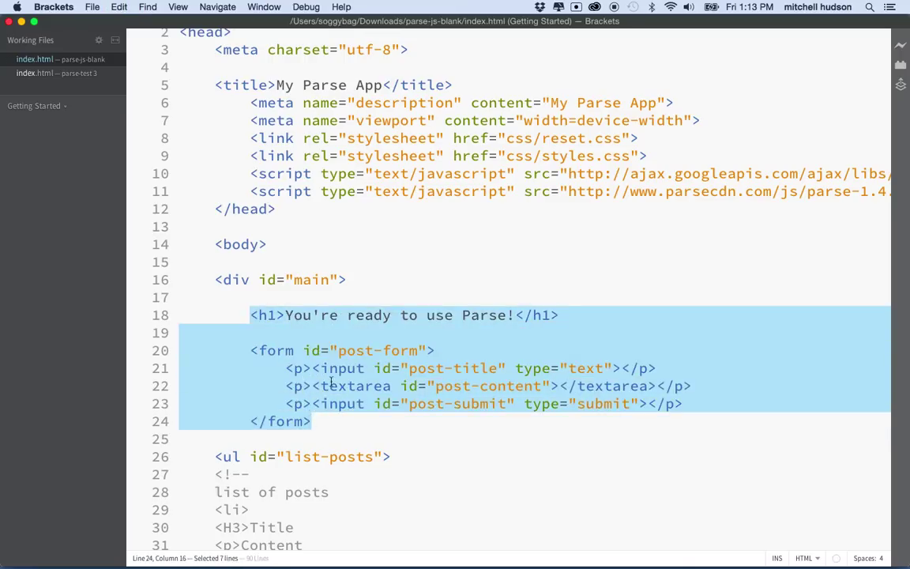
left_click(349, 280)
type("<h1></h1>")
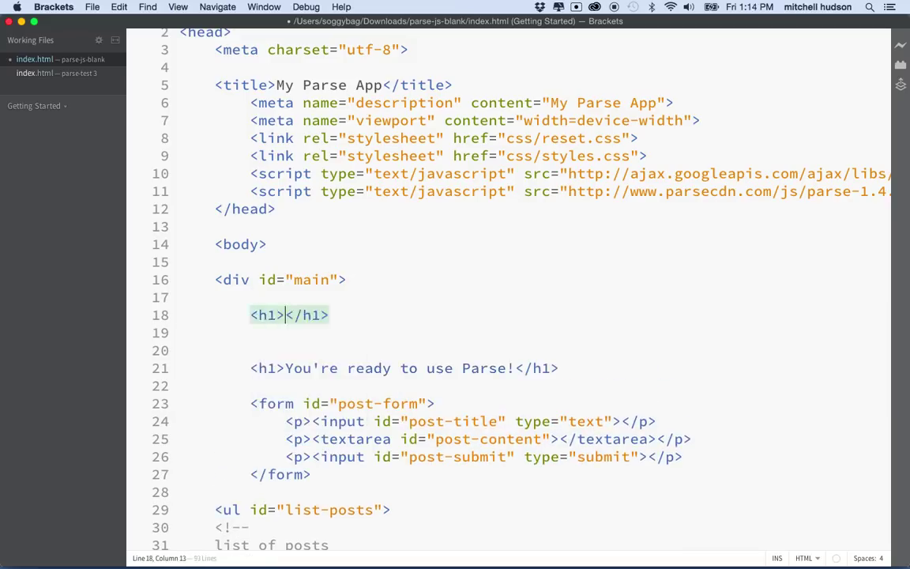
- Add a 'Sign Up!' heading and a form with id signup containing a paragraph
type("Sign Up!")
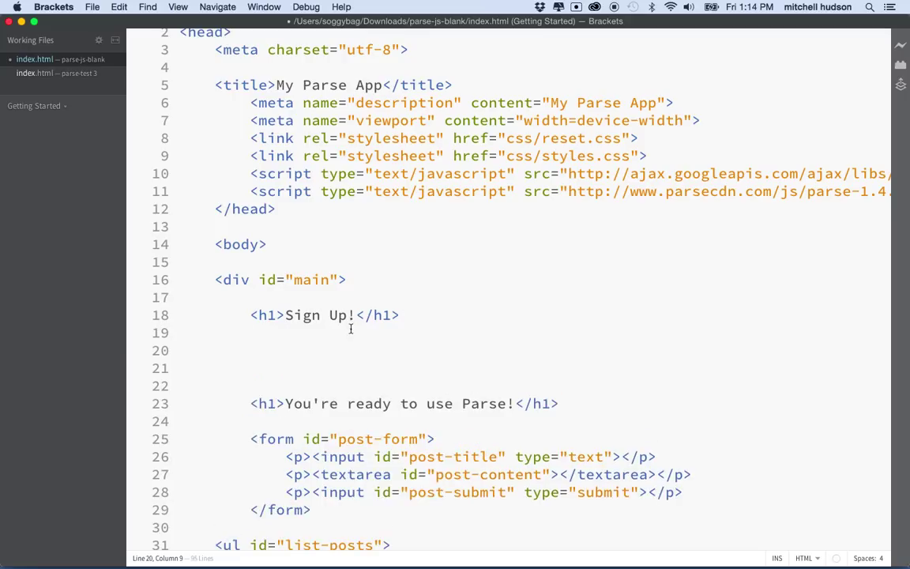
type("<form")
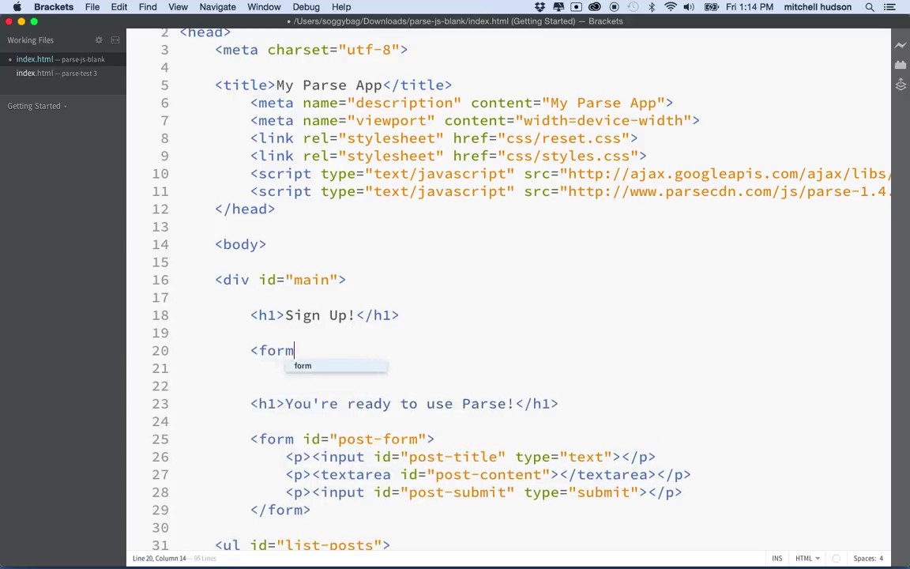
type(">")
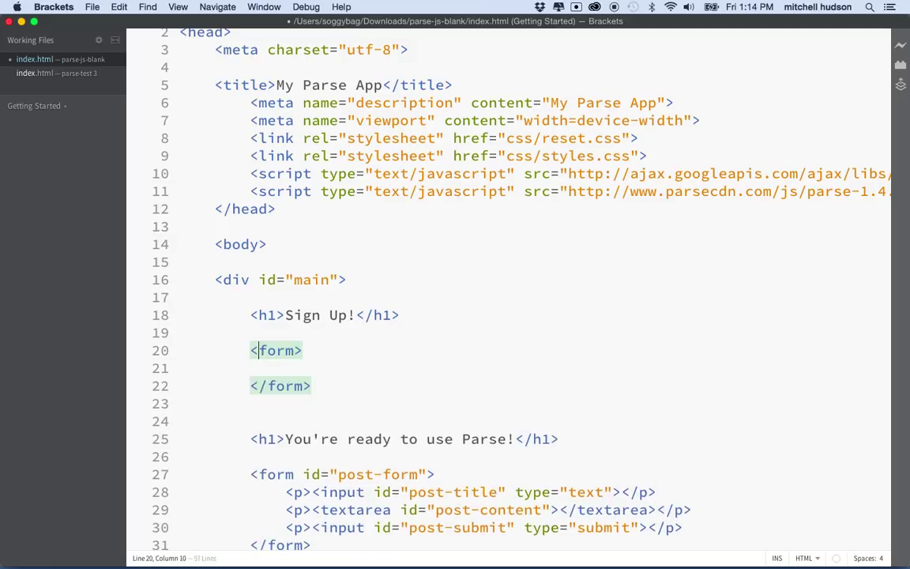
type("id")
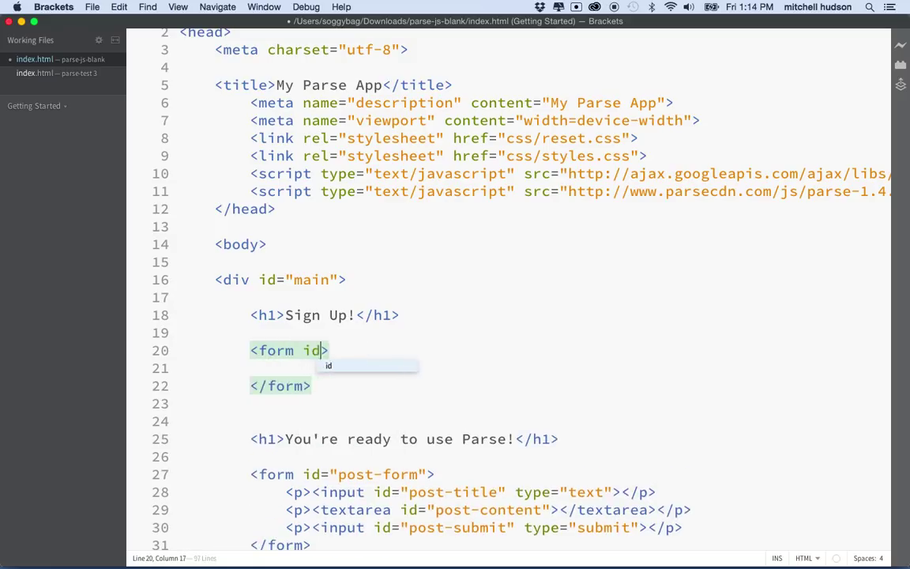
type("=\"sig\"")
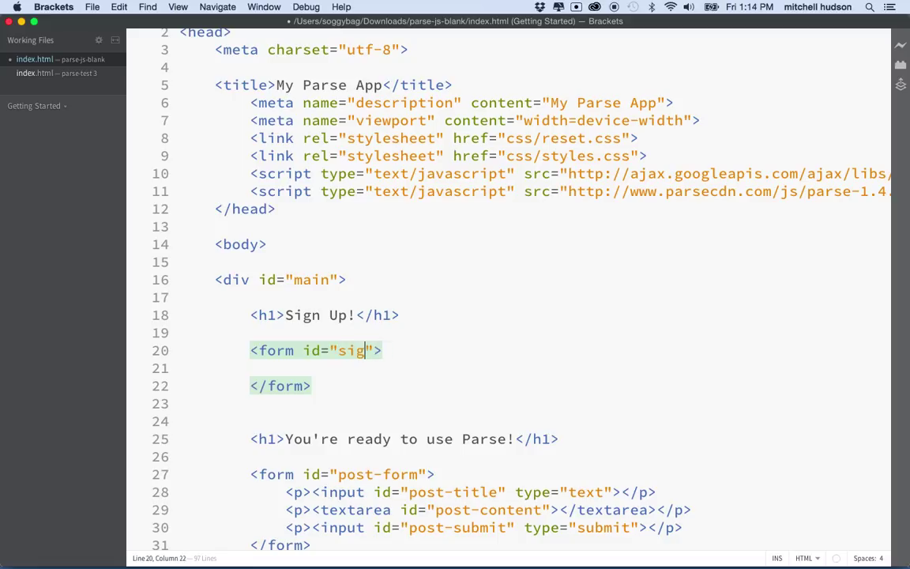
type("nup")
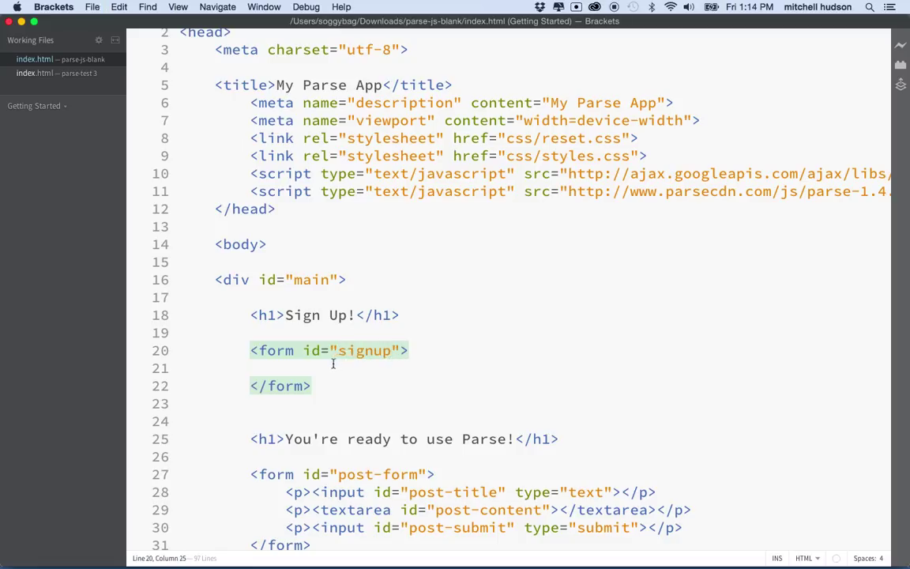
type("<")
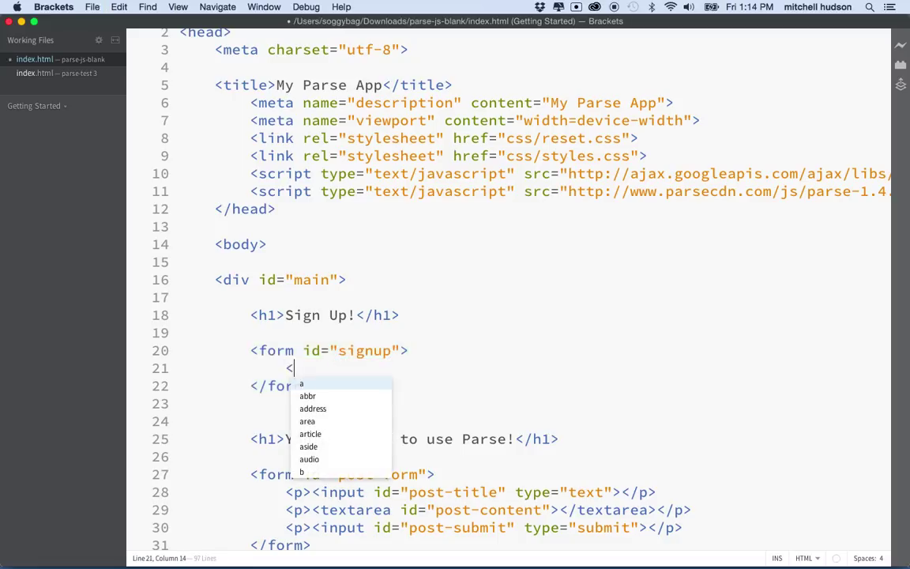
type("p><</p>")
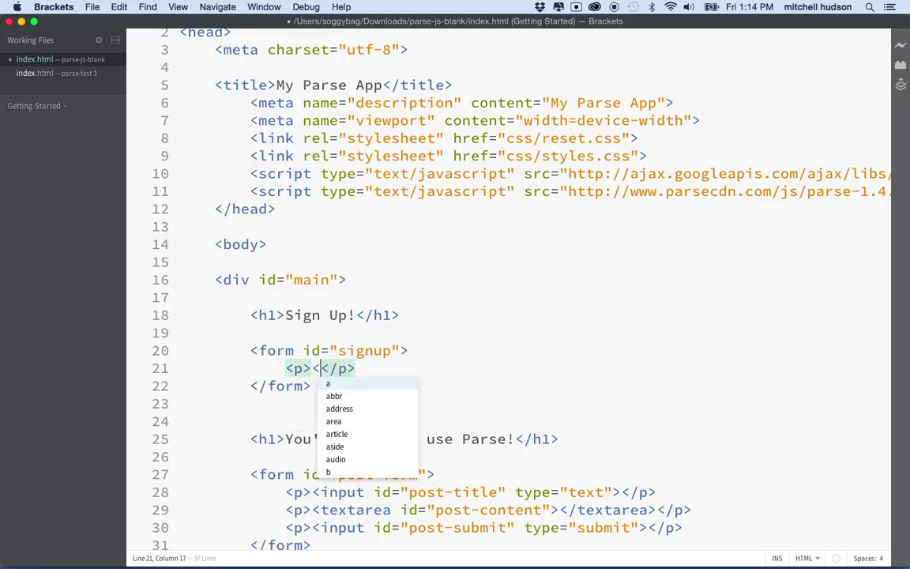
type("i")
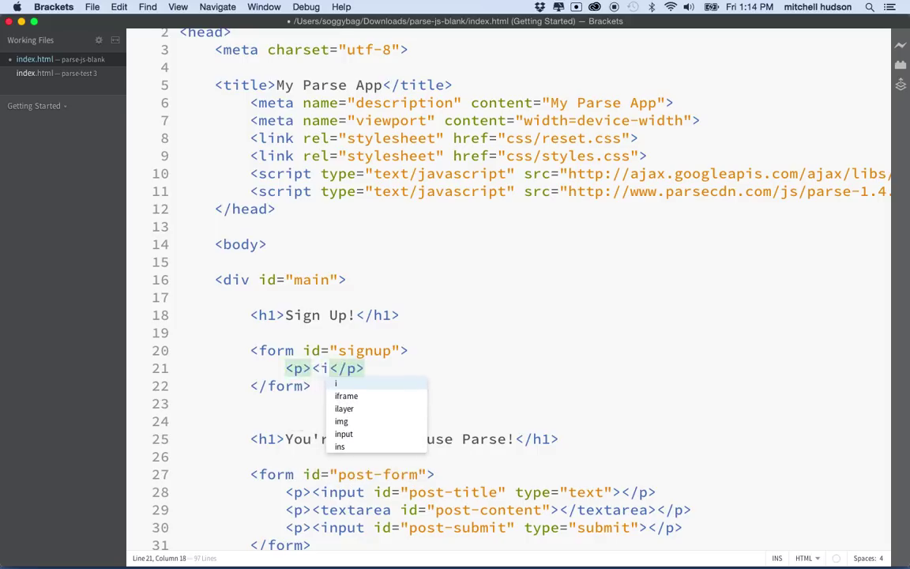
- Add a text input with id signup-name inside the first paragraph
left_click(344, 433)
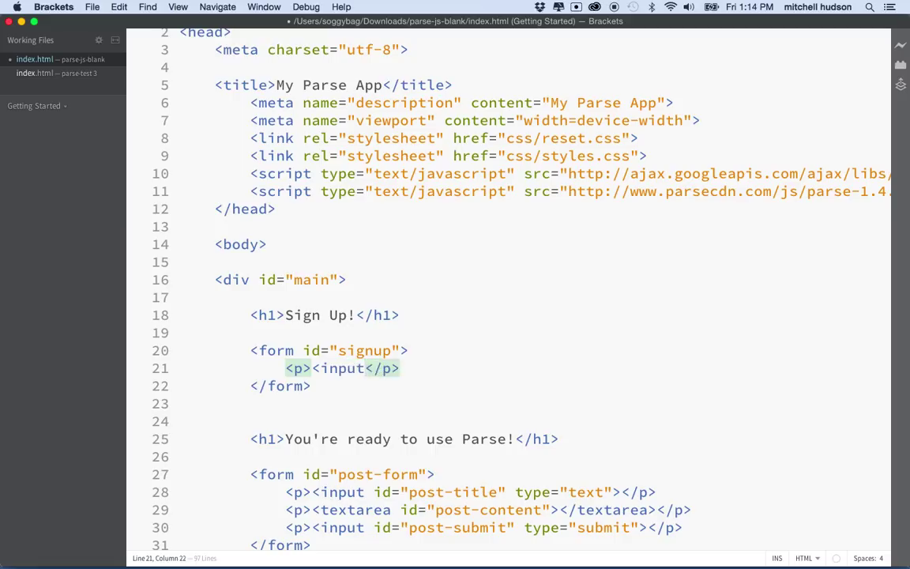
type("id=\"\"")
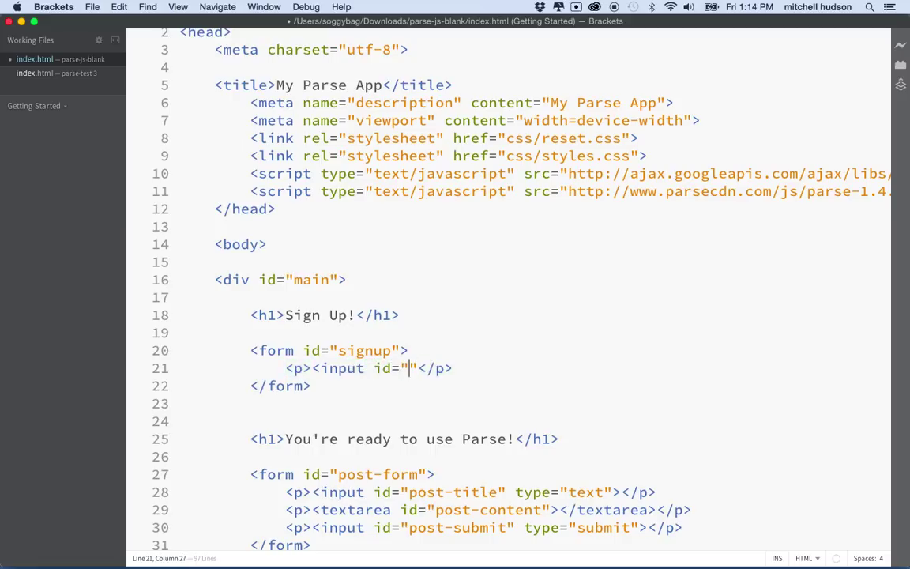
type("signup")
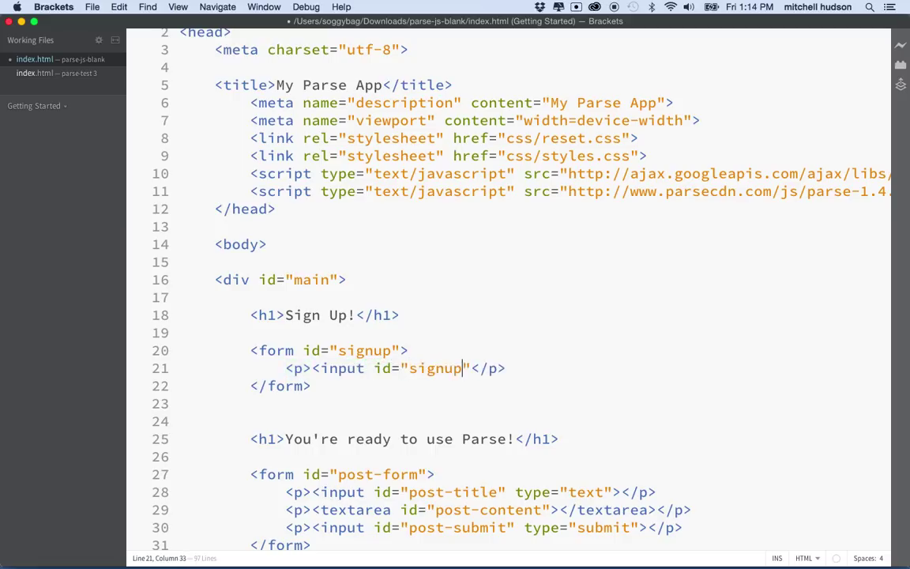
type("-name")
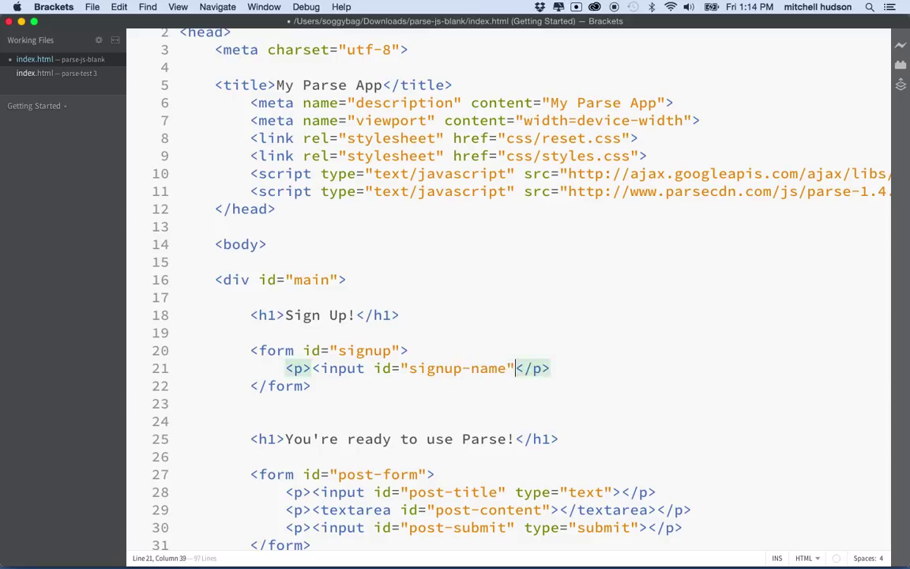
type("ty")
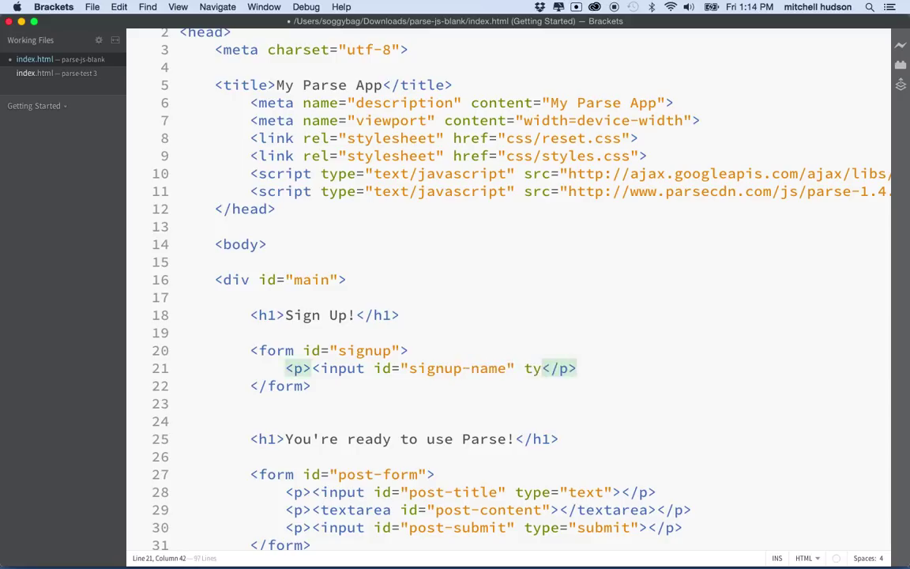
type("pe=\"\"")
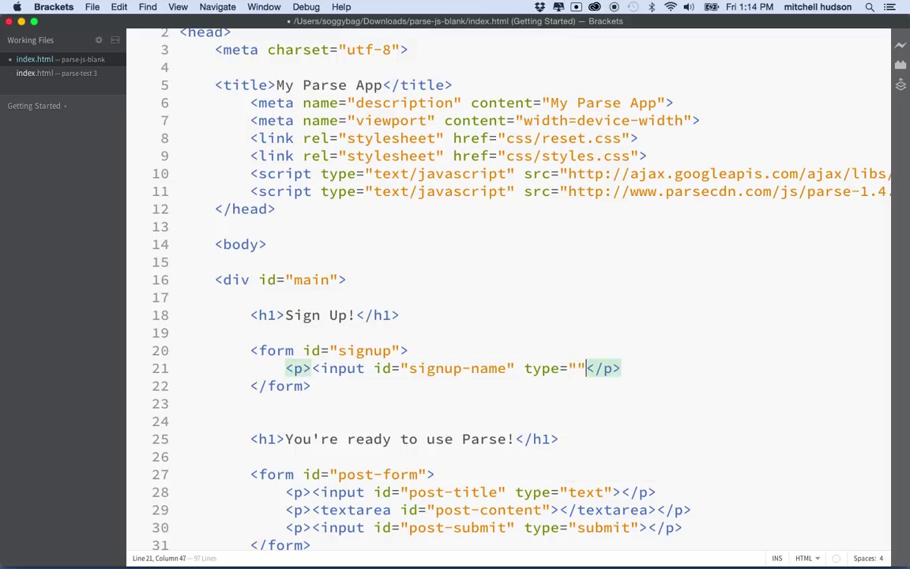
type(">")
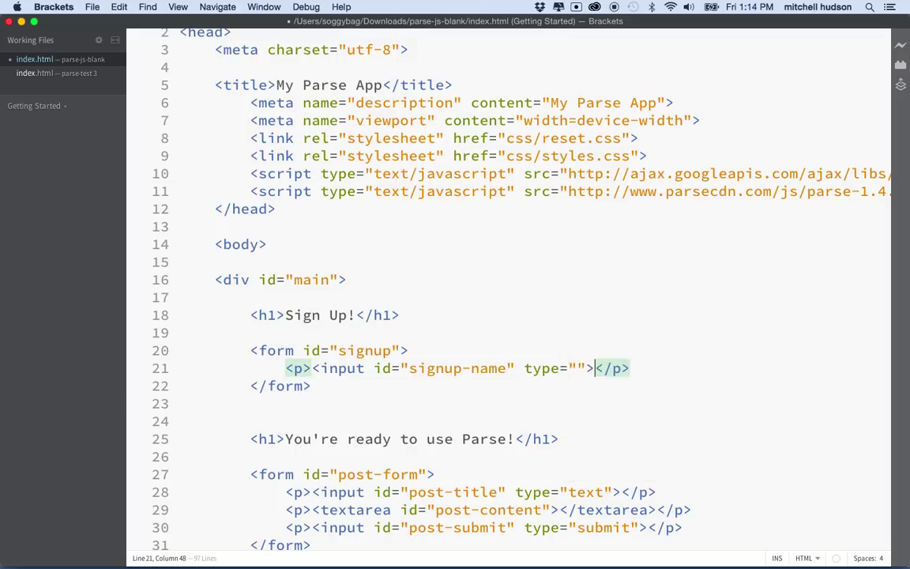
type("text")
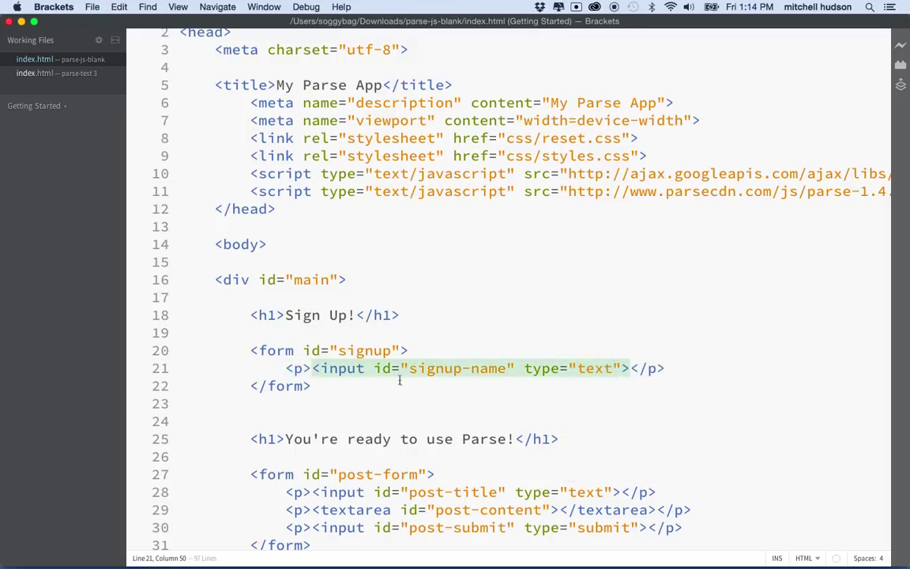
key("Enter")
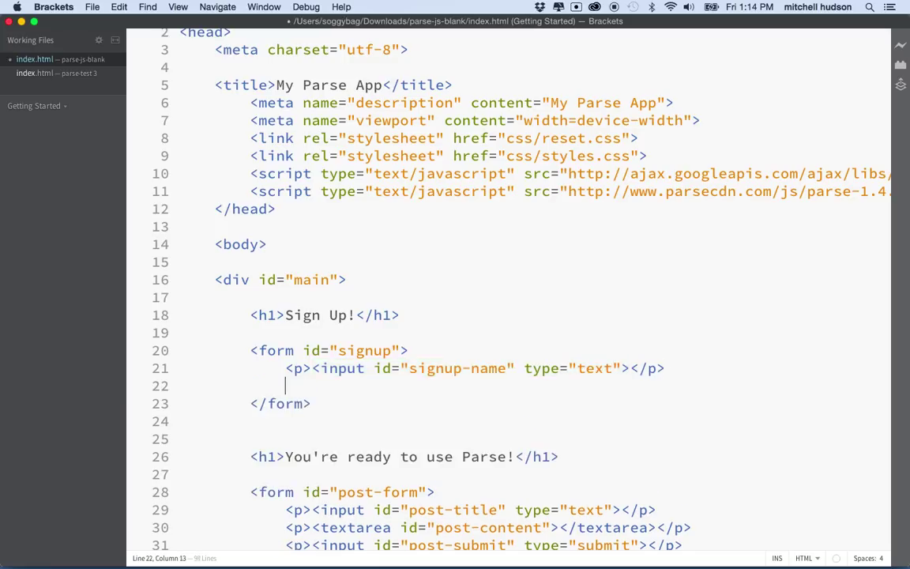
- Add a second paragraph with a password input with id signup-password
type("<p></p>")
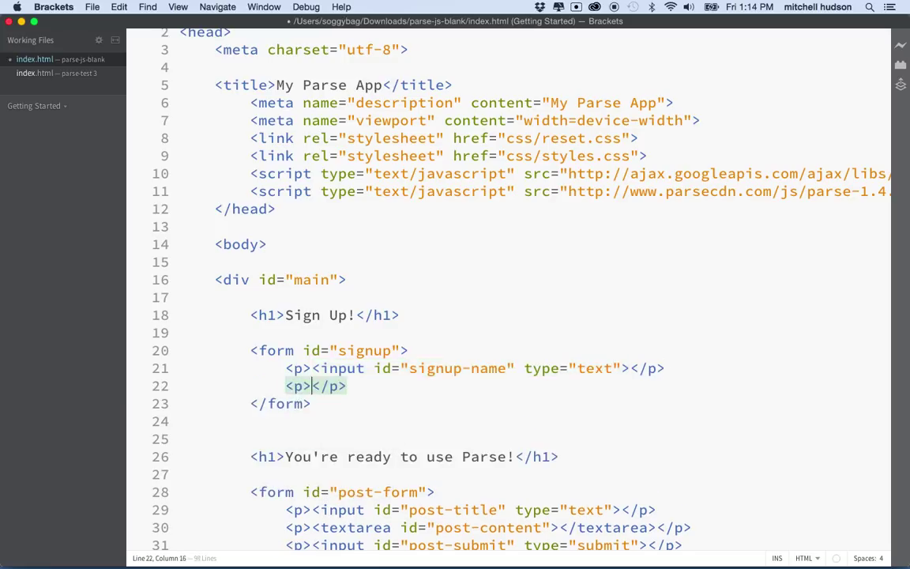
type("<input<")
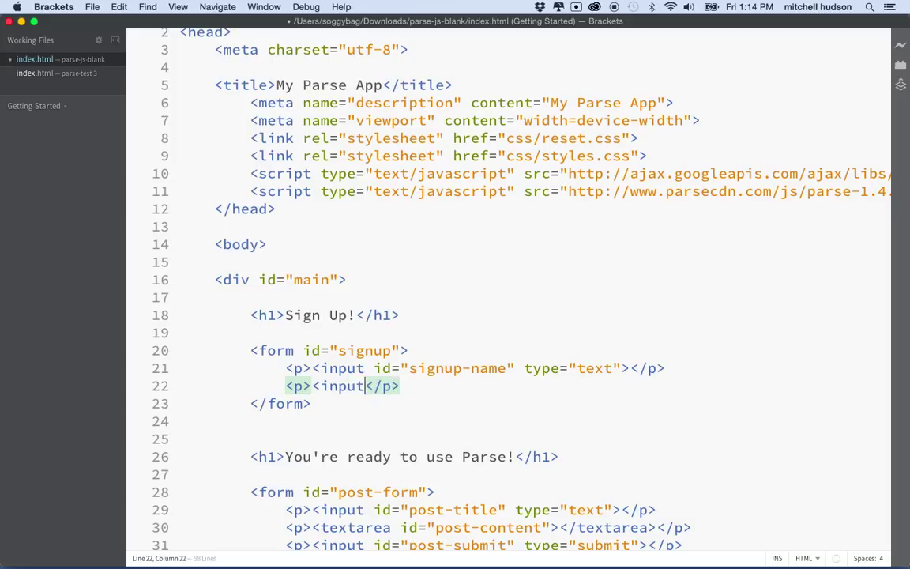
type("id=\"\"")
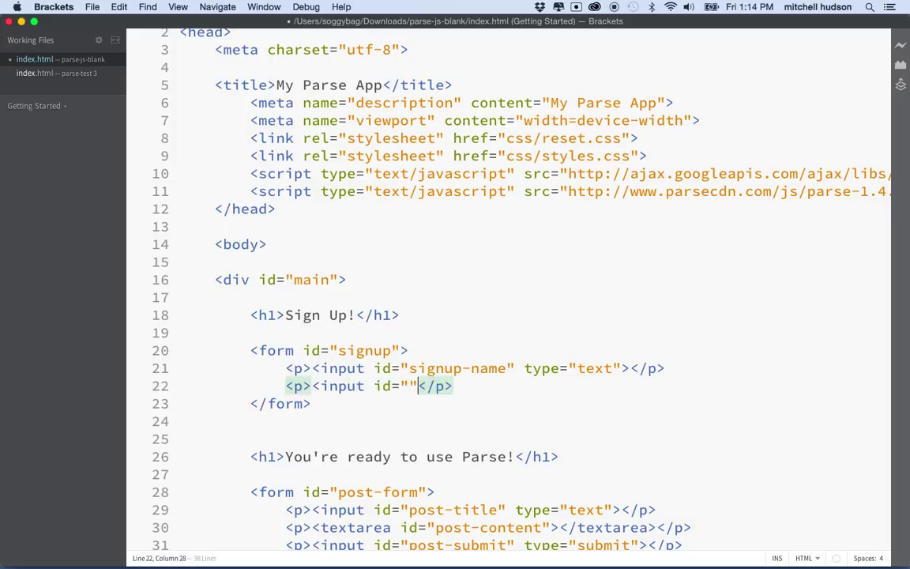
type("signup")
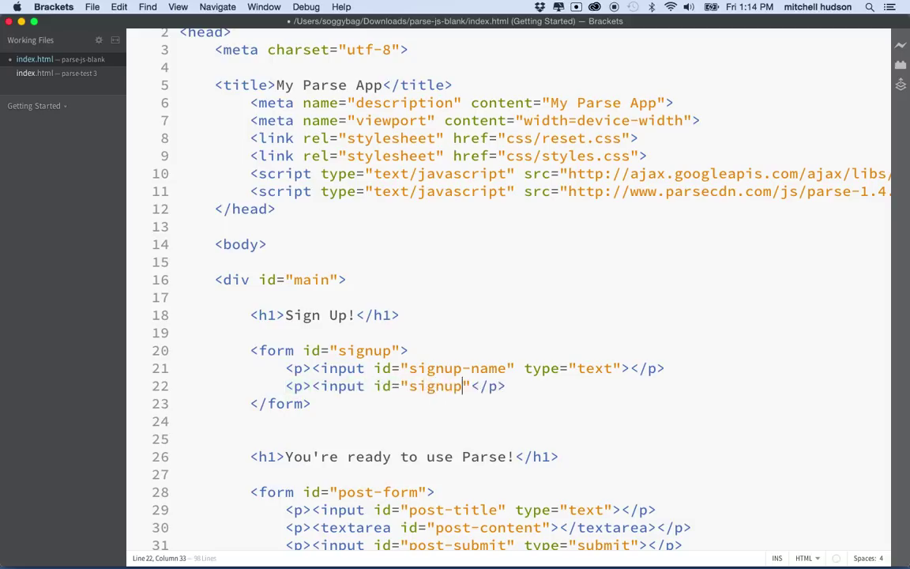
type("-password\" type=")
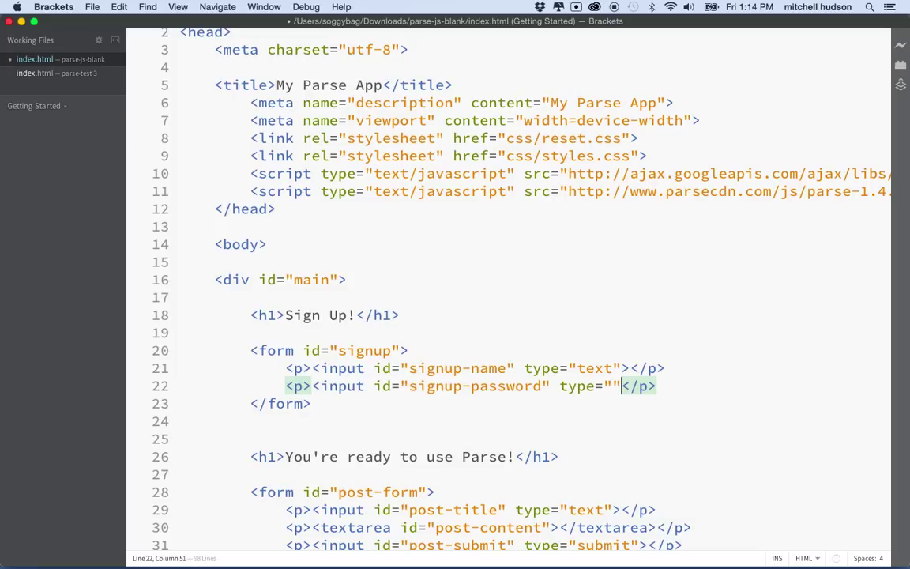
type("password")
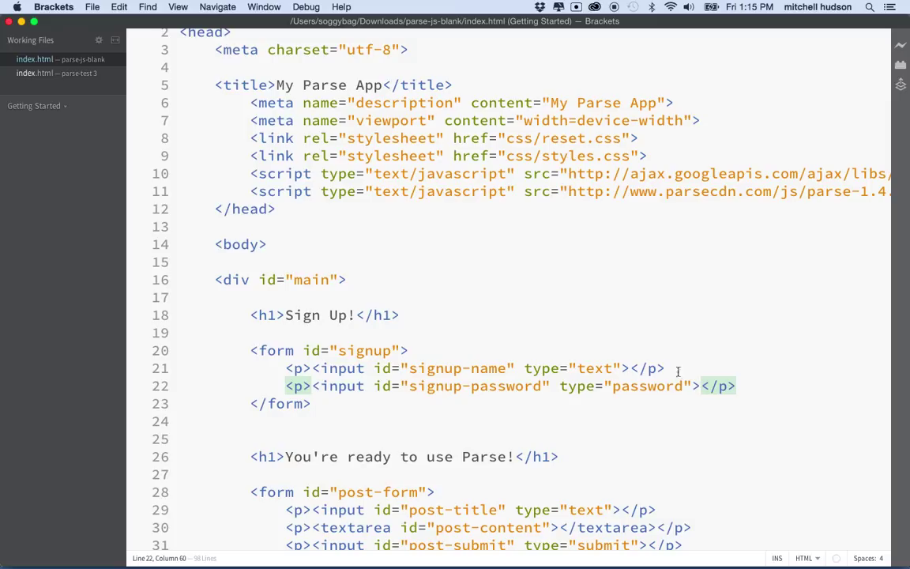
left_click(745, 386)
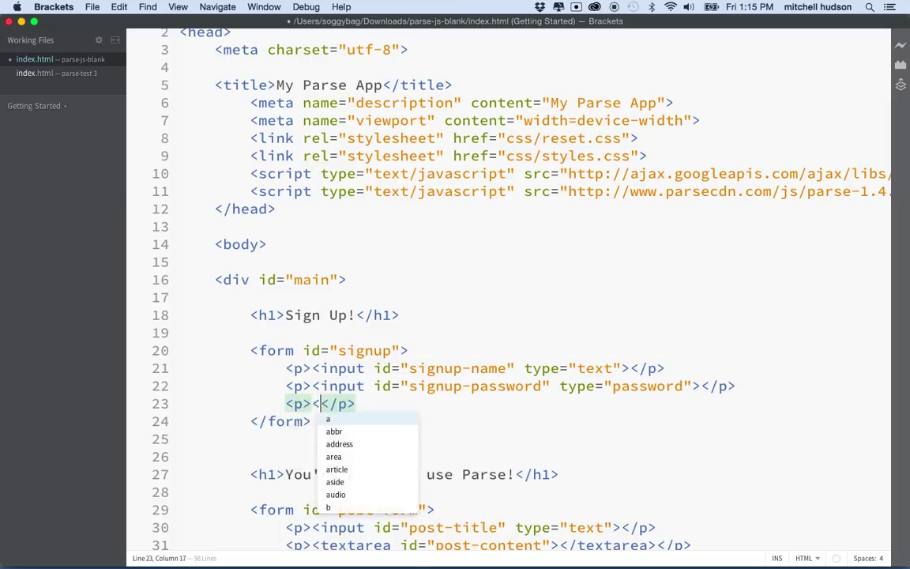
- Add a submit input with id signup-submit
type("input")
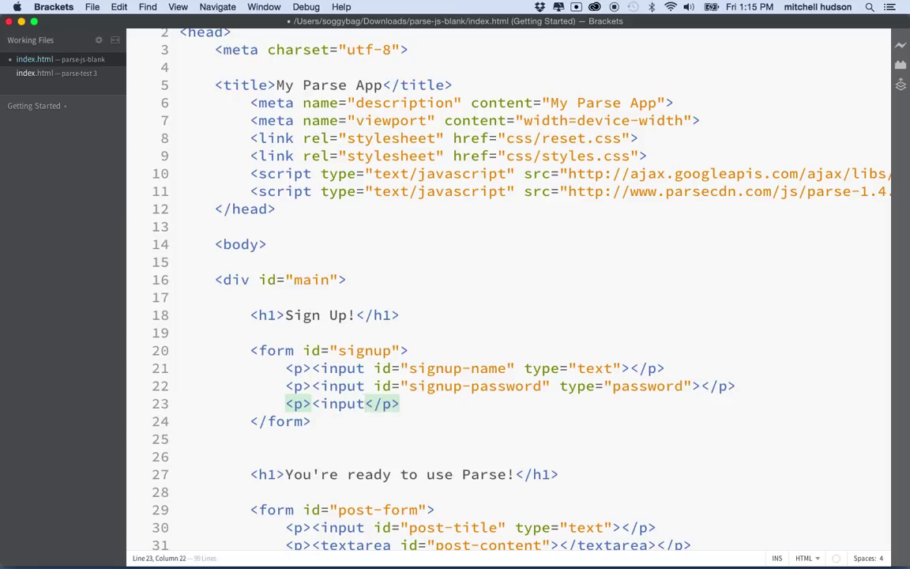
type("id=\"")
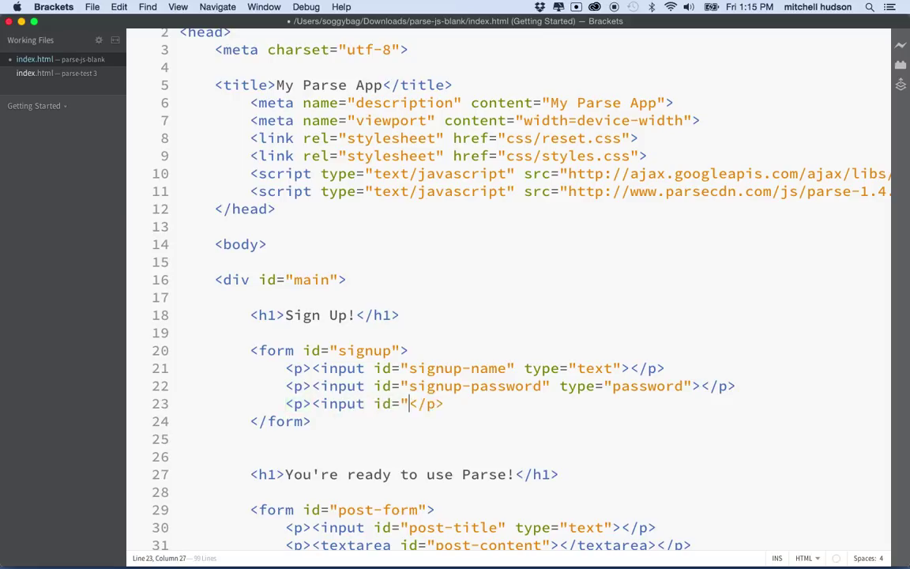
type("sin")
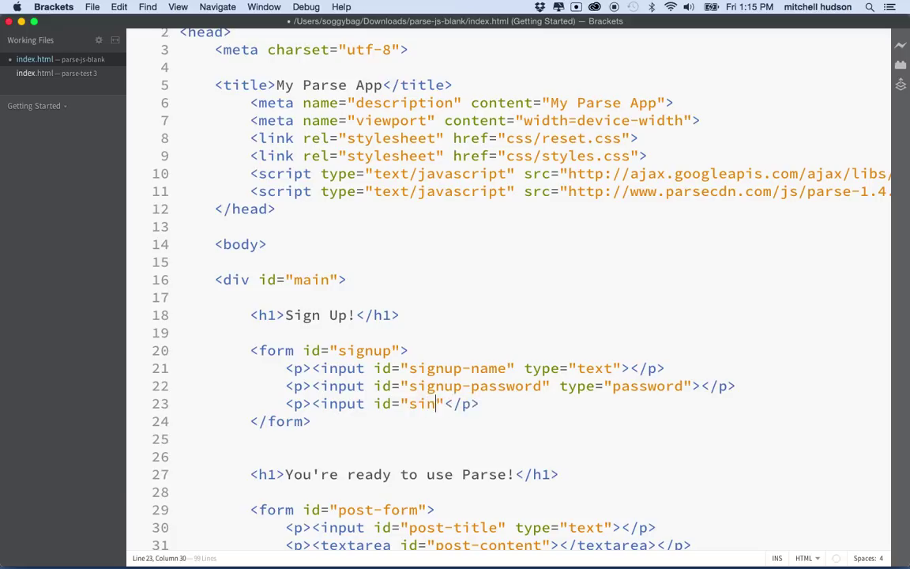
type("gnup")
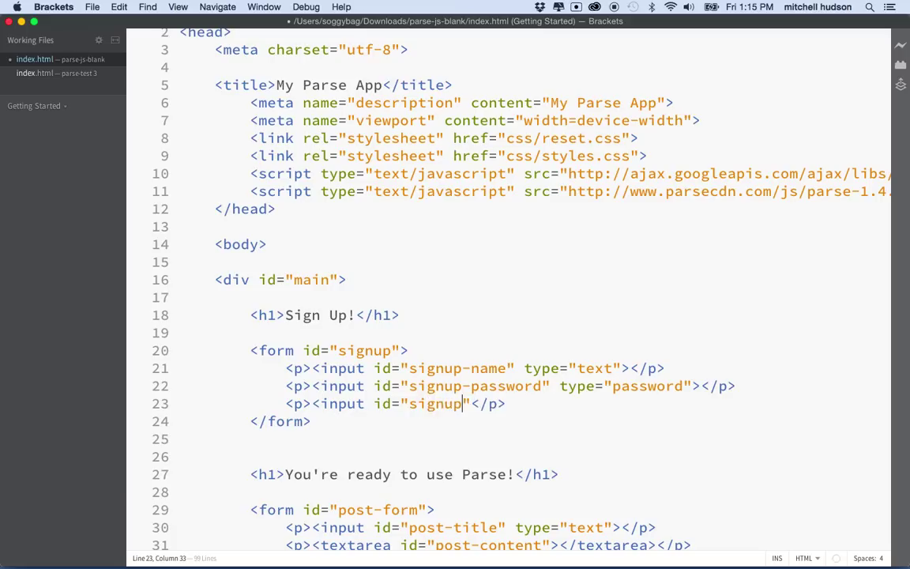
type("-su")
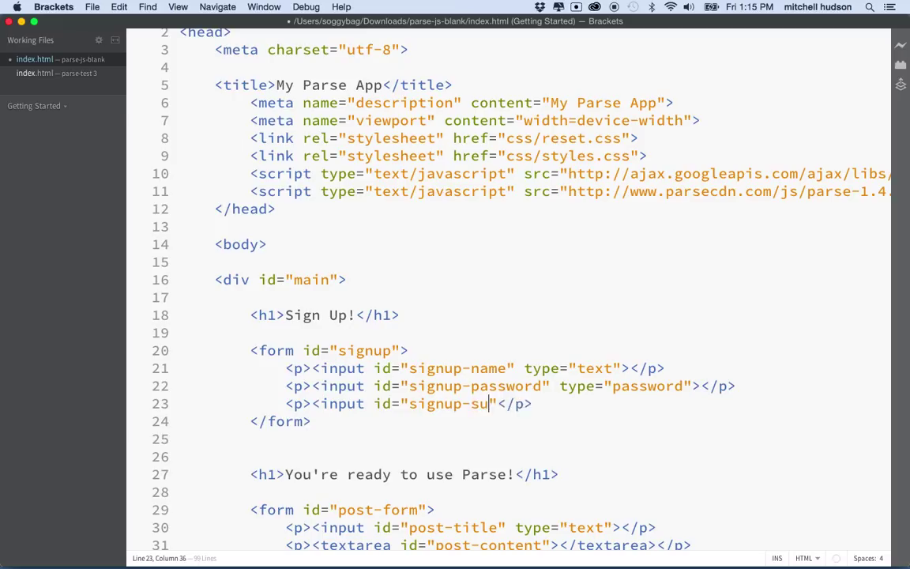
type("bmit>")
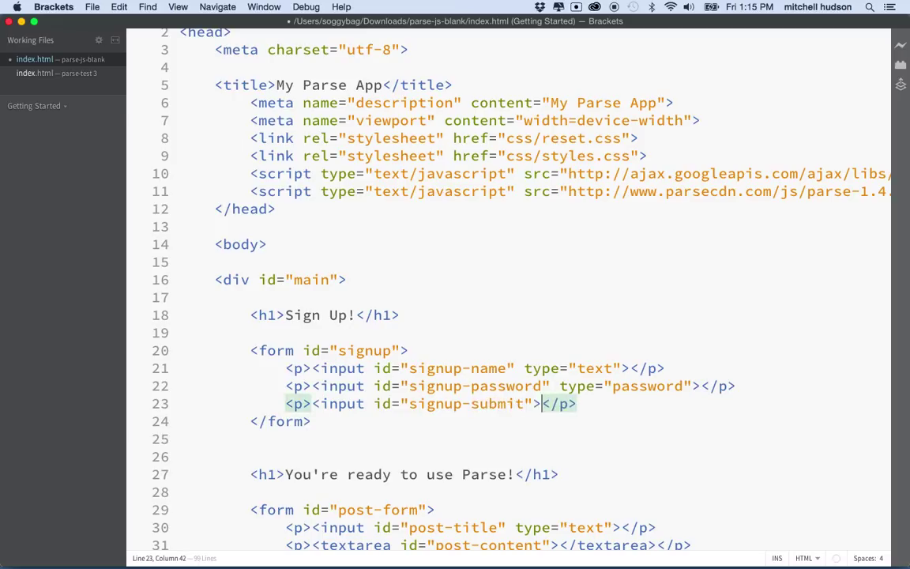
type("ty")
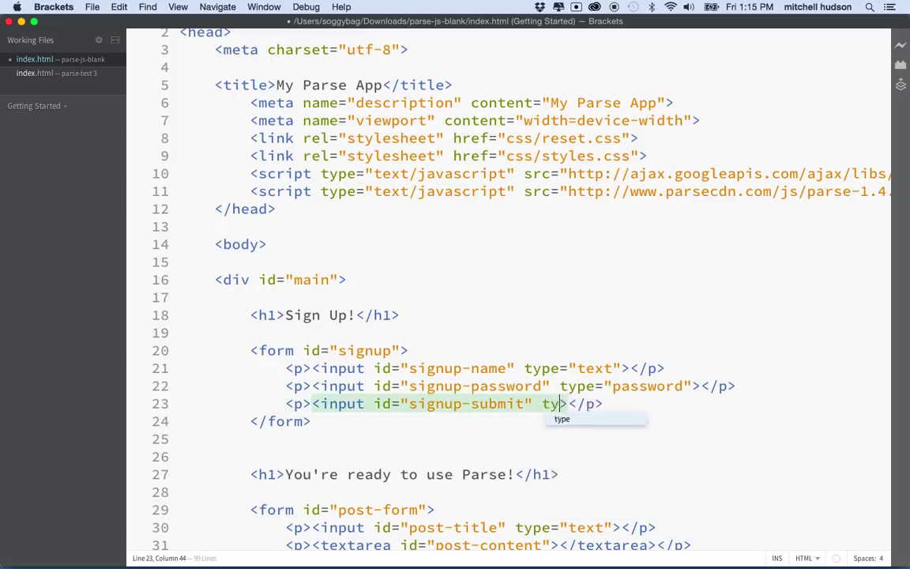
type("pe=")
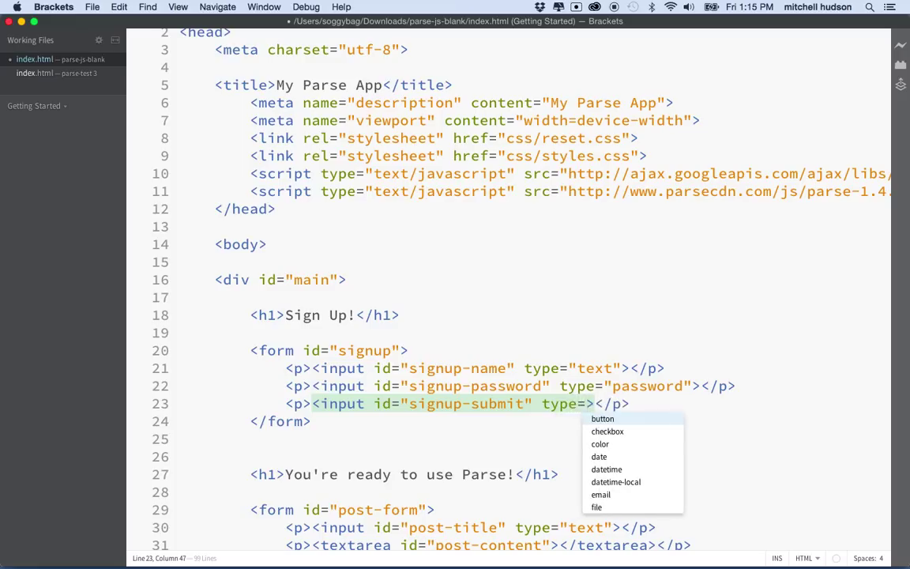
type("s")
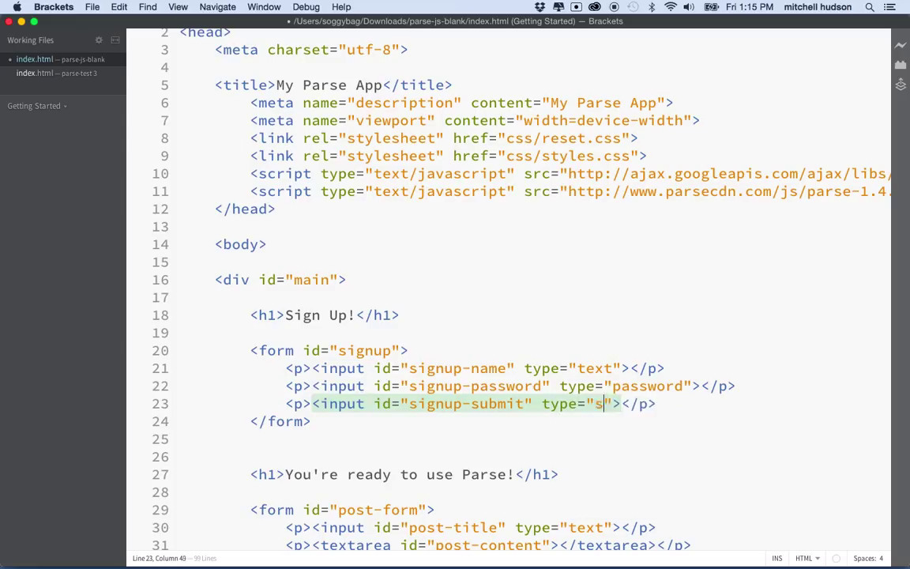
type("ubmit")
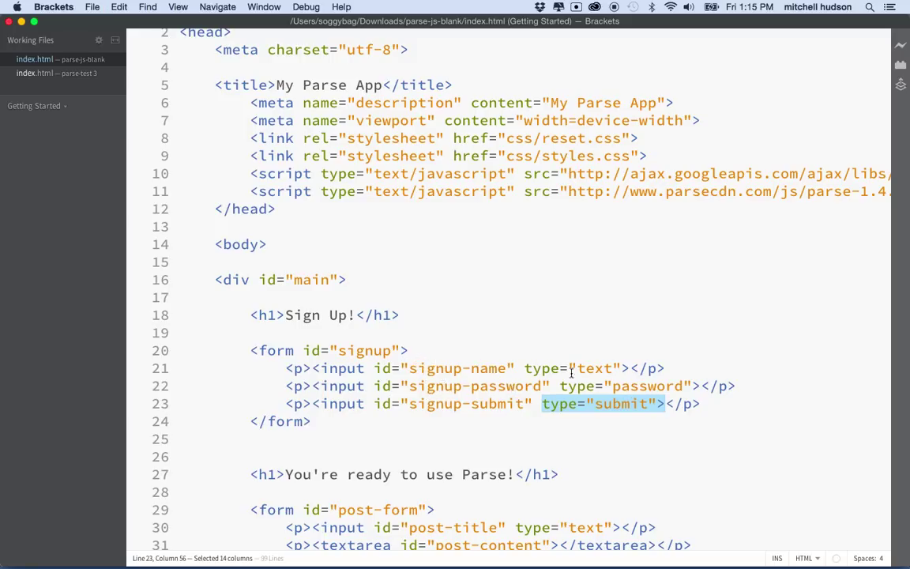
- Add $("#signup").submit(); below the Post class, checking the form id is signup
scroll("down", 3)
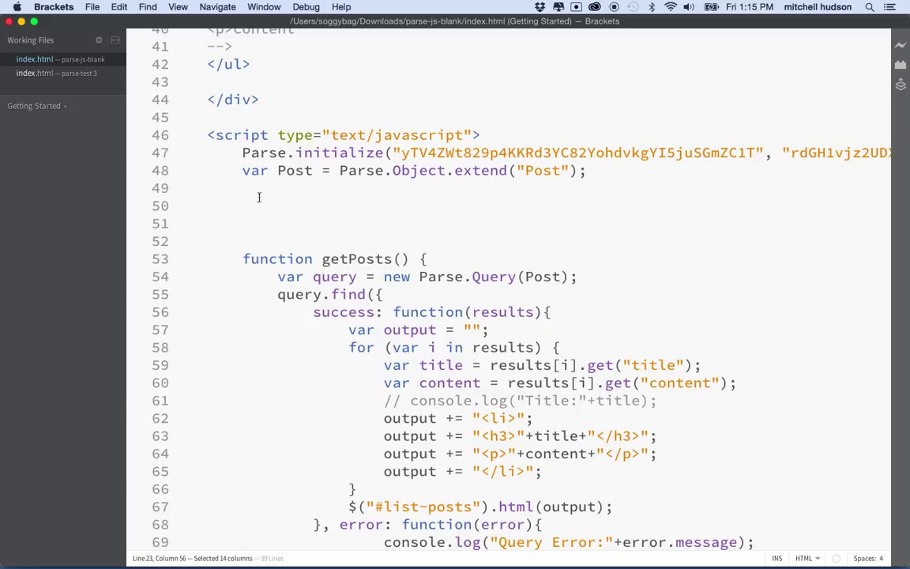
mouse_move(263, 230)
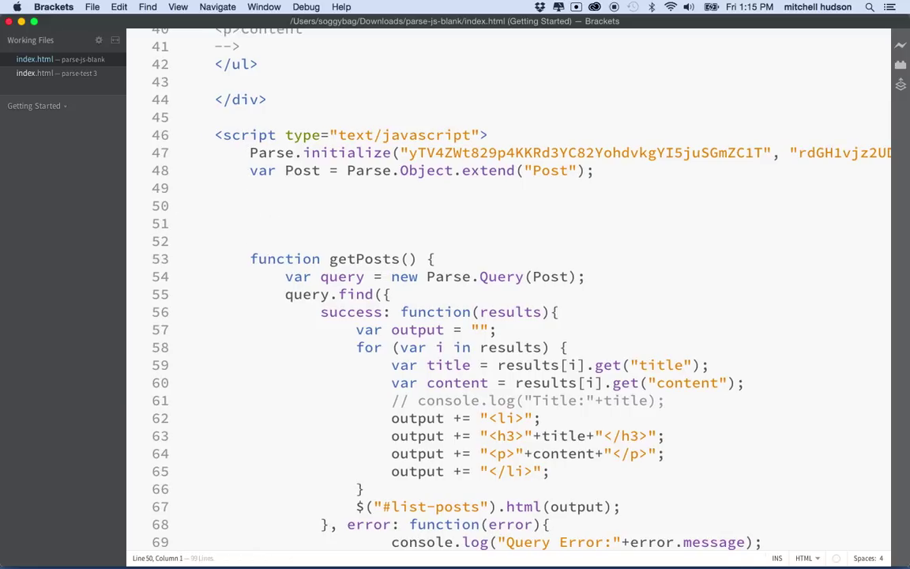
type("$()")
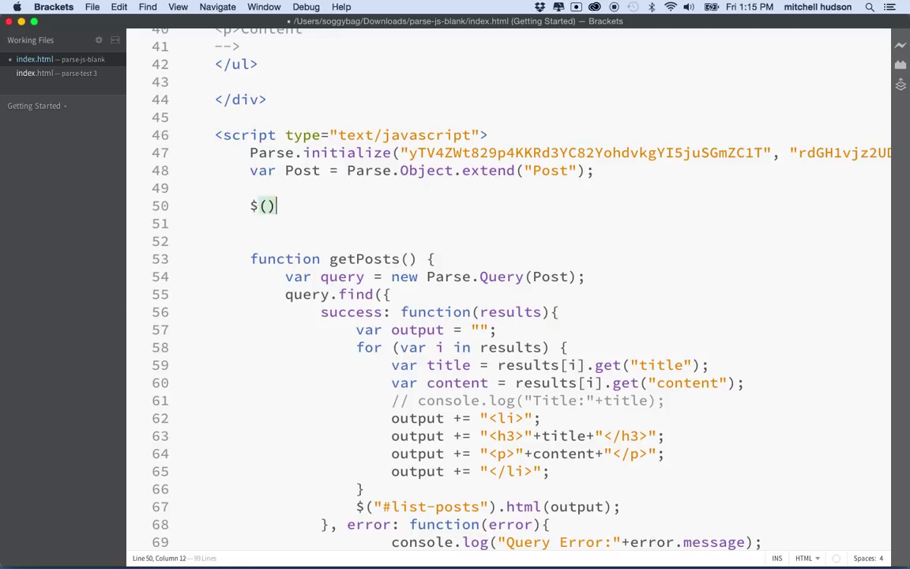
type("\"#")
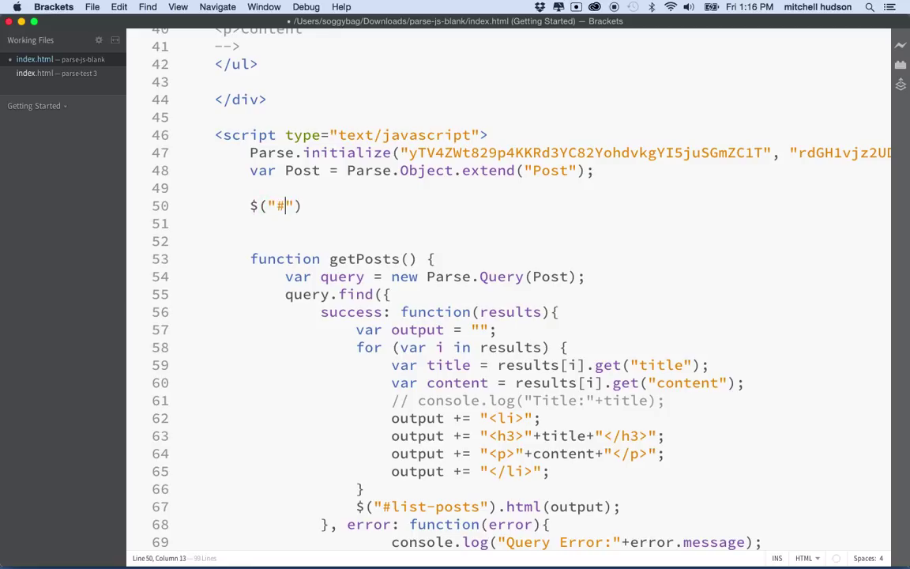
type("si")
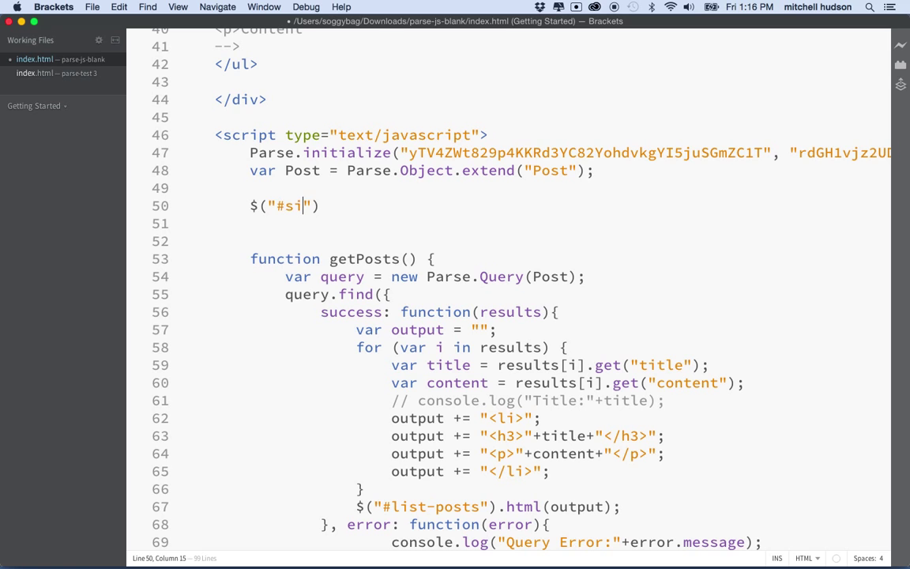
type("gnup)")
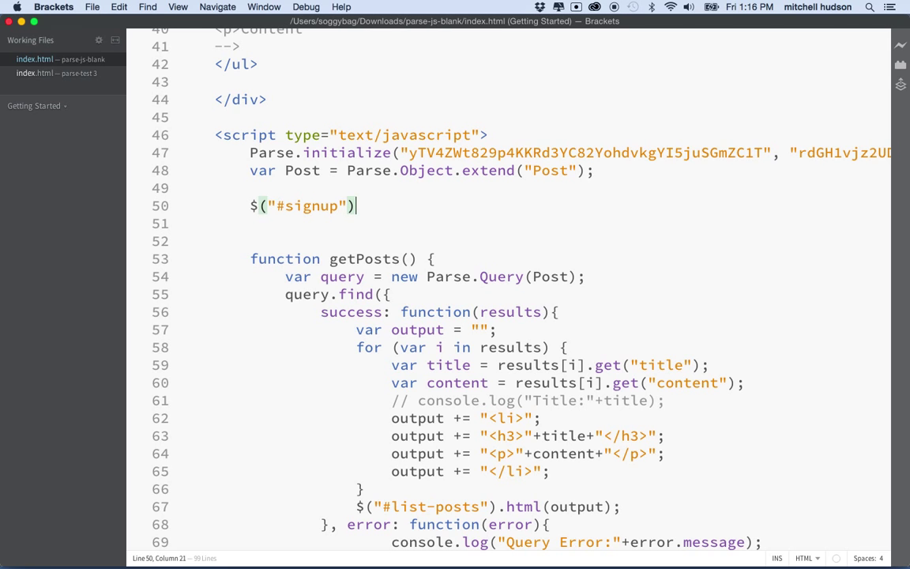
scroll("up", 3)
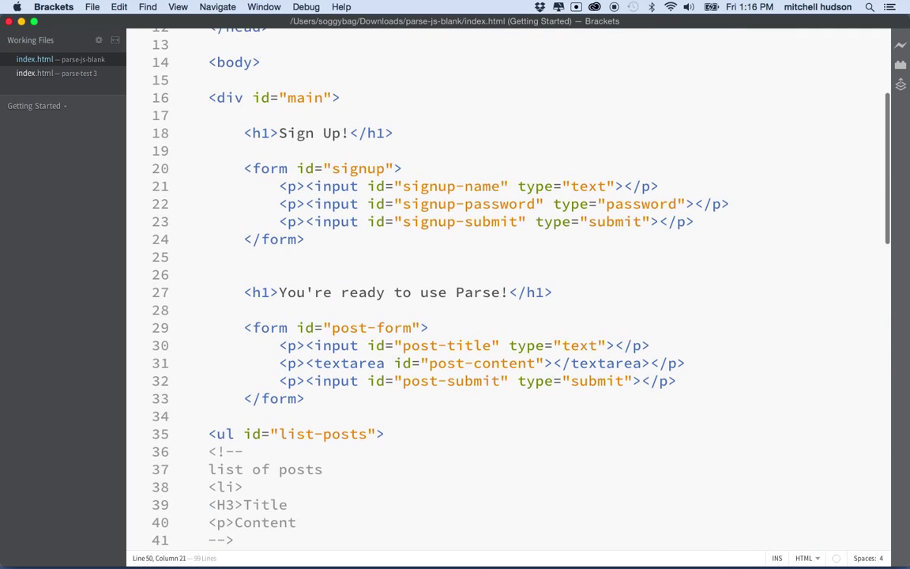
scroll("down", 3)
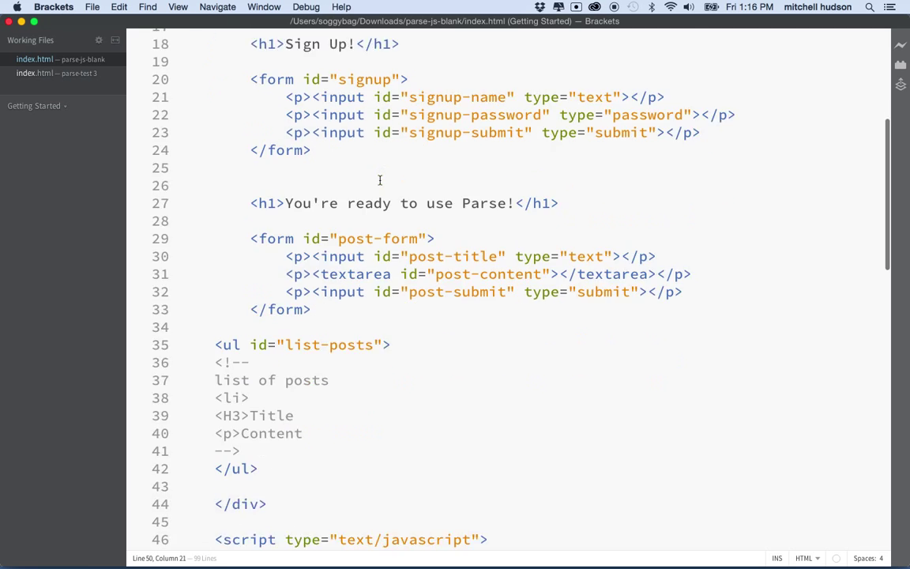
scroll("down", 3)
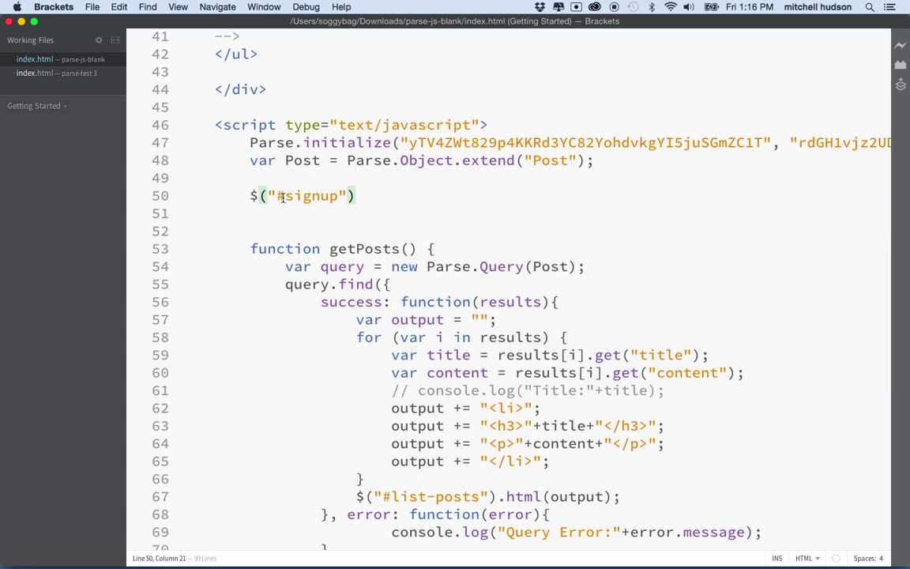
type(".")
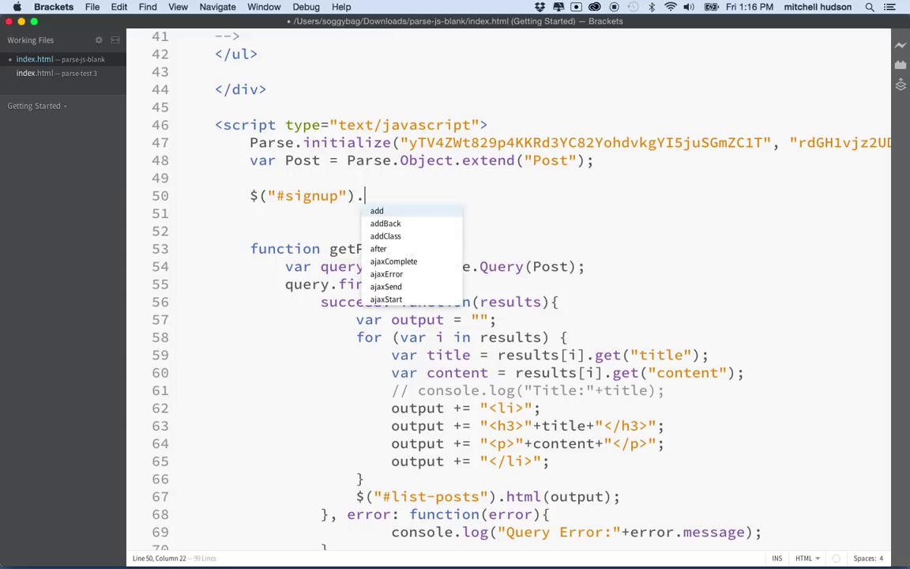
type("submit")
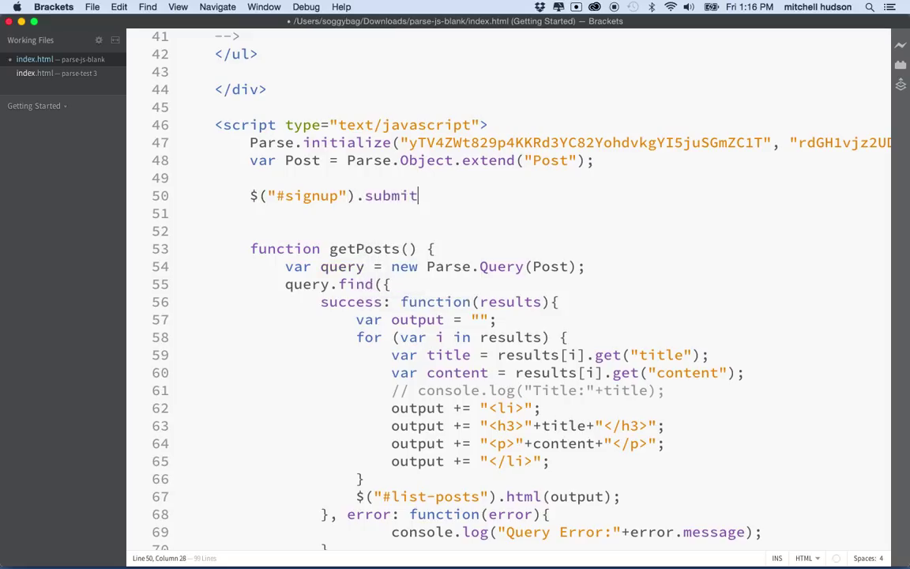
type("();")
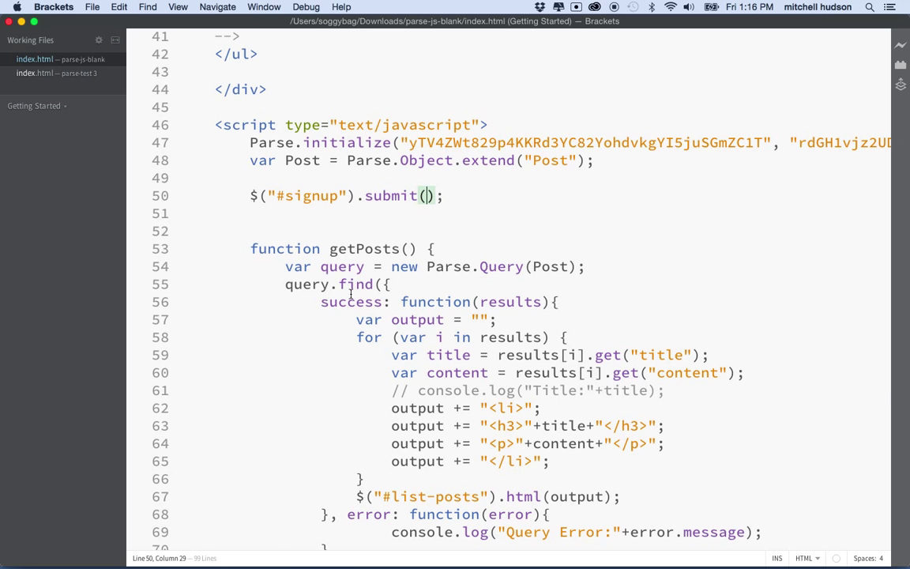
scroll("down", 3)
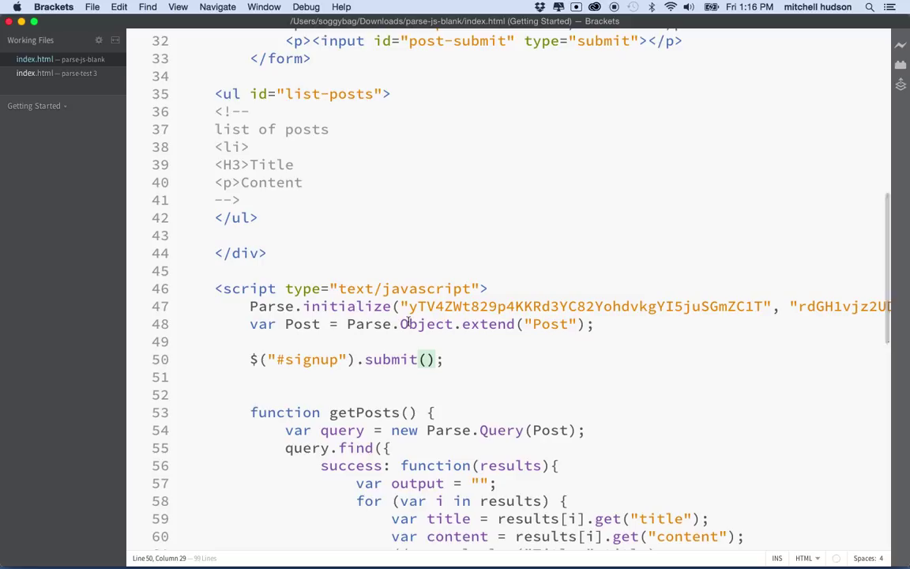
- Fill submit() with function(event){ } whose body calls event.preventDefault();
type("function()")
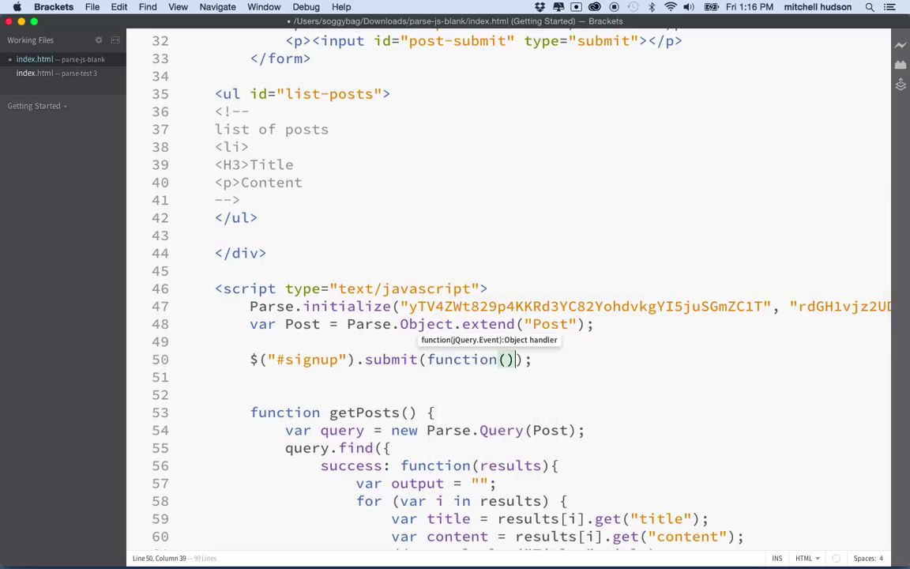
type("{}")
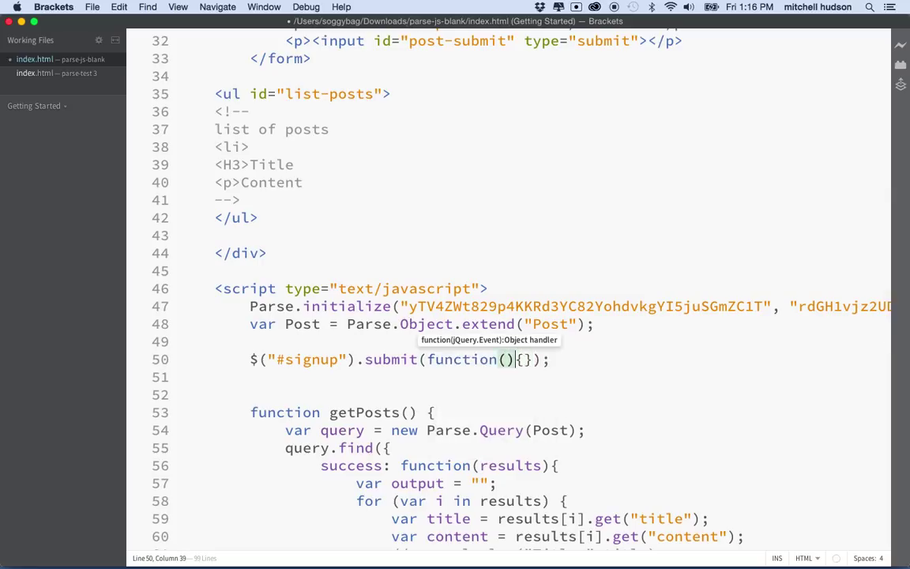
type("event")
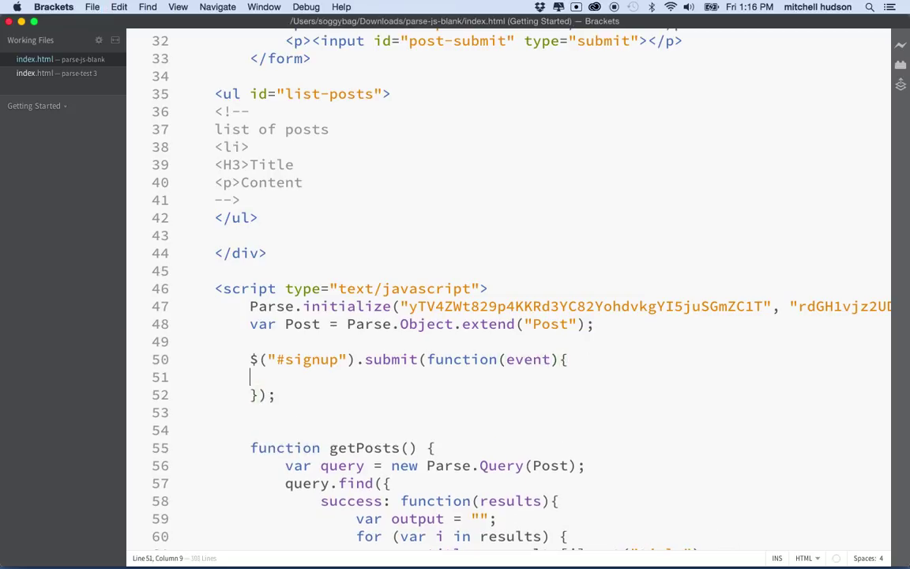
type("e")
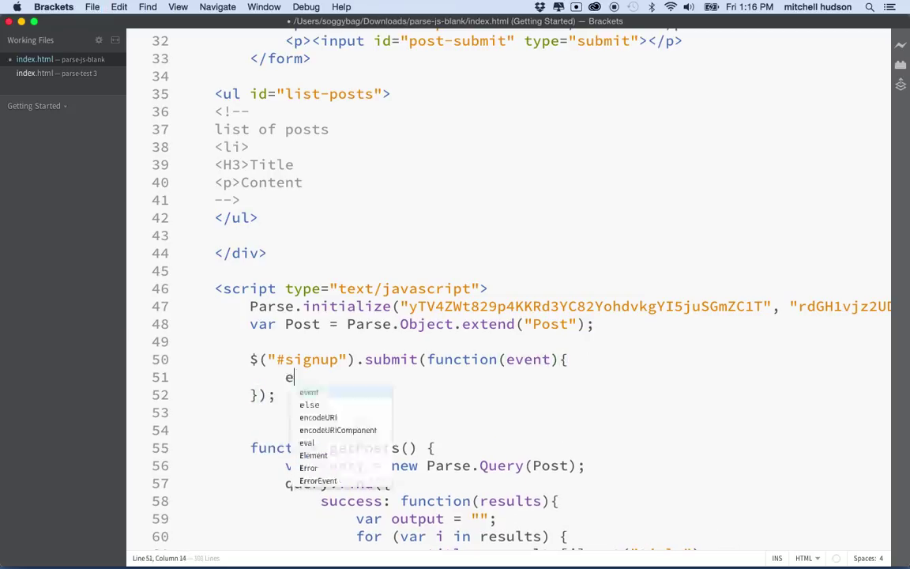
type("vent.preventDefault();")
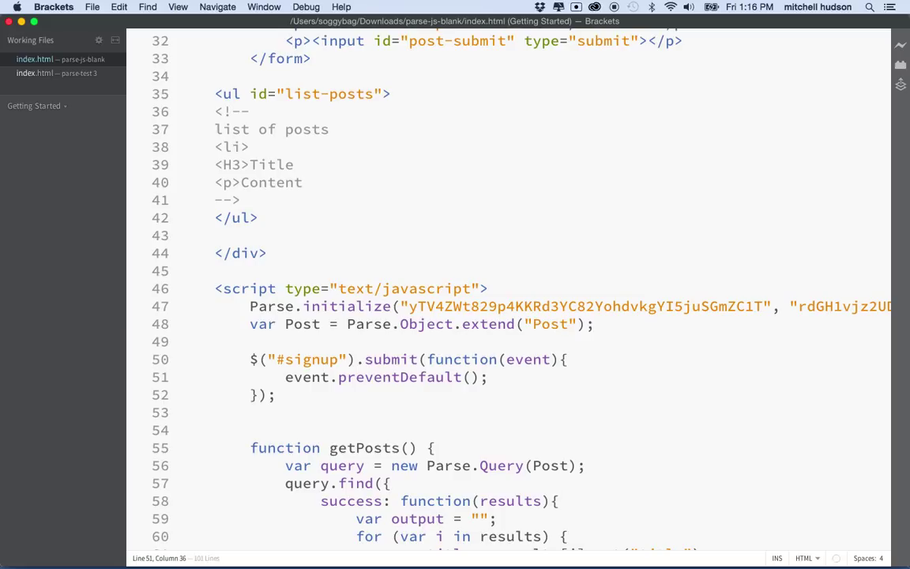
left_click(489, 377)
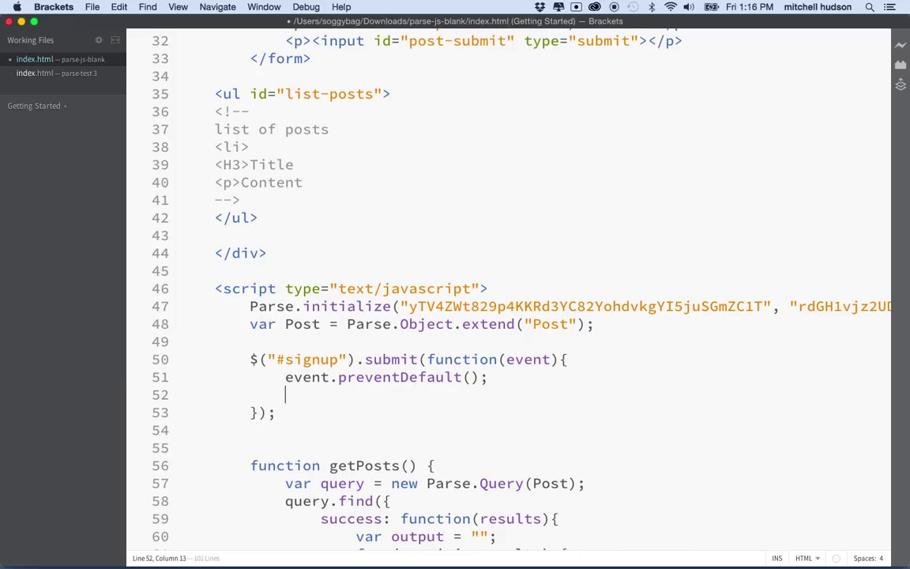
- Store the #signup-name field's value in a name variable
type("var")
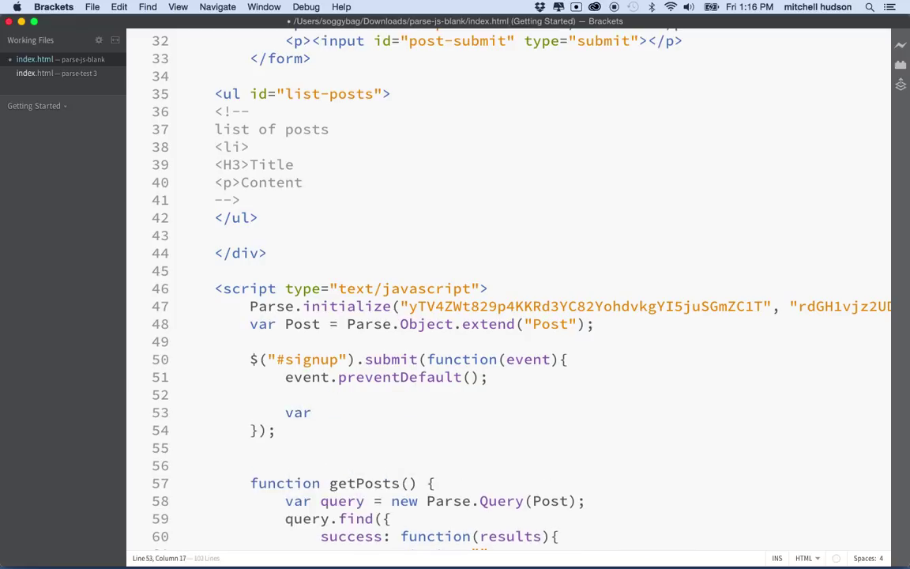
type("name =")
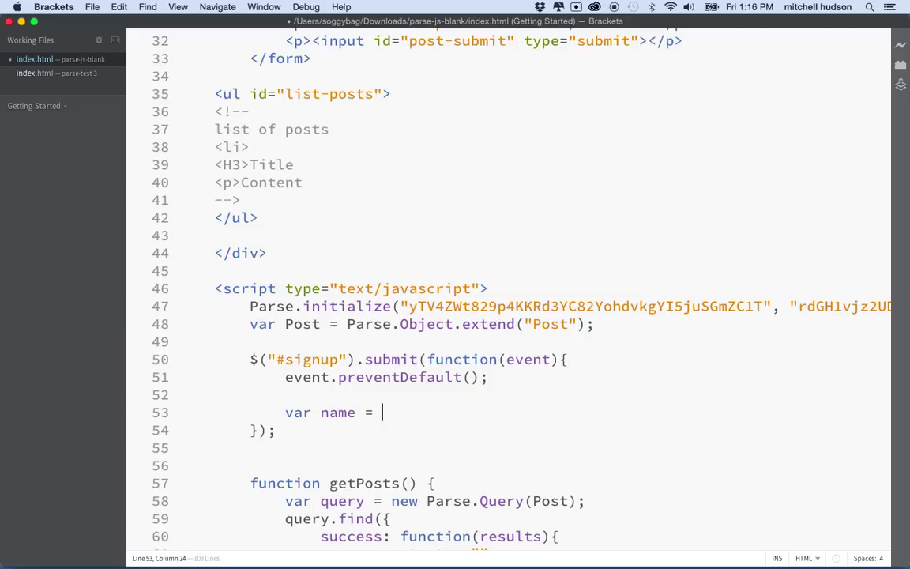
type("$()")
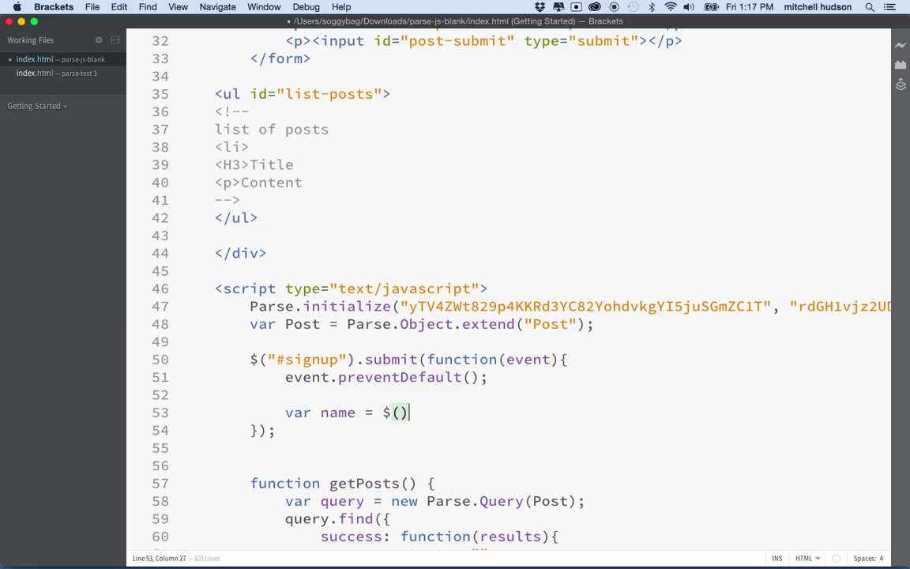
type(";")
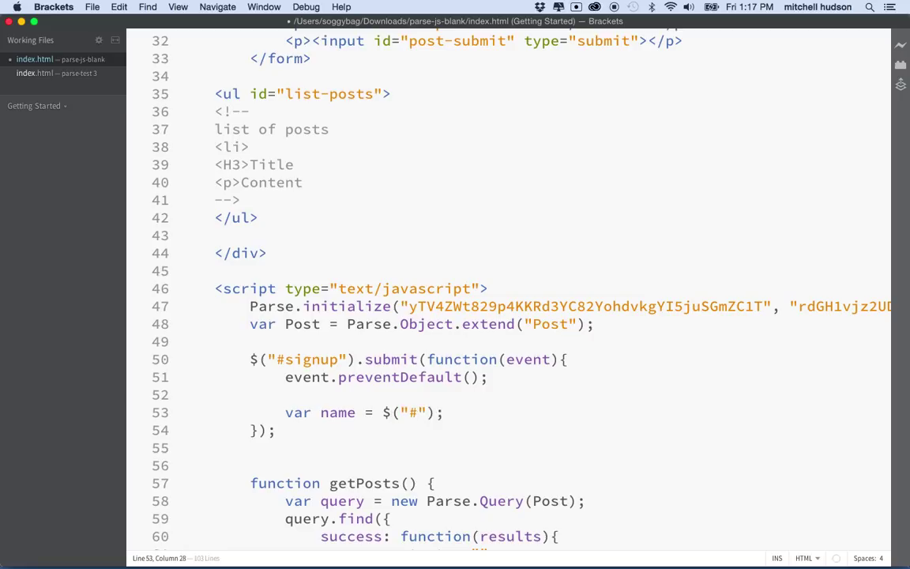
type("signu")
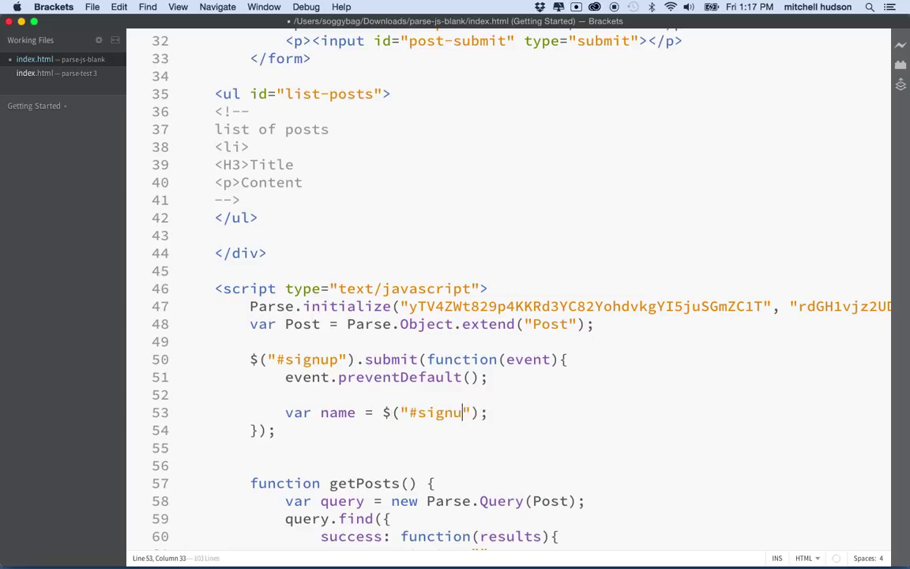
type("p-name")
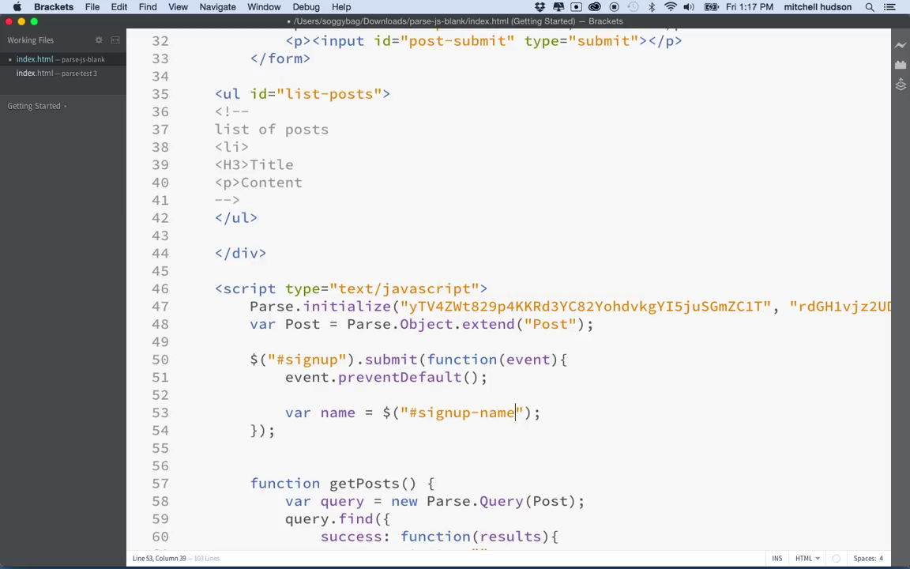
type(".val(")
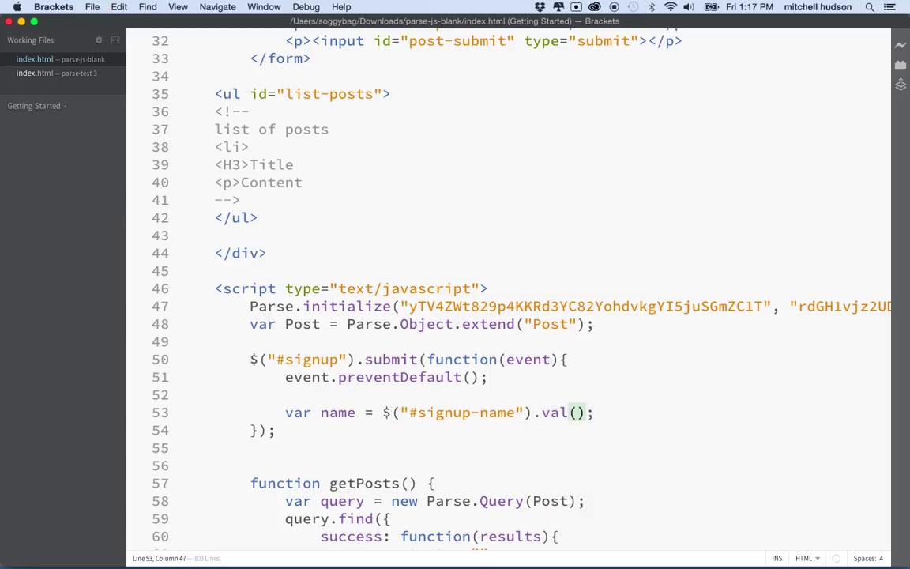
- Add var pass = $("#signup-password").val(); below the name line
type("v")
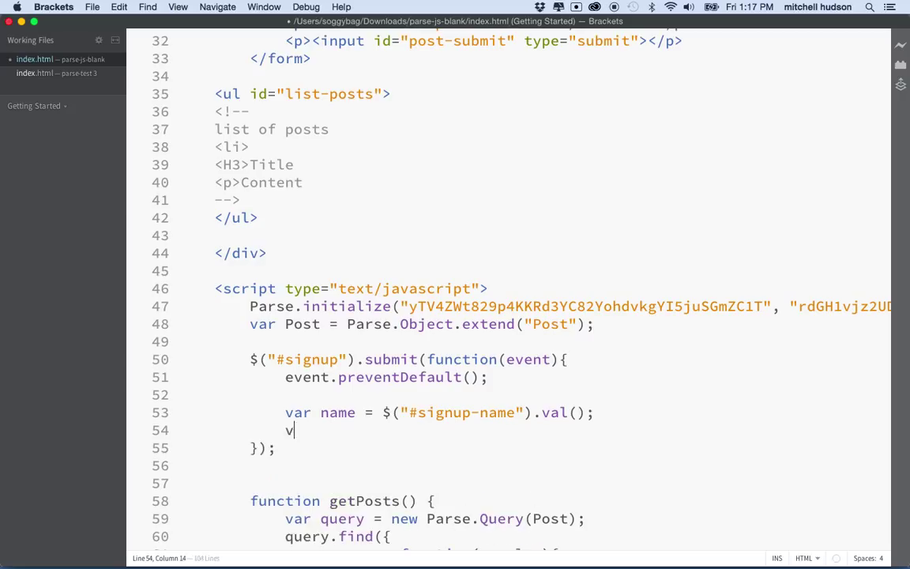
type("ar")
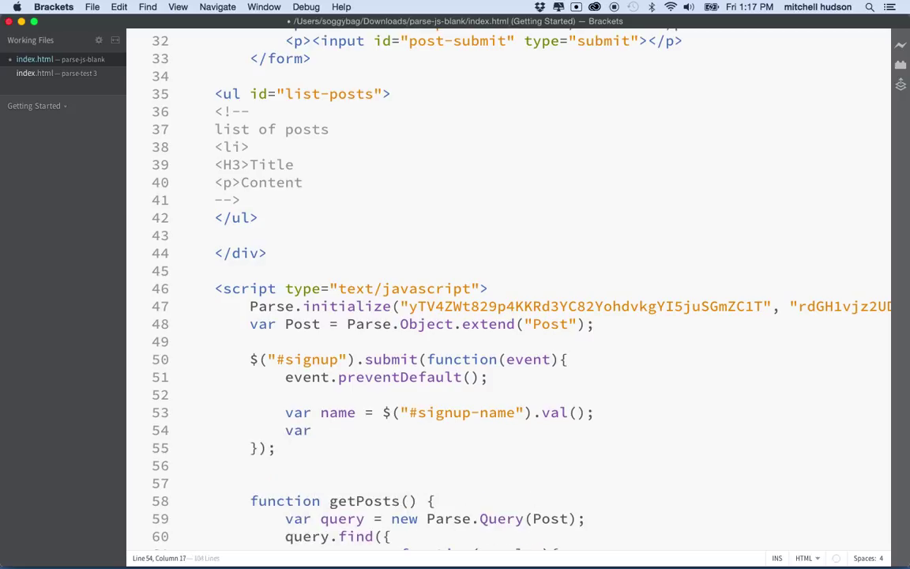
type("pass")
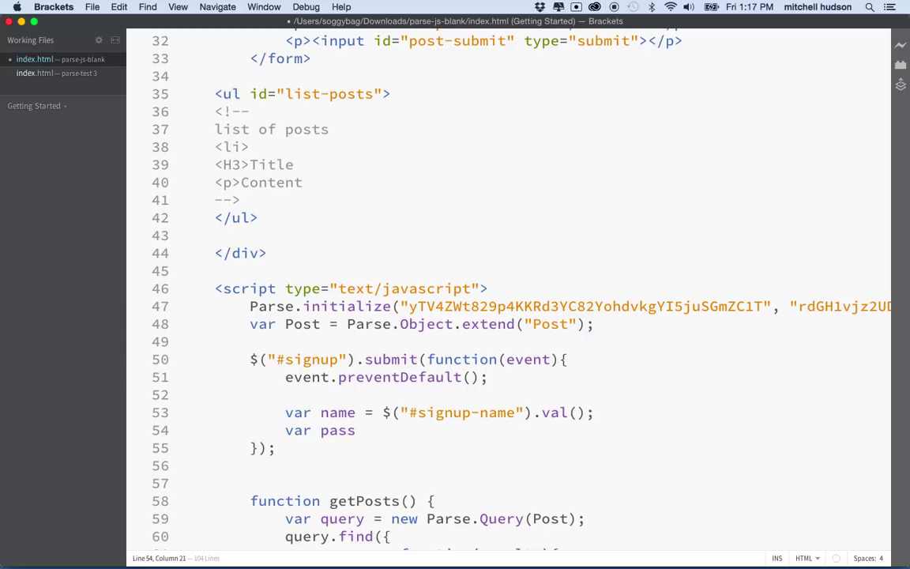
type("= $(\"")
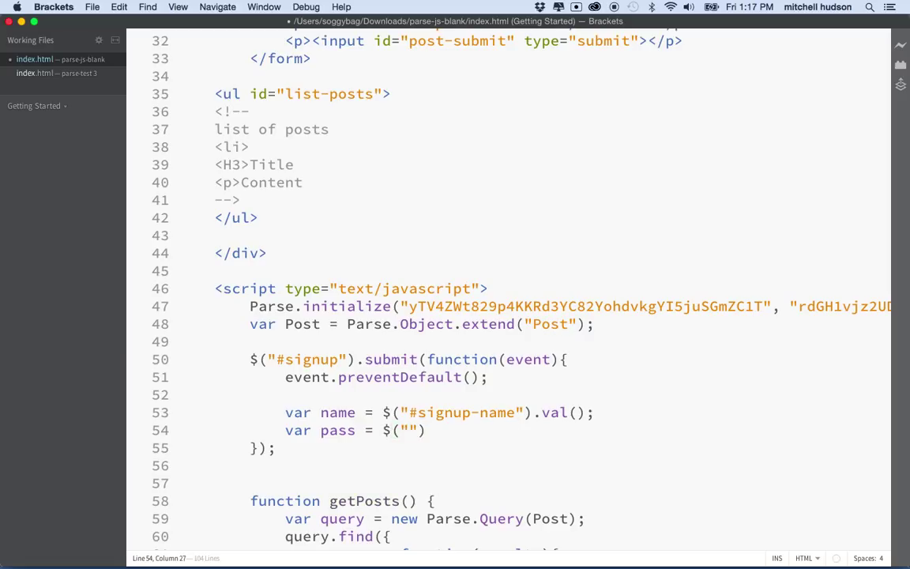
type("#signup")
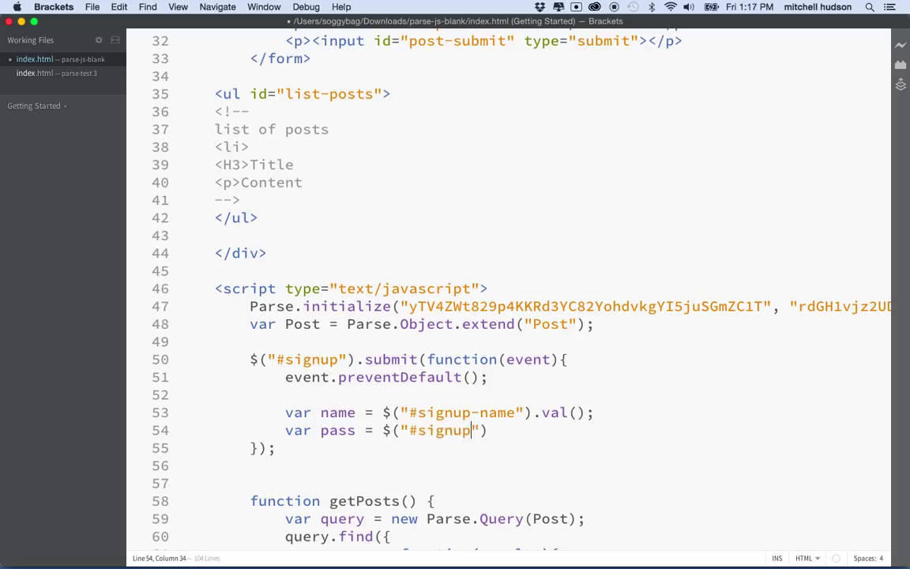
type("-password")
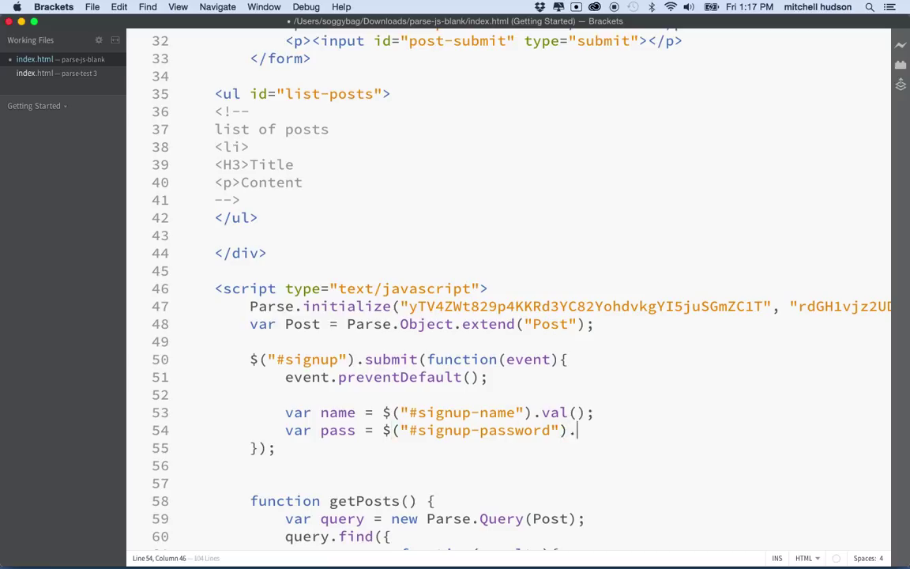
type("val();")
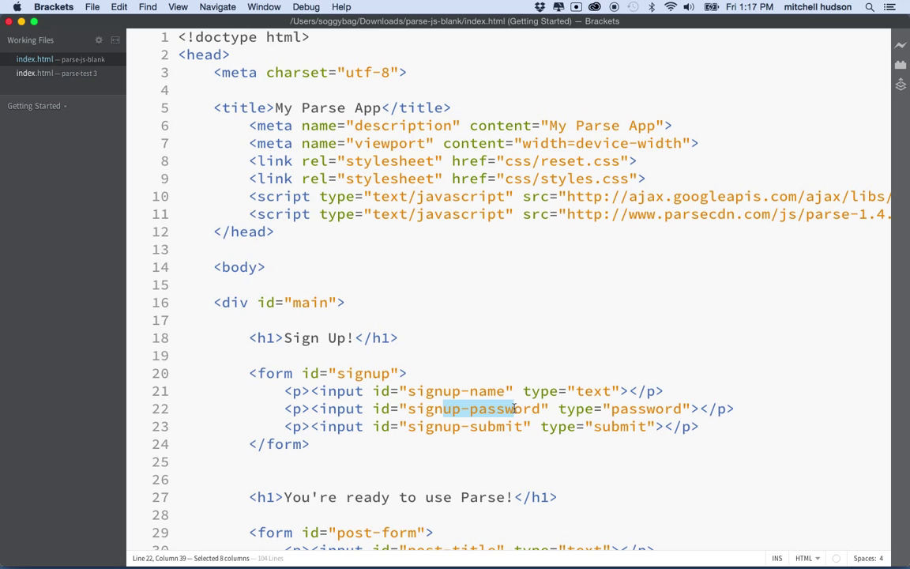
- Scroll through index.html to check the input ids and return to the pass line
scroll("down", 3)
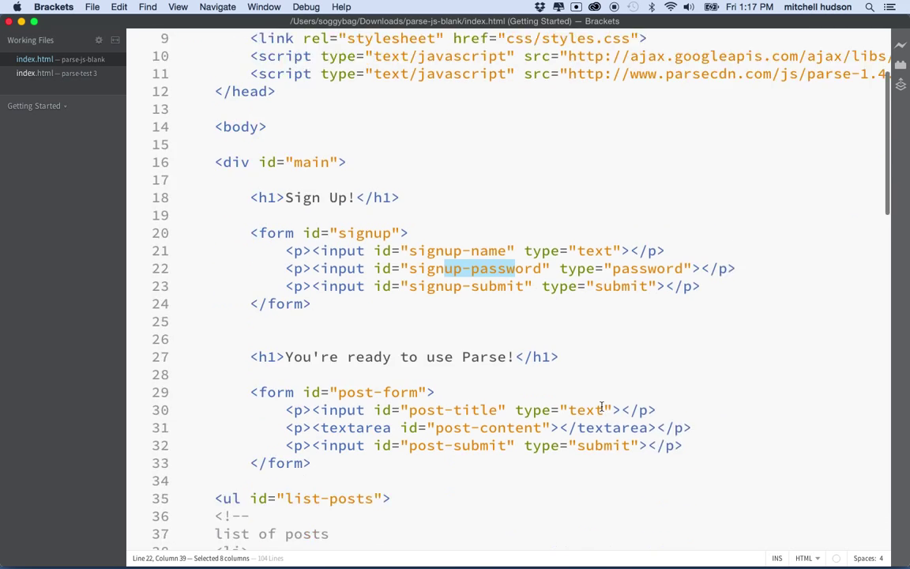
scroll("down", 3)
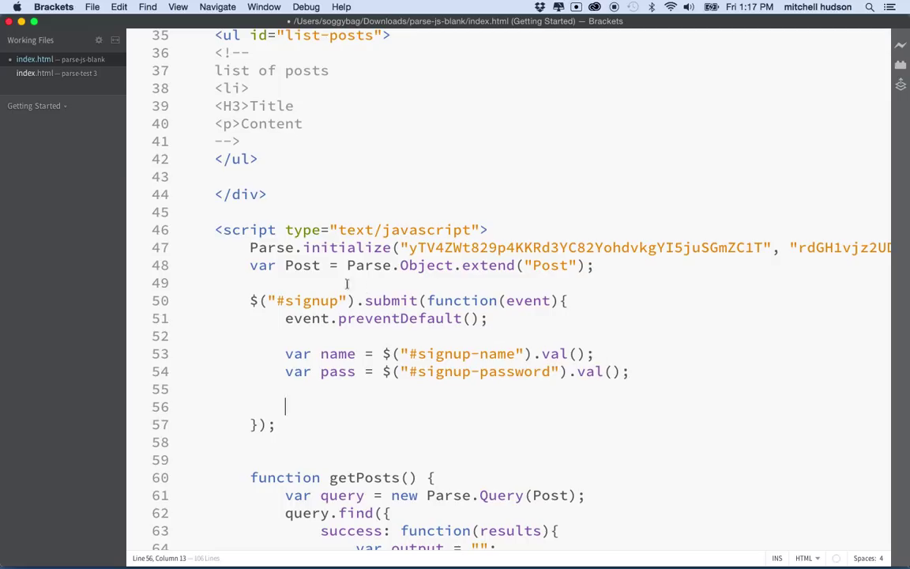
- Declare var user = new Parse.User(); in the handler, comparing it with the newPost code
left_click_drag(250, 265, 588, 265)
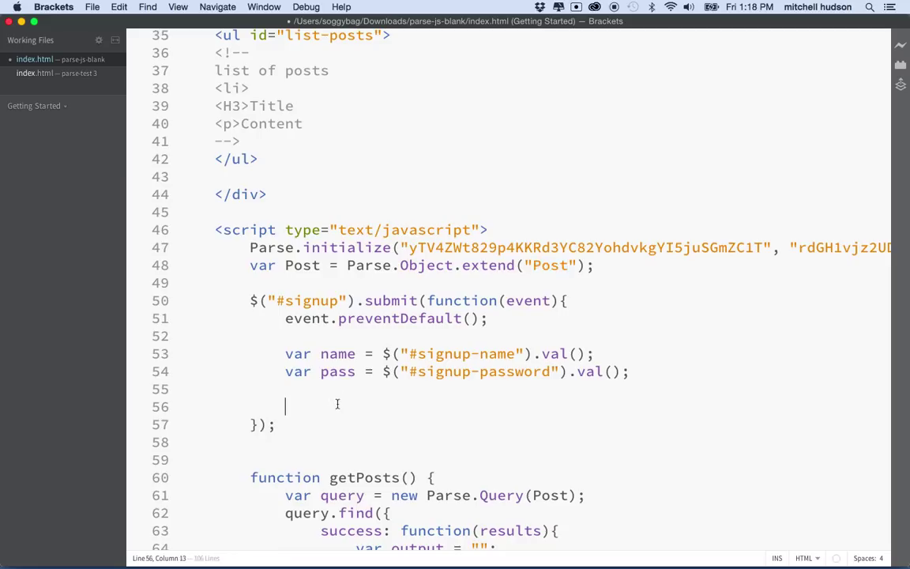
type("var user =")
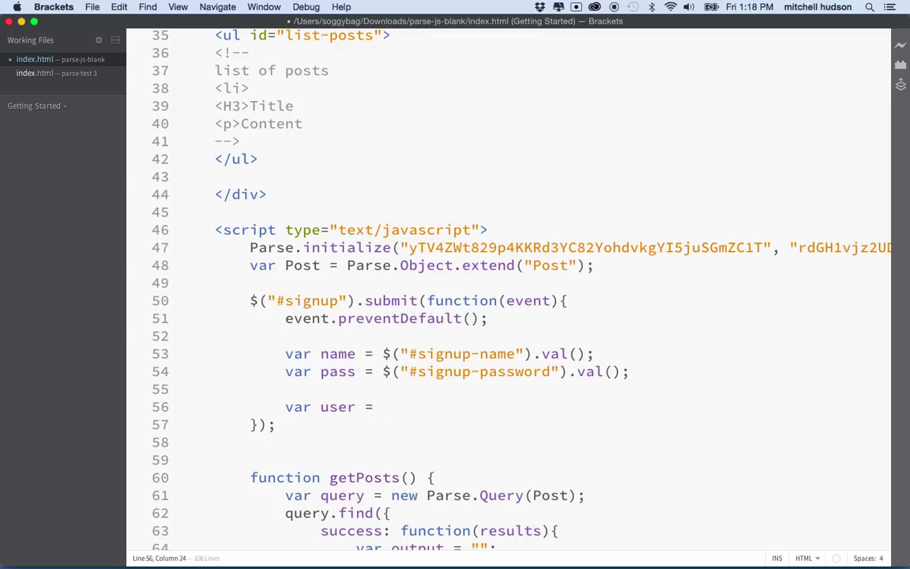
type("new")
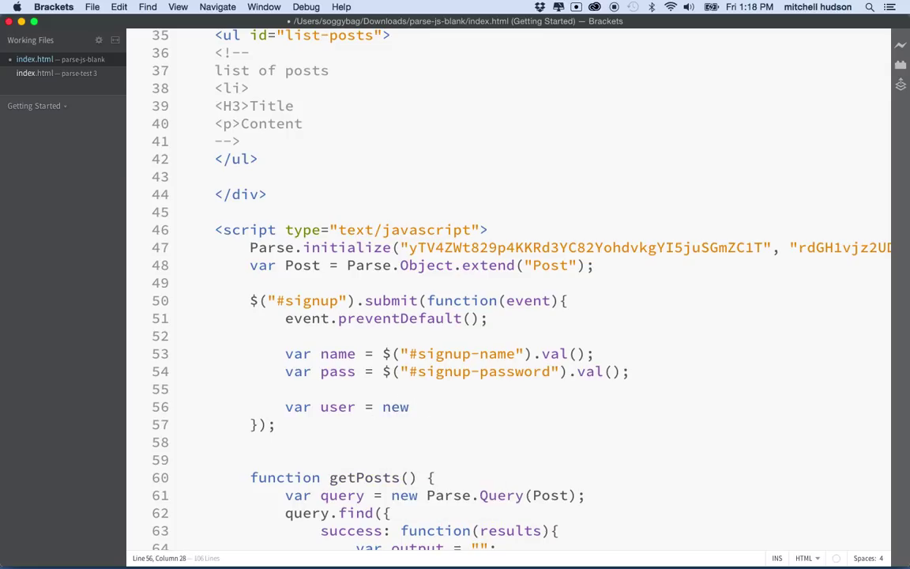
type("Parse.User();")
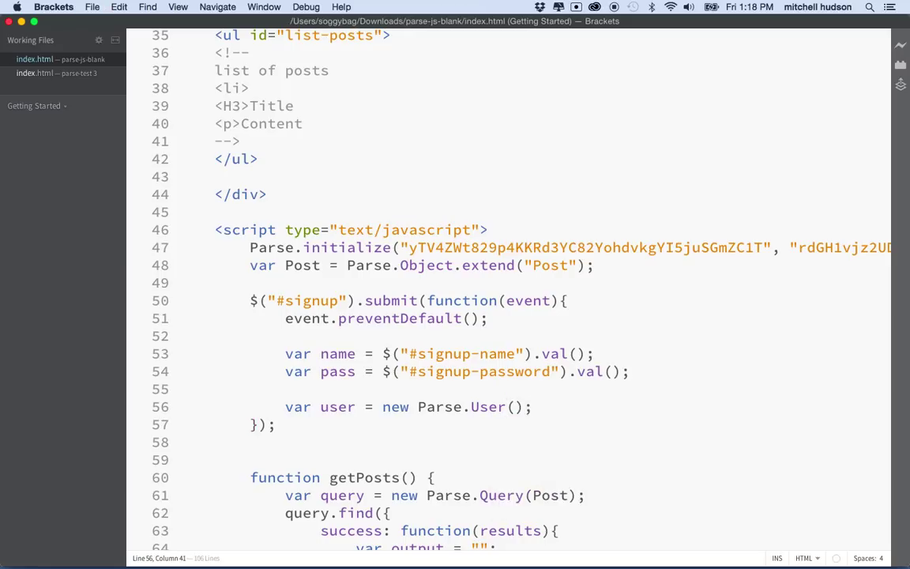
left_click(281, 407)
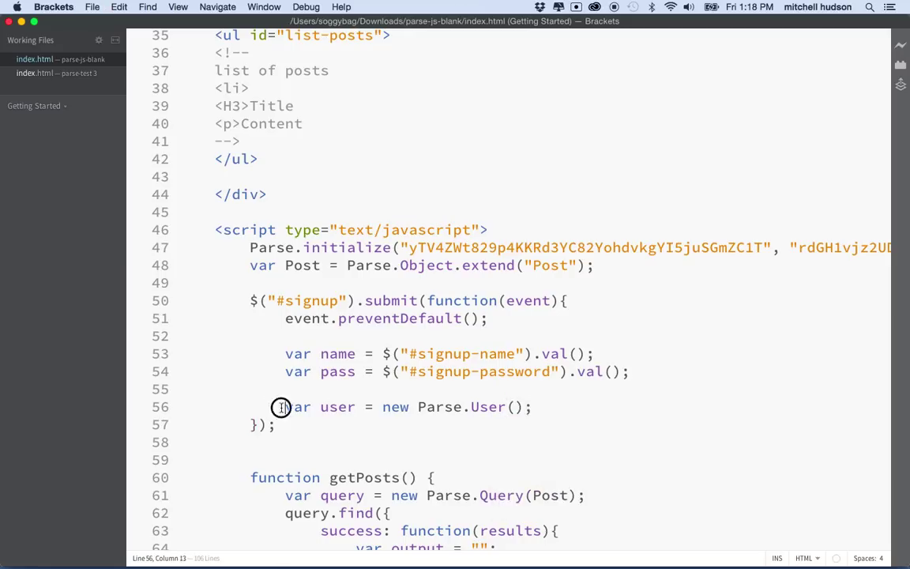
left_click_drag(285, 406, 545, 406)
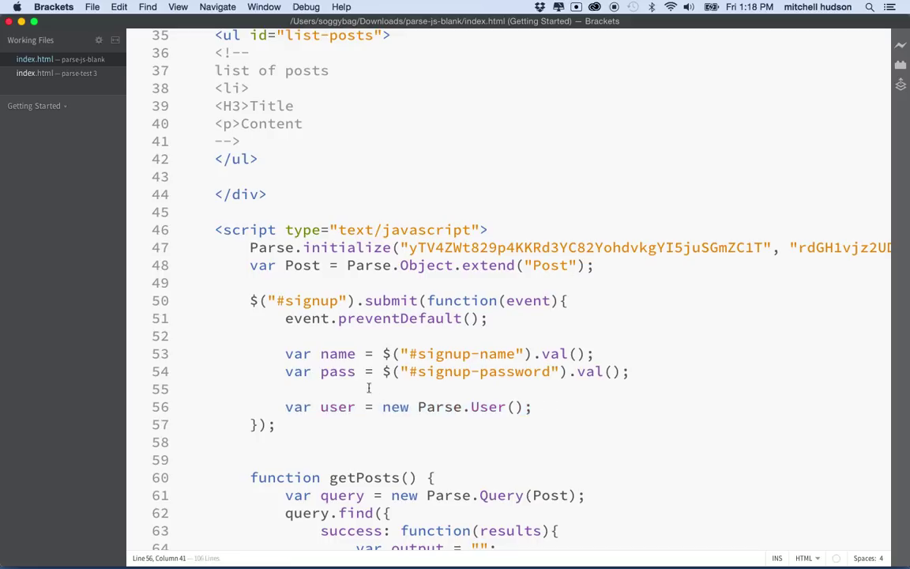
left_click_drag(285, 405, 533, 406)
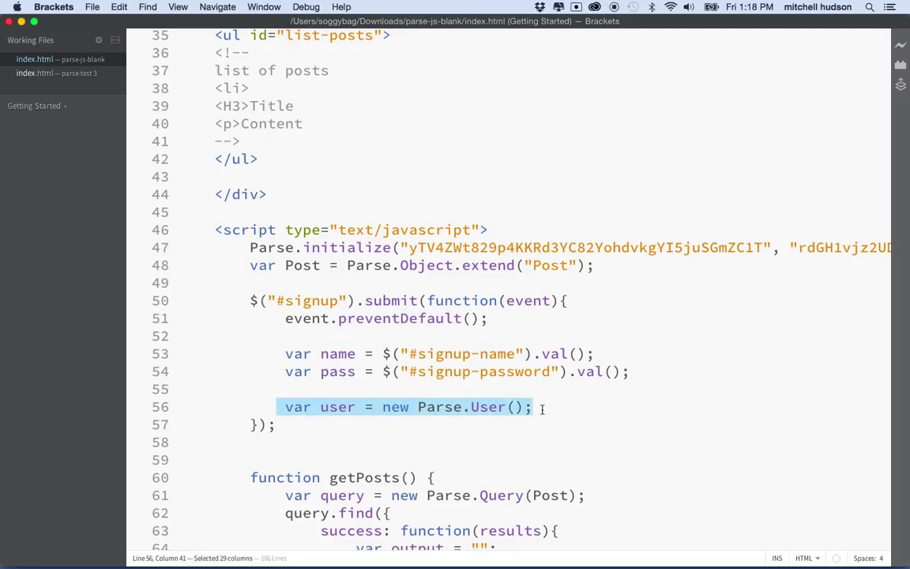
scroll("down", 3)
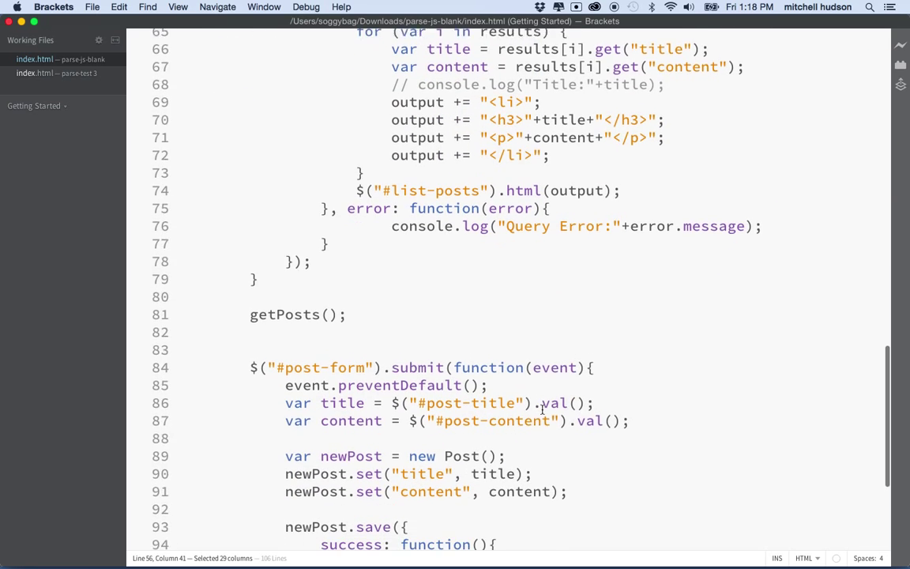
scroll("down", 3)
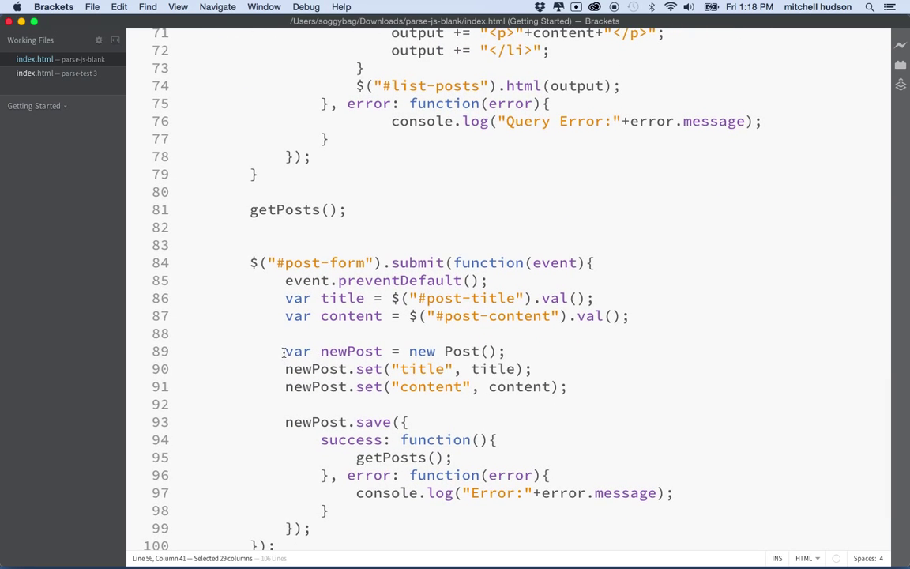
left_click_drag(285, 350, 514, 351)
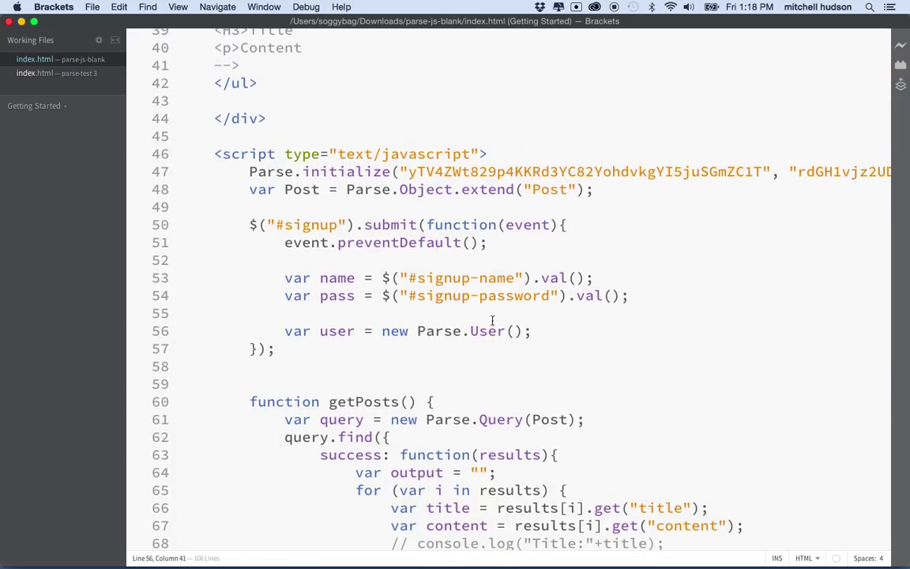
type("user")
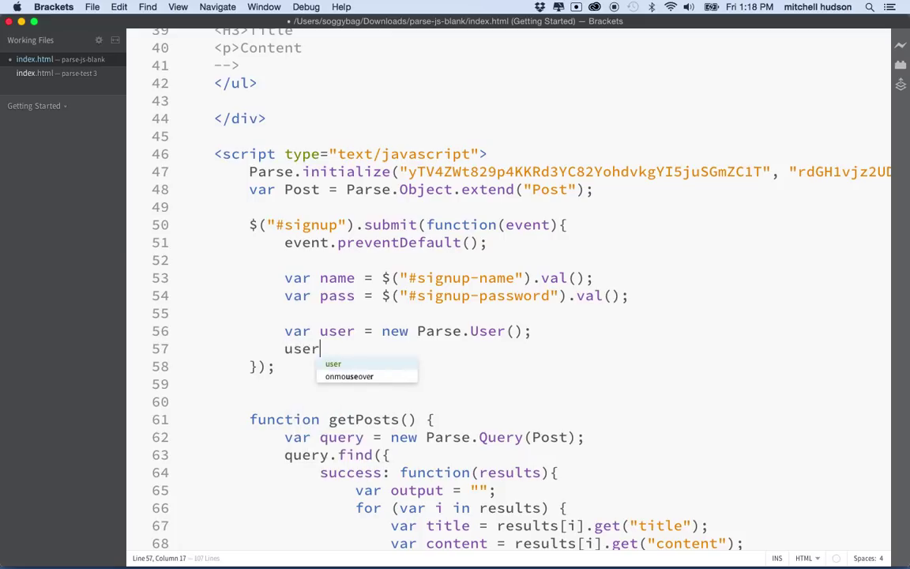
type(".")
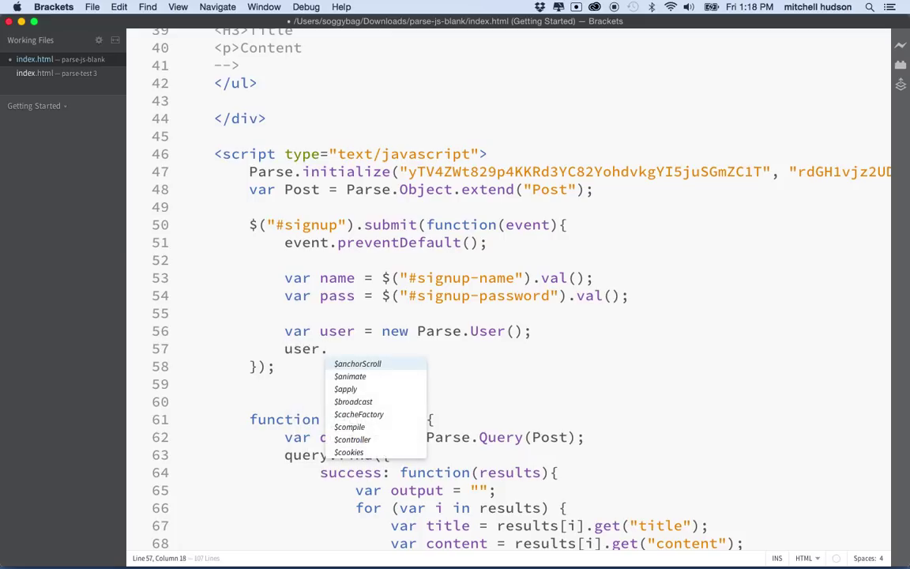
type("set();")
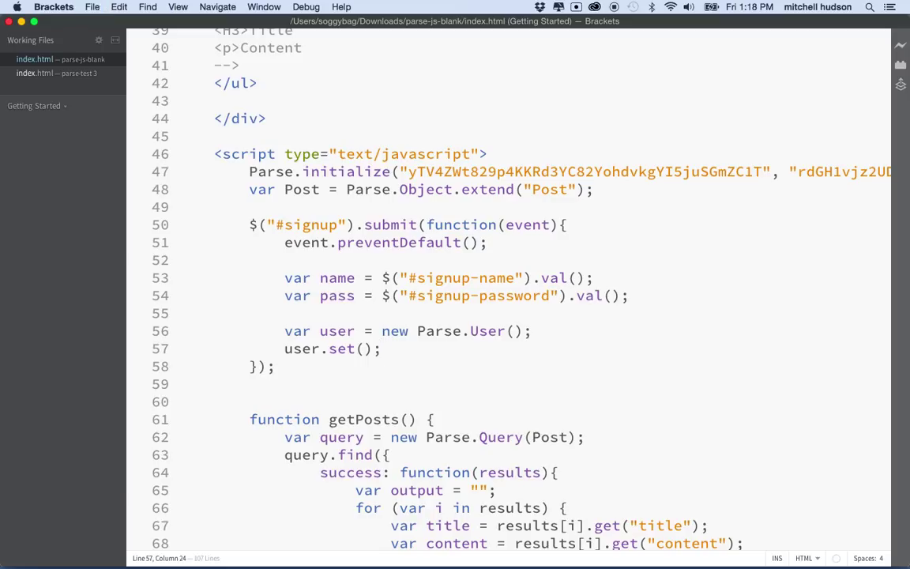
type("\"\"")
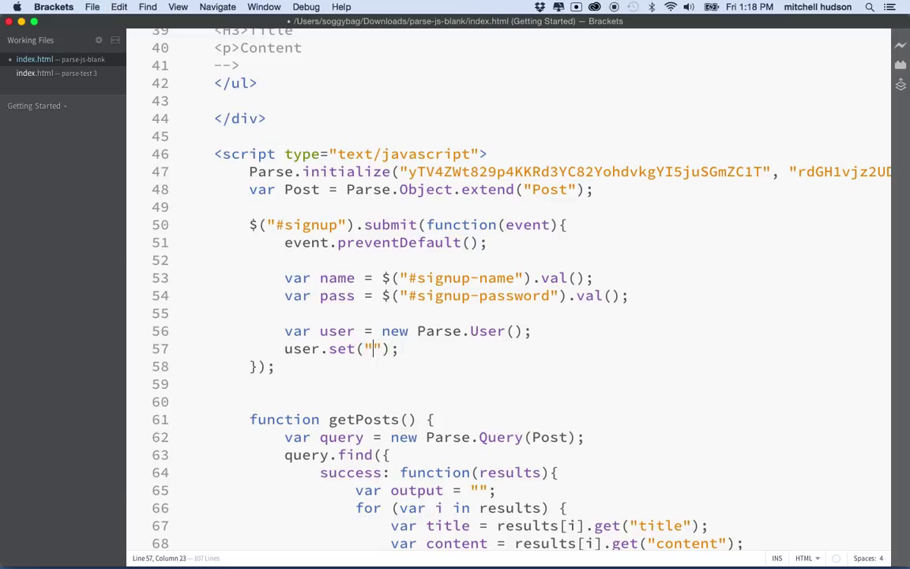
type("username")
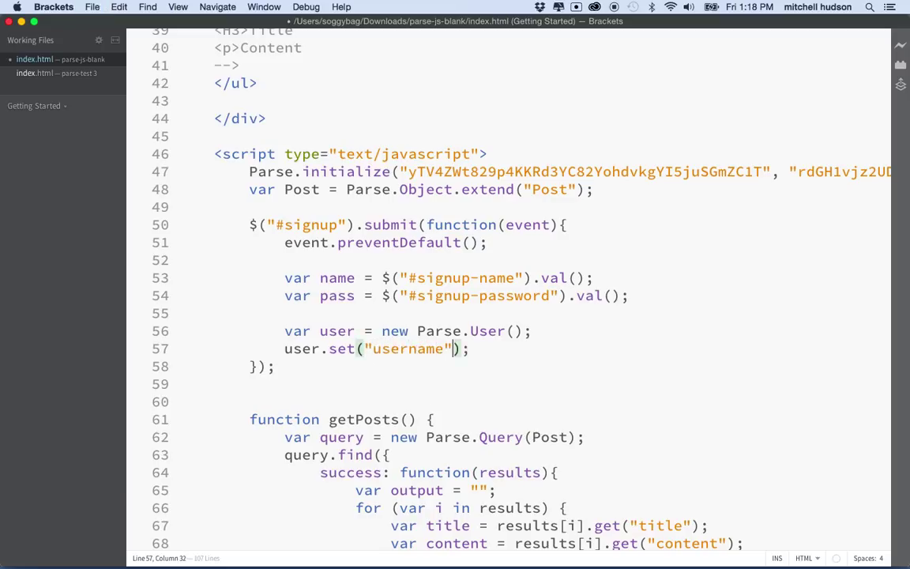
type(",")
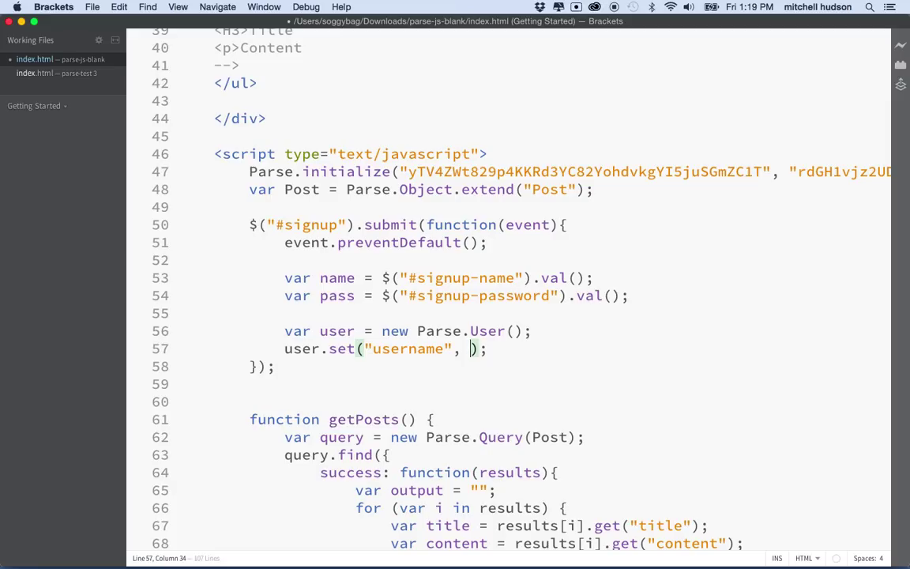
type("name")
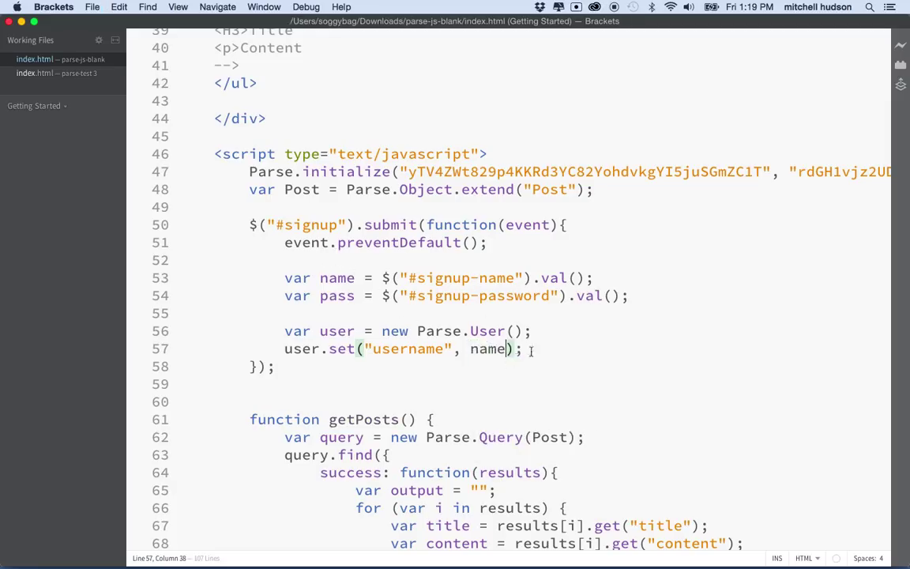
type("user")
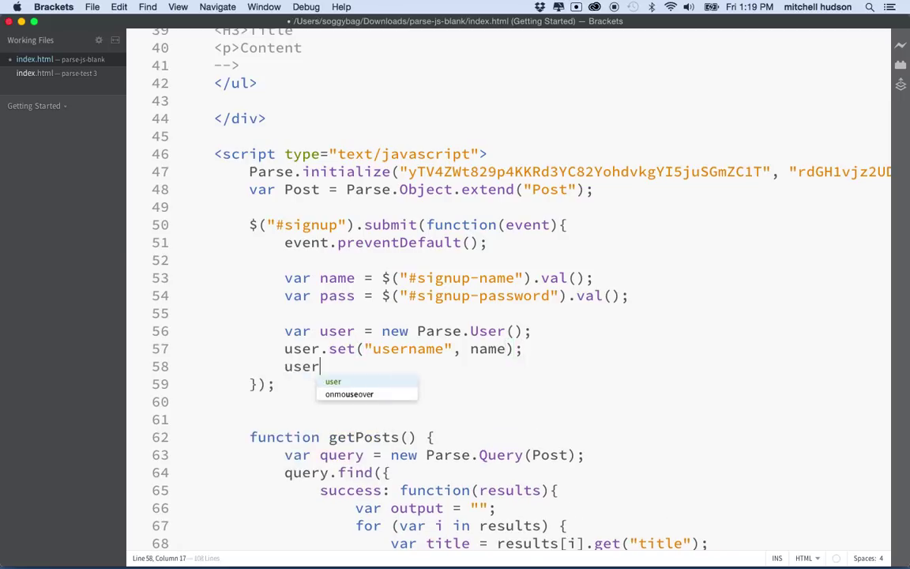
type(".set")
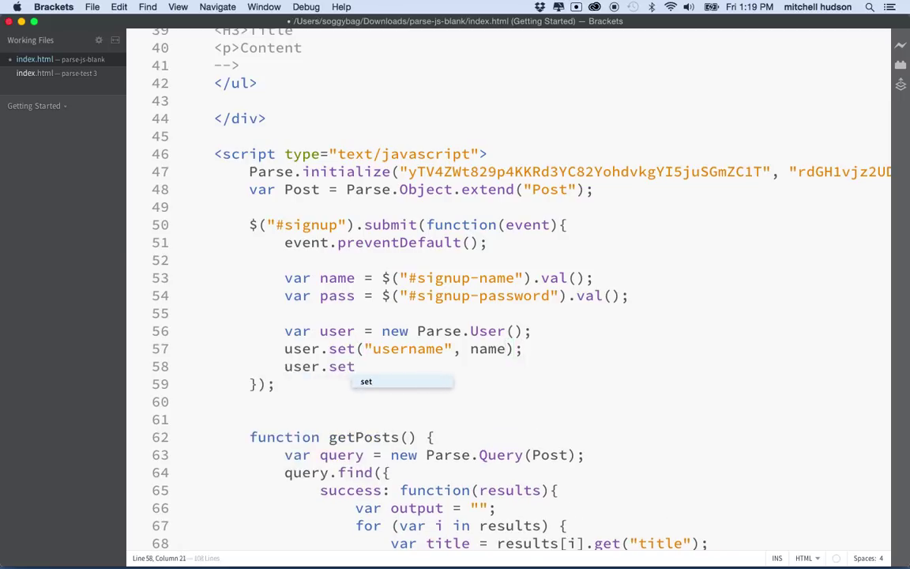
type("(\"\");")
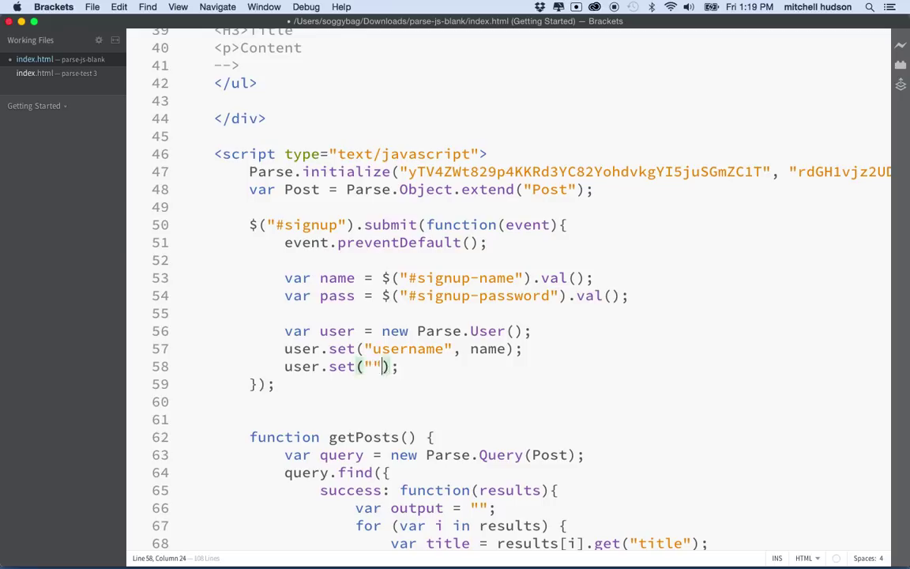
type("password")
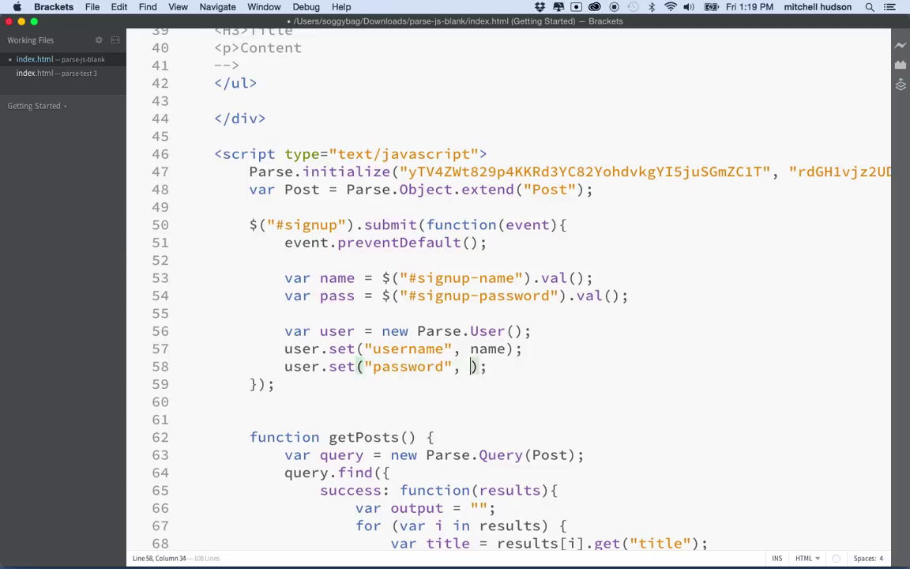
type("pass")
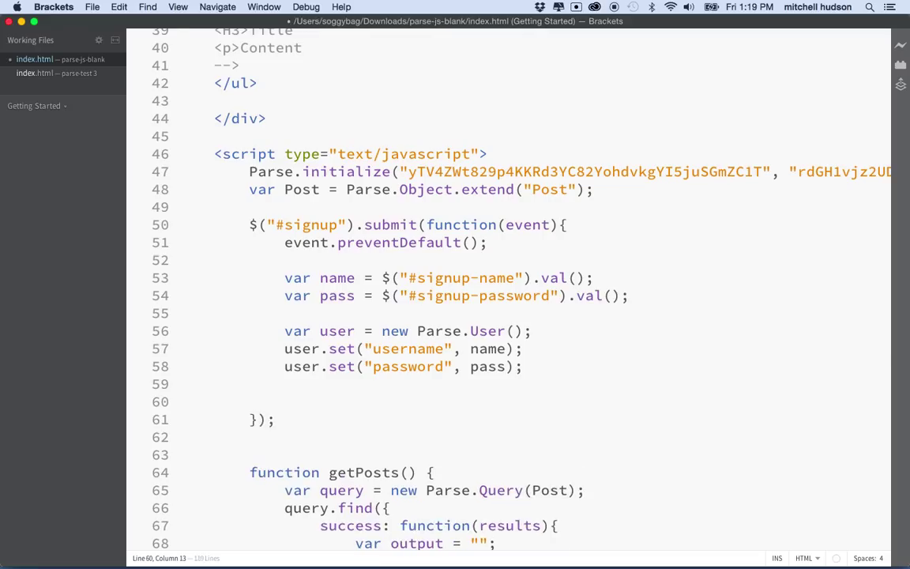
scroll("down", 3)
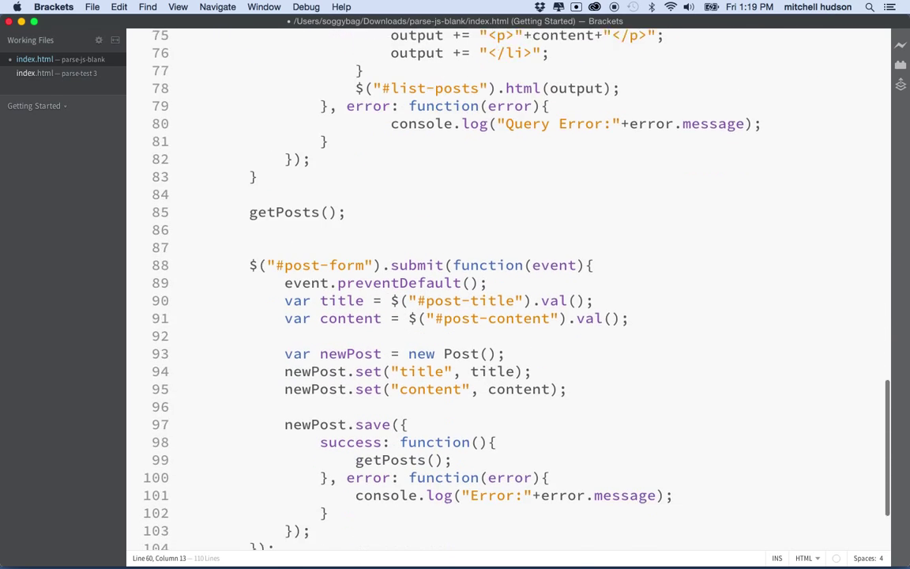
scroll("down", 3)
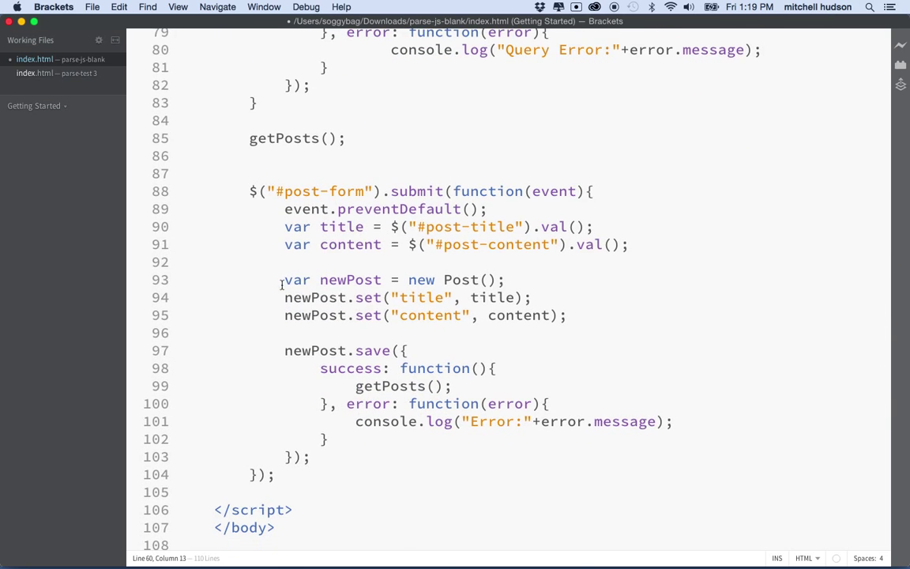
left_click_drag(284, 279, 566, 315)
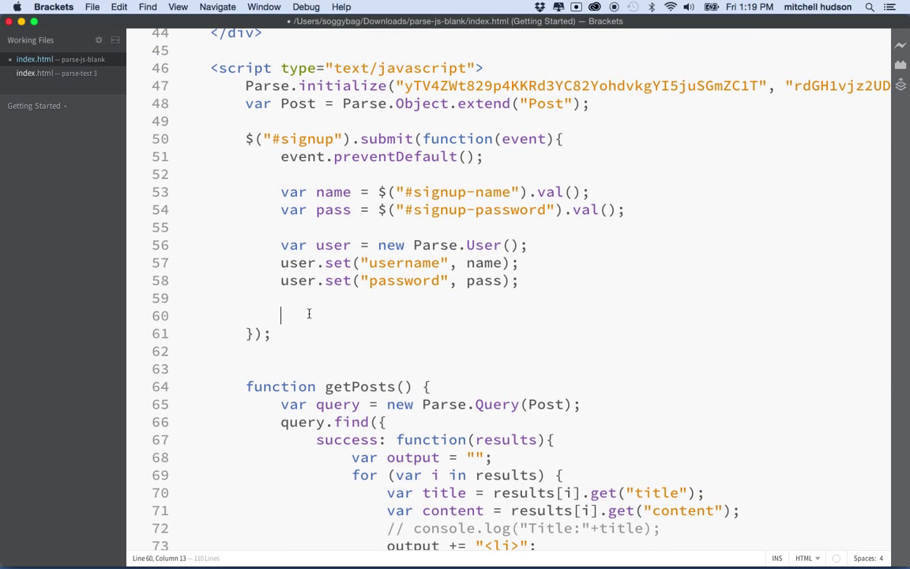
- Add user.signUp(null, {}) to the signup handler
type("user.sign")
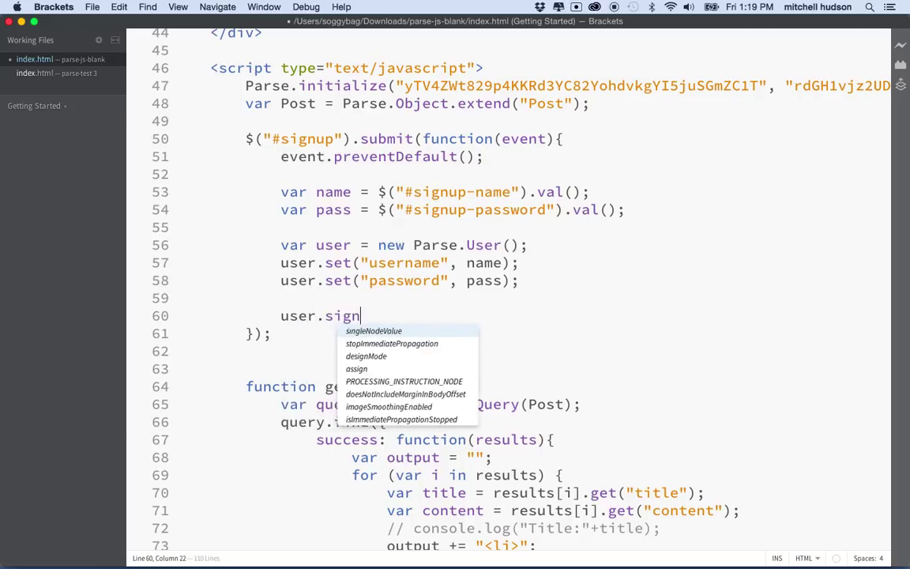
type("Up();")
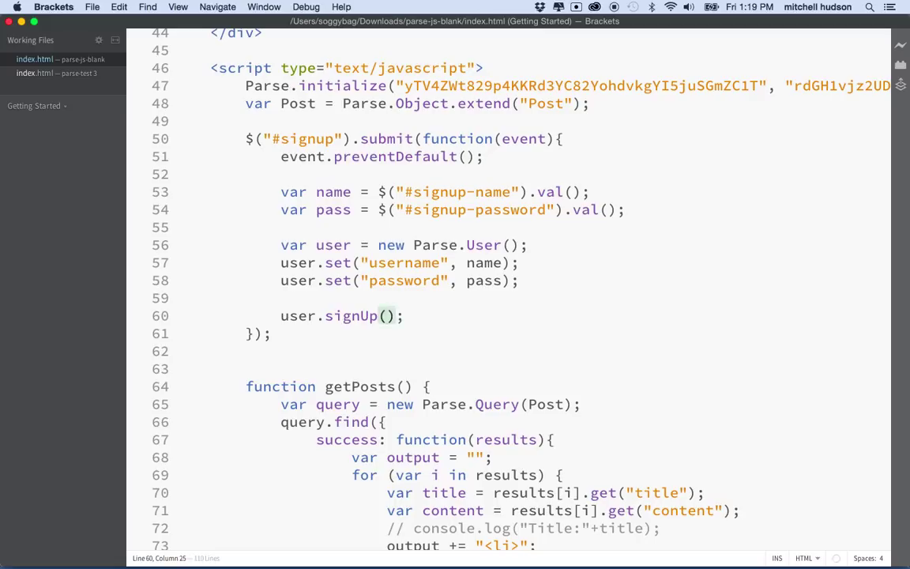
double_click(358, 315)
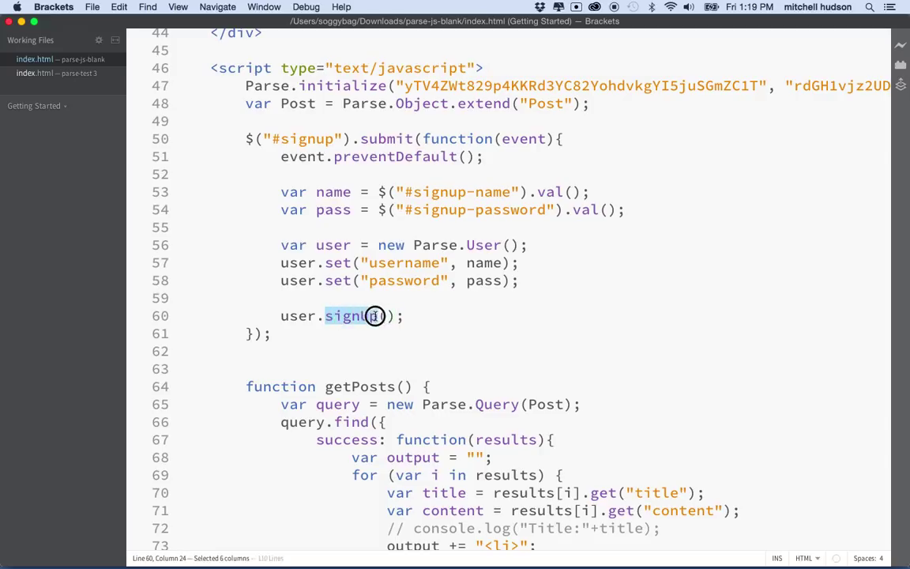
type("nul")
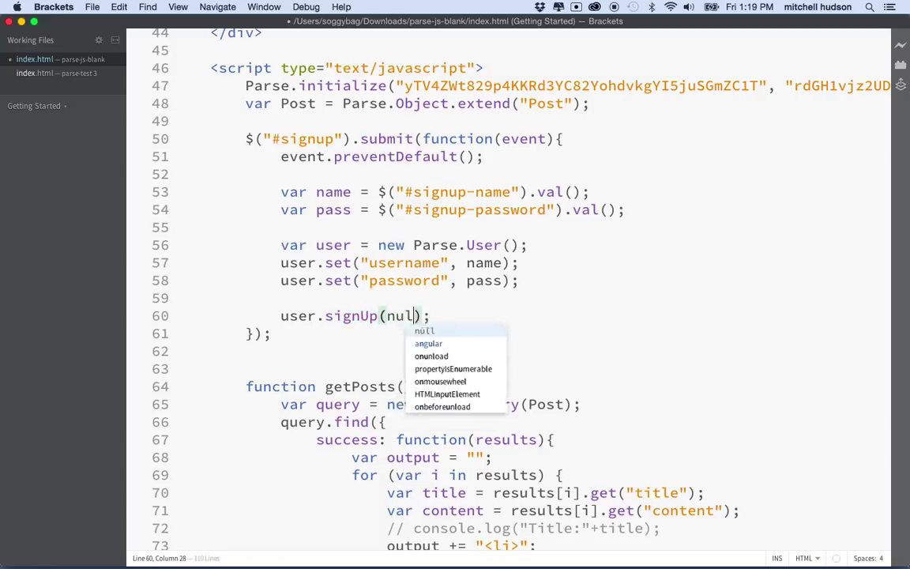
type("l,")
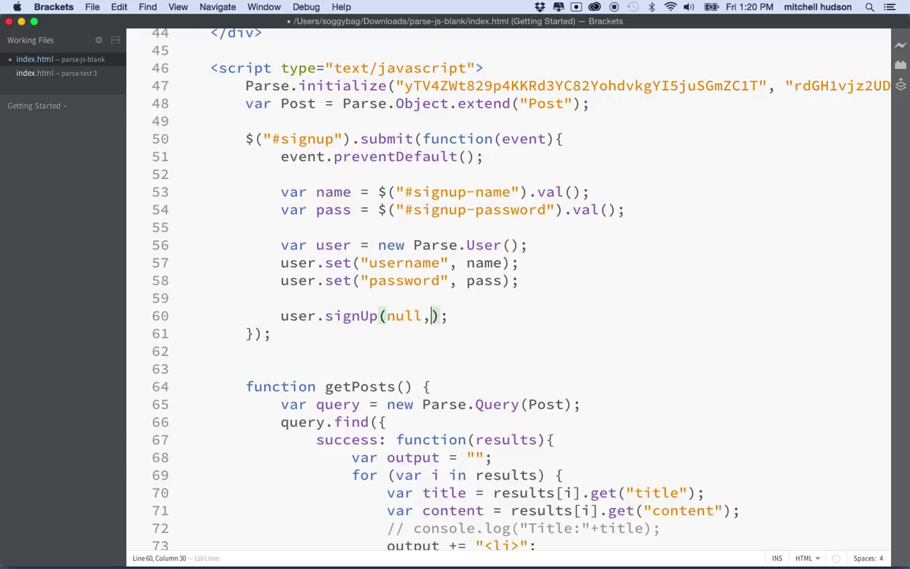
type("{}")
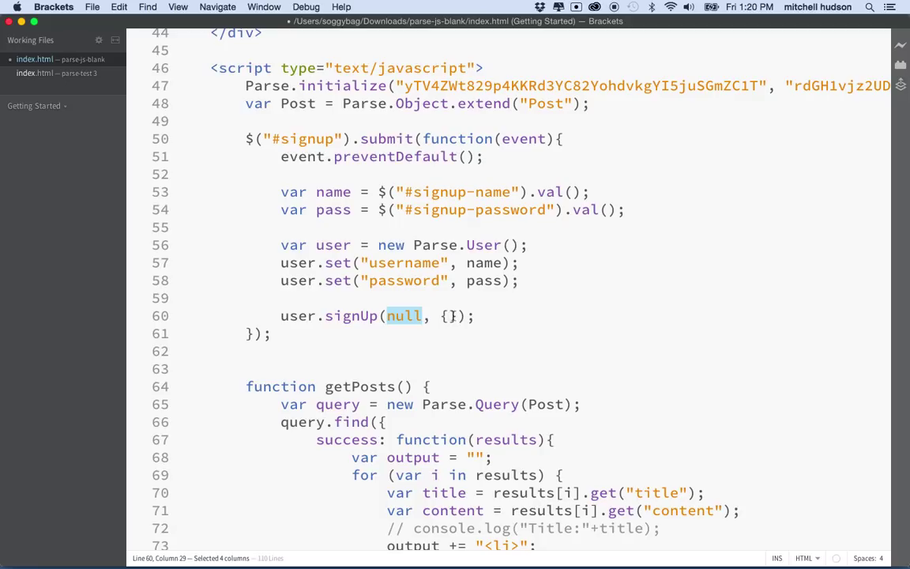
- Add empty success and error callback functions, placed on separate lines
type("f")
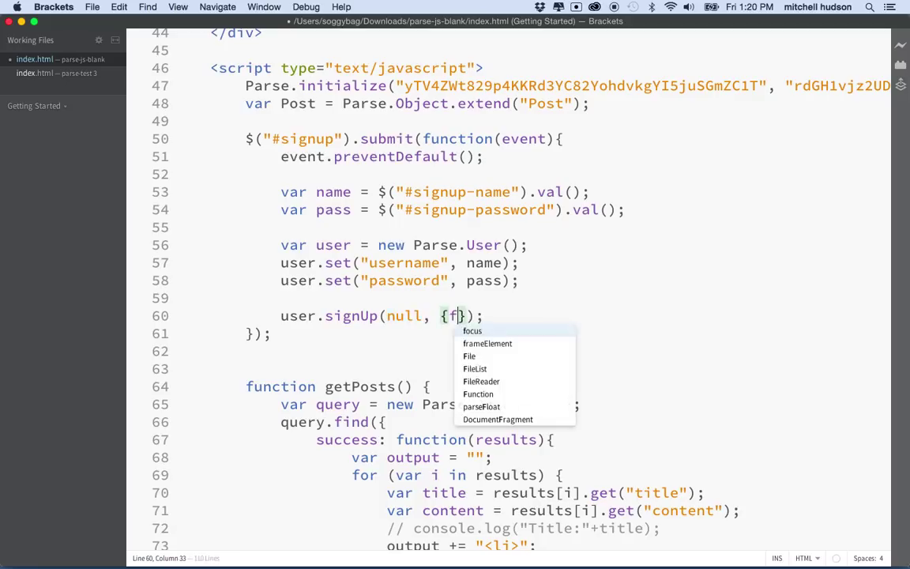
type("success:")
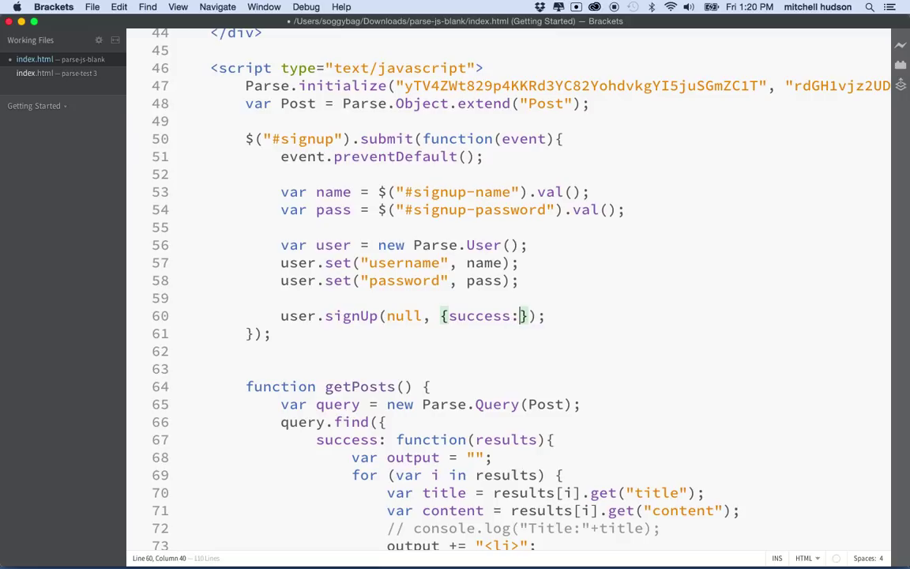
type("function()")
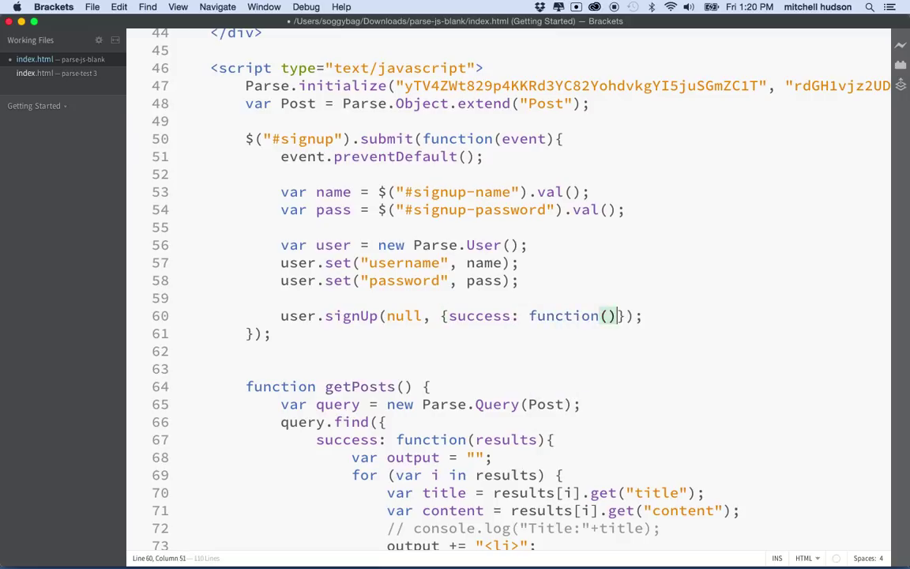
type("{}")
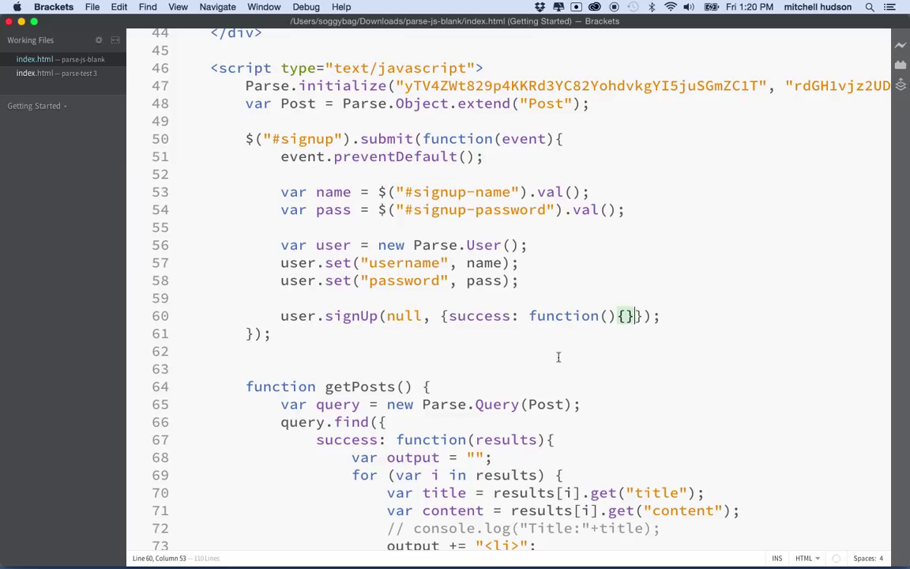
double_click(486, 315)
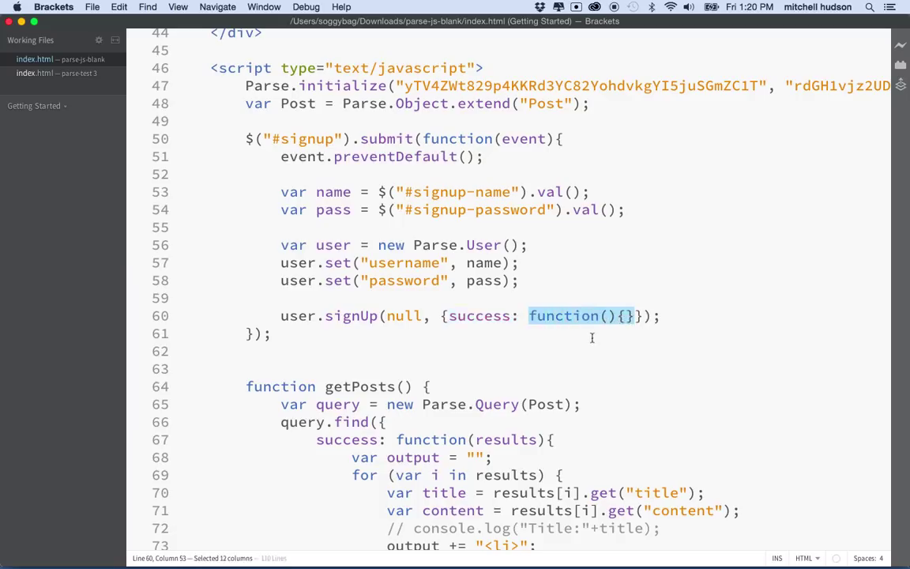
mouse_move(631, 317)
type(", ")
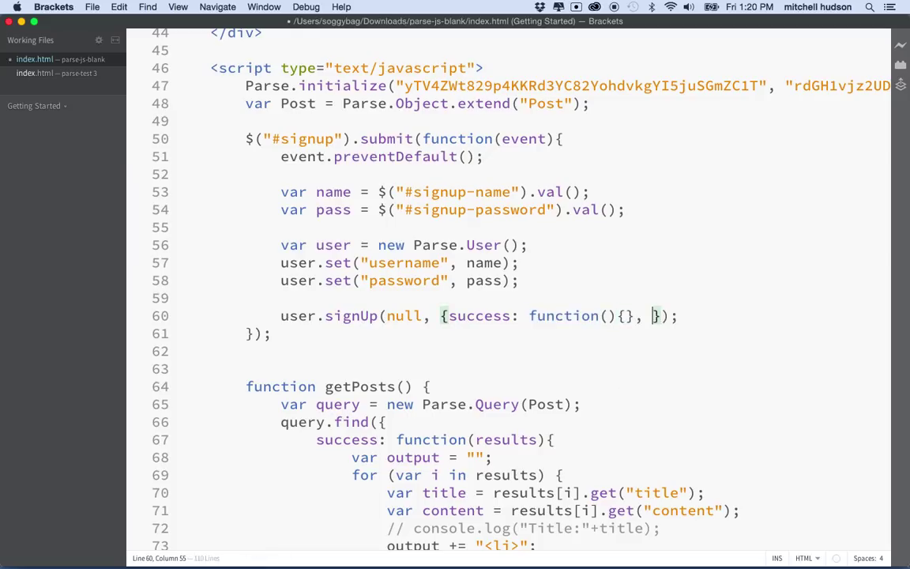
type("error: function(){")
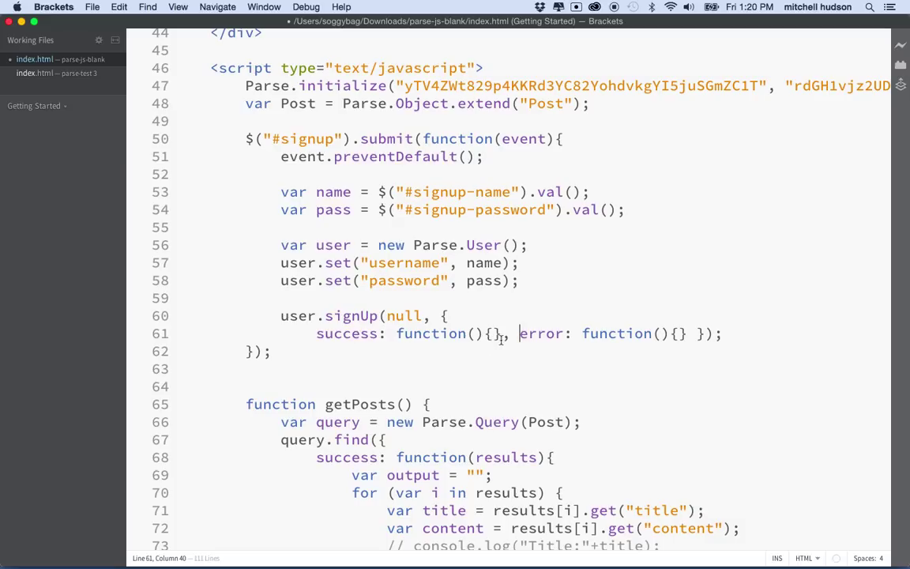
key("Enter")
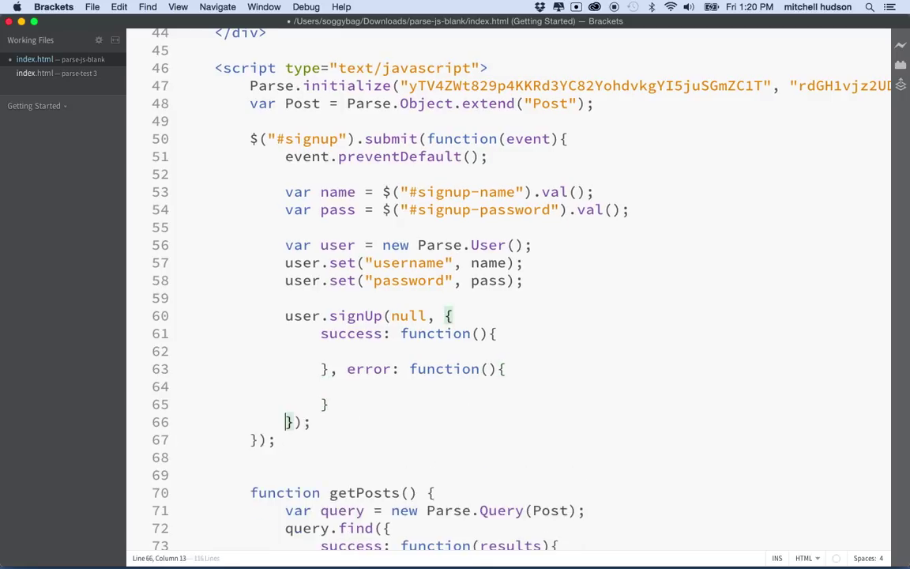
- Give success a user parameter and a // comment, and error user, error parameters
scroll("down", 3)
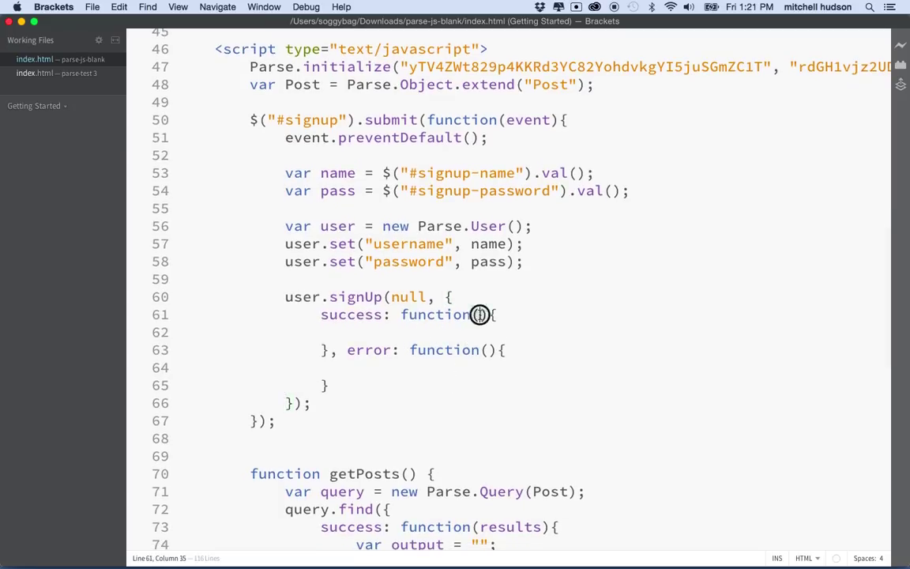
type("user")
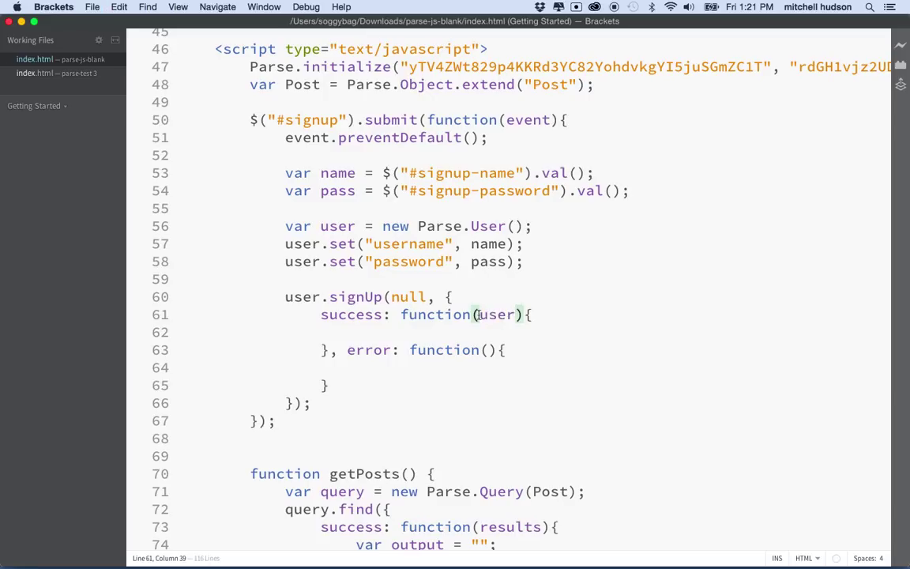
type("..")
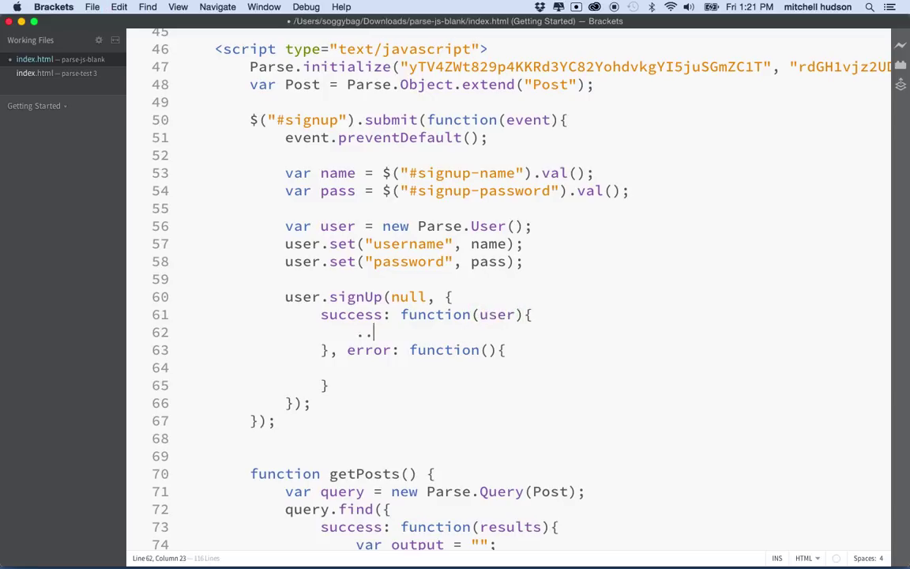
type("//")
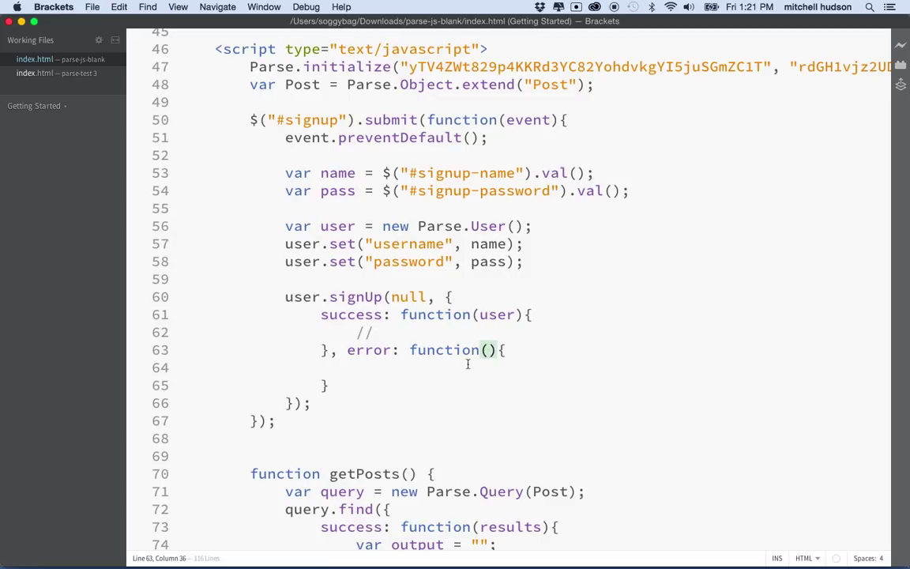
type("user")
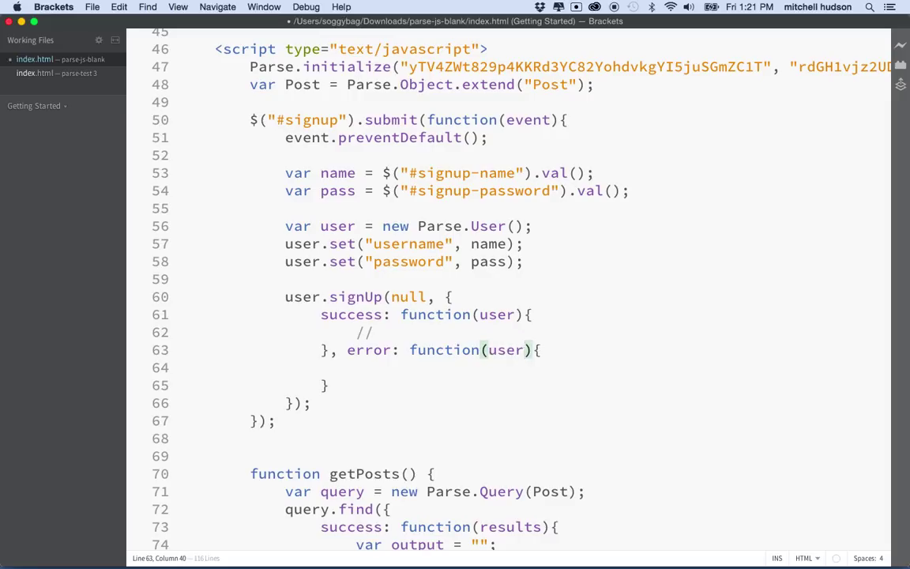
type(", error")
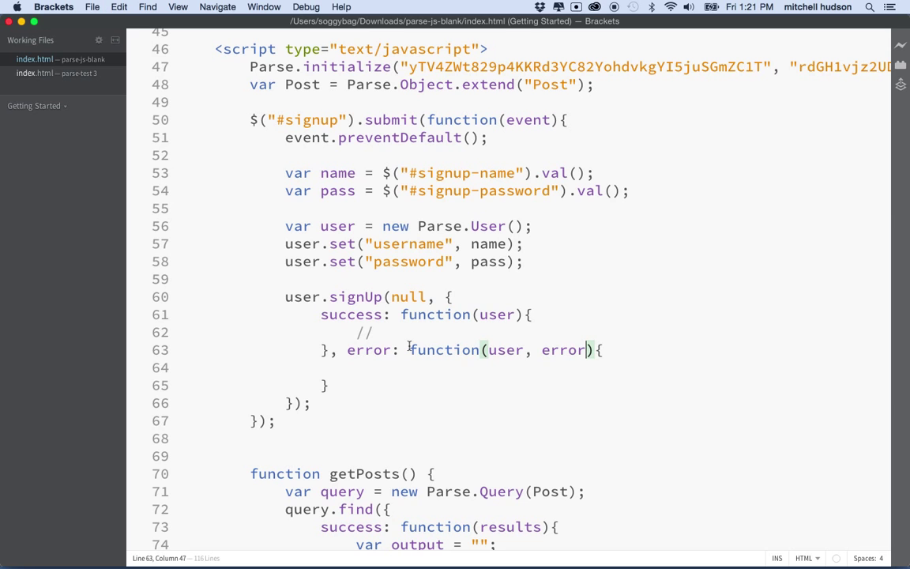
scroll("down", 3)
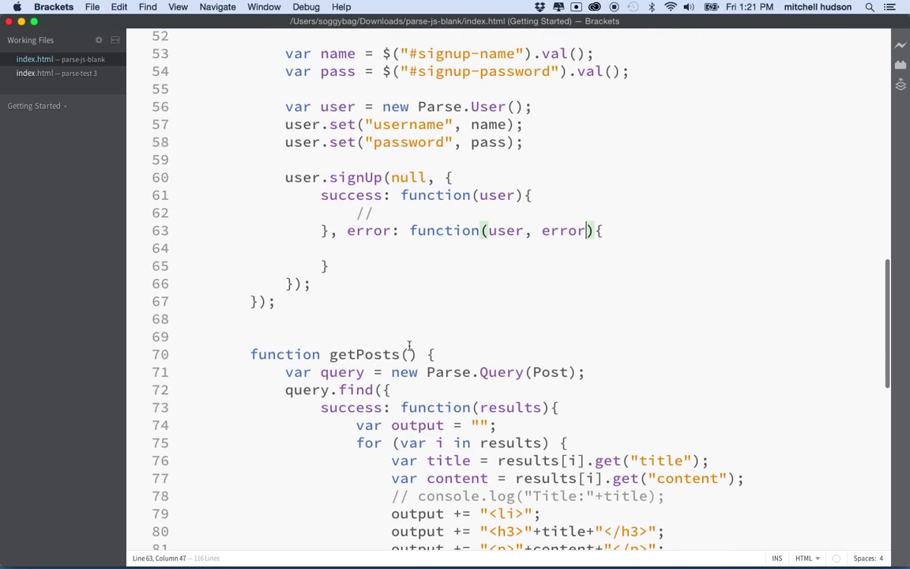
scroll("down", 3)
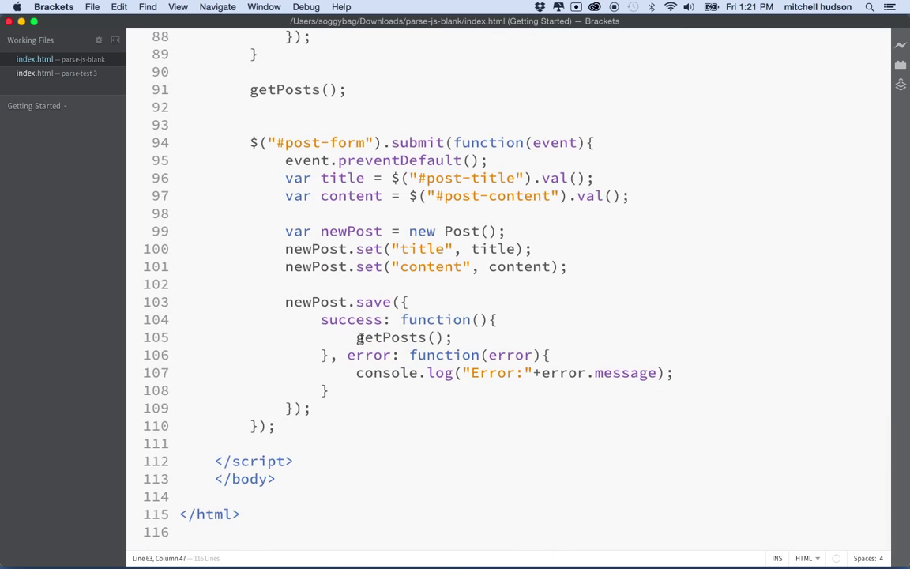
double_click(313, 302)
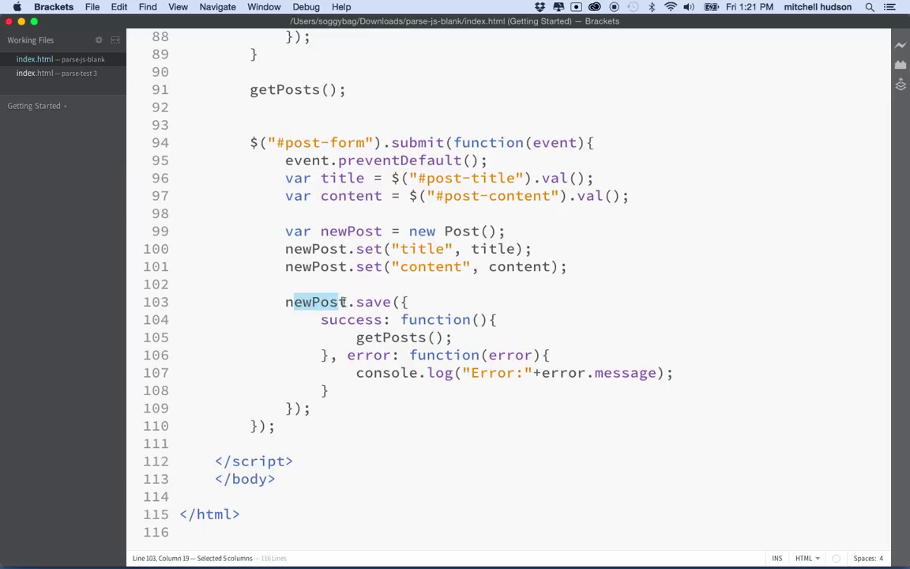
double_click(347, 319)
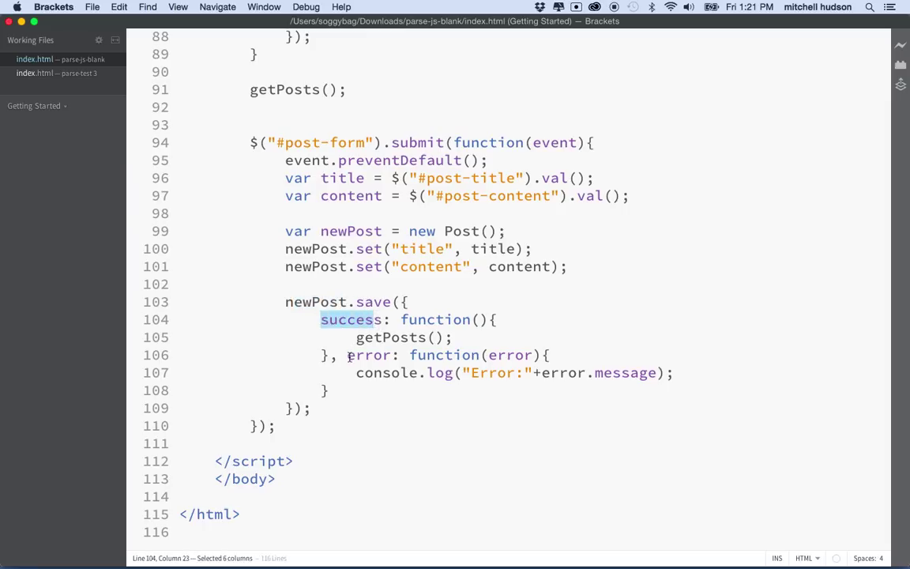
double_click(367, 355)
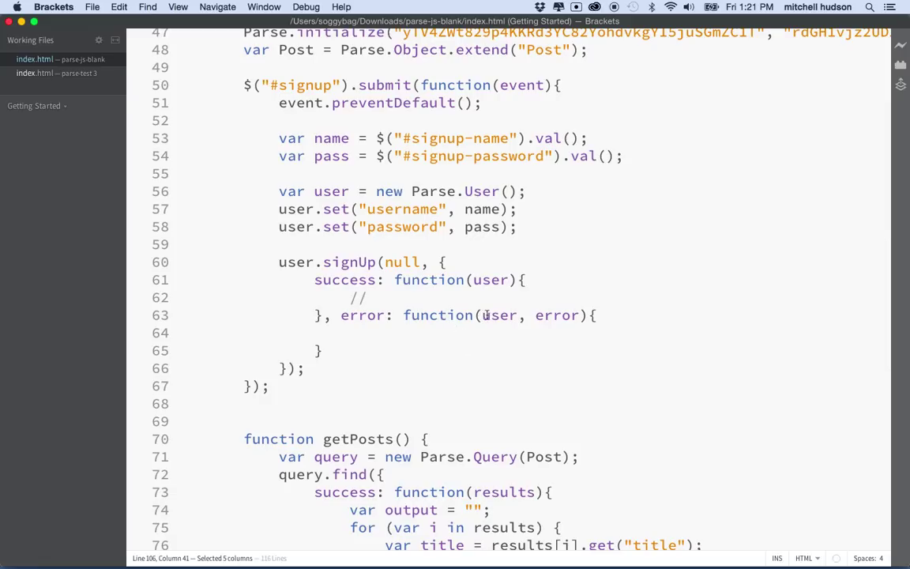
double_click(557, 315)
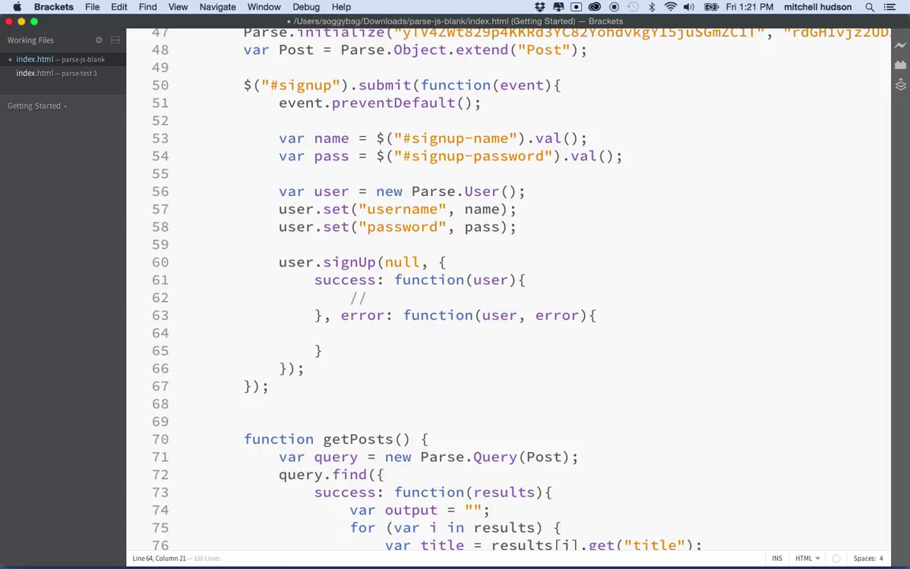
- Type console.log("signup error:"+error.message); inside the error callback on line 64
type("console")
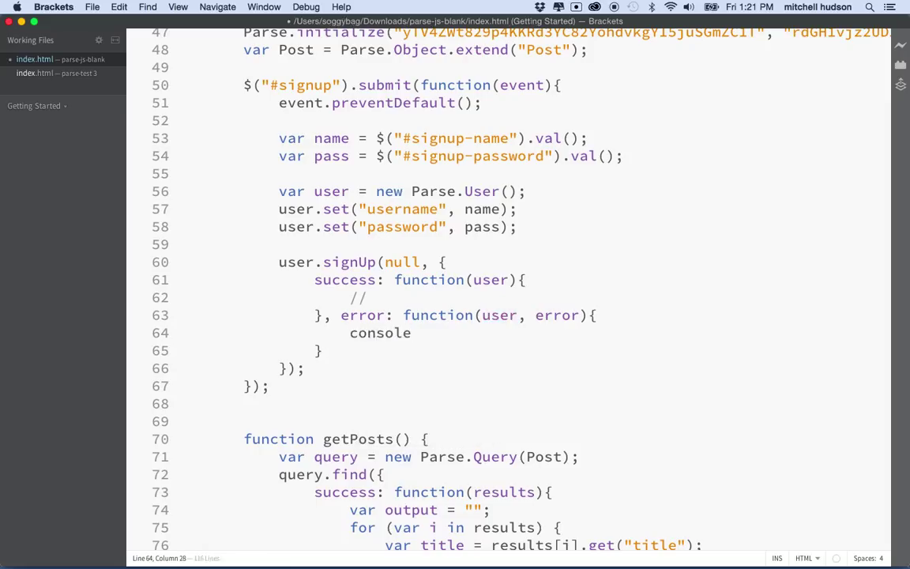
type(".log();")
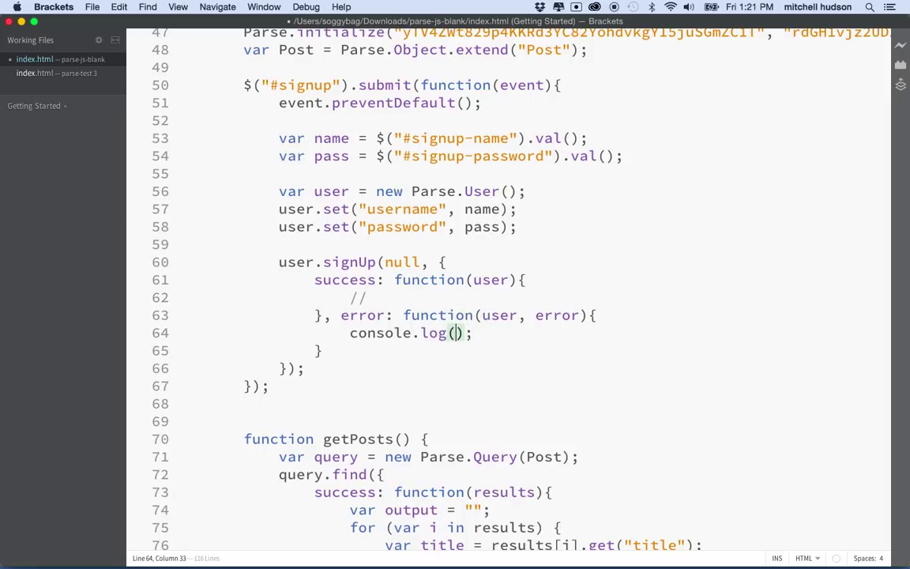
type("\"si")
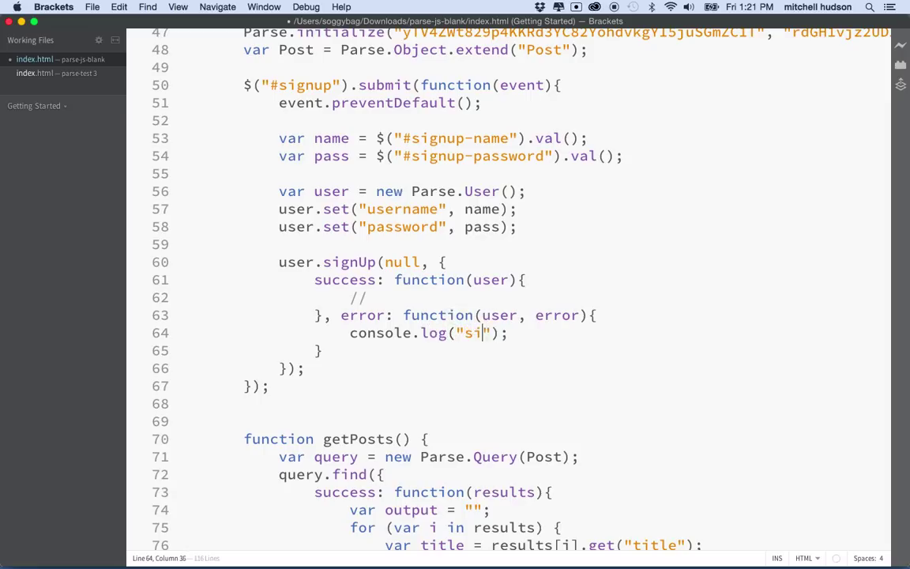
type("gnup er")
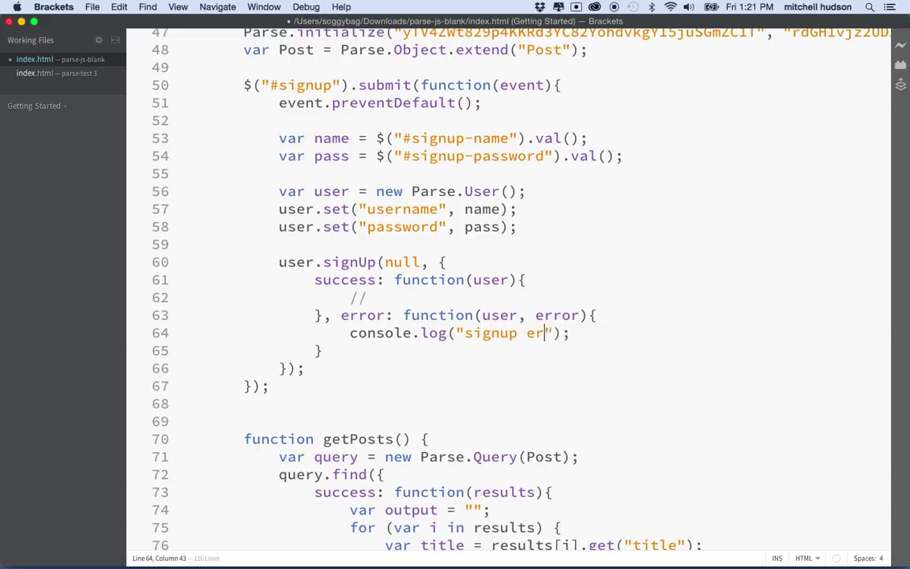
type("ror:")
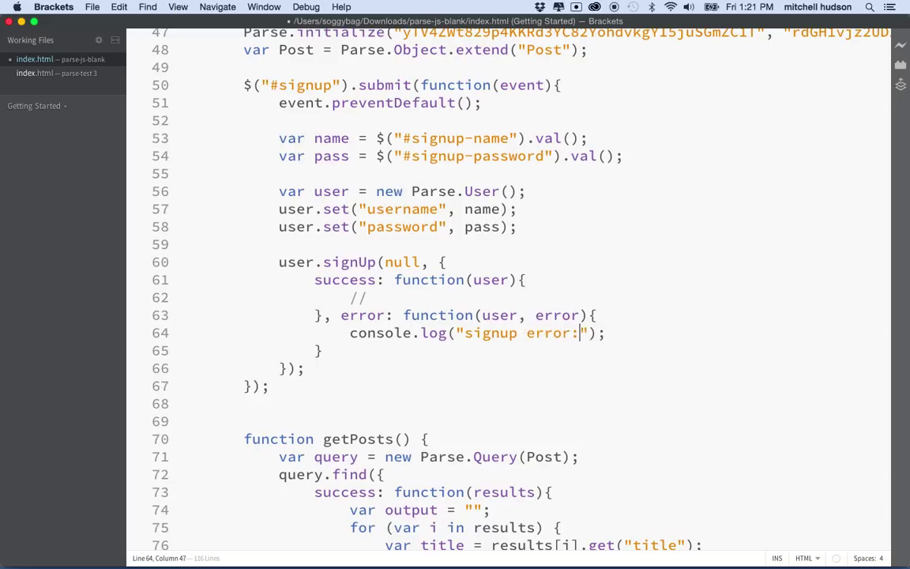
type("+")
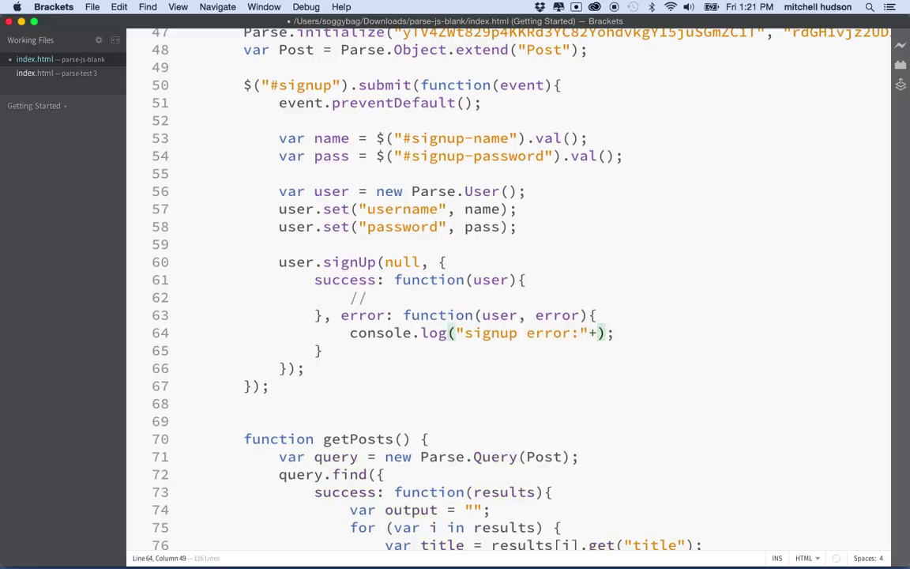
type("error.")
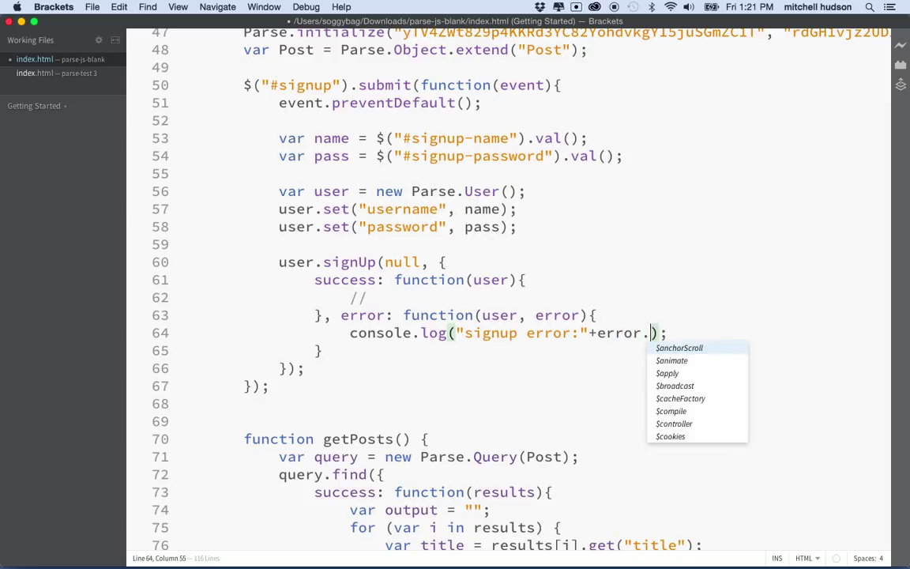
type("mes")
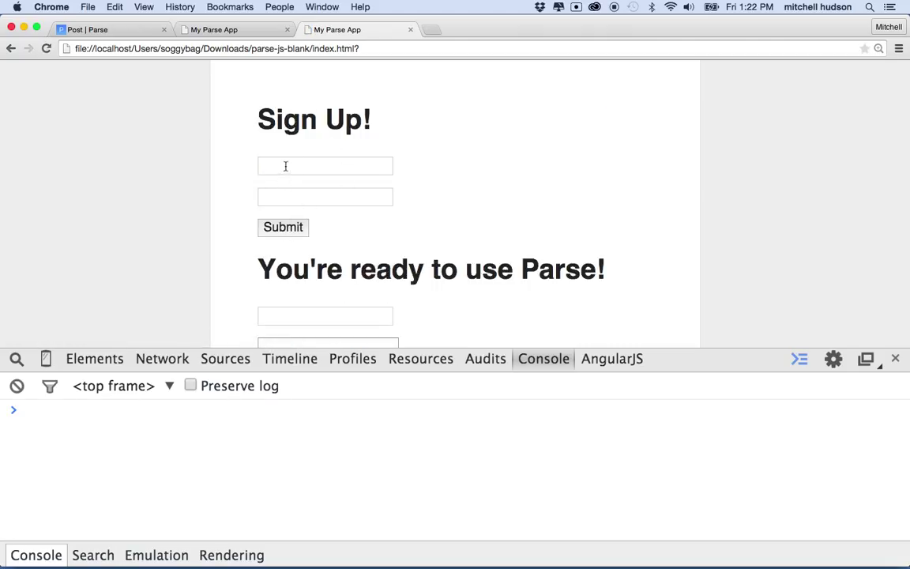
- Enter "Test" in the Sign Up form's username field
type("Test")
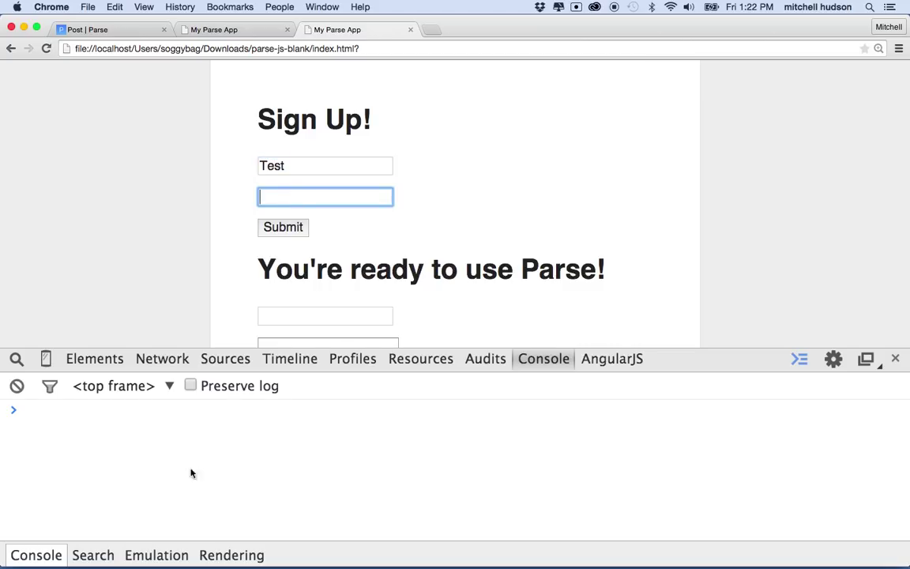
mouse_move(543, 378)
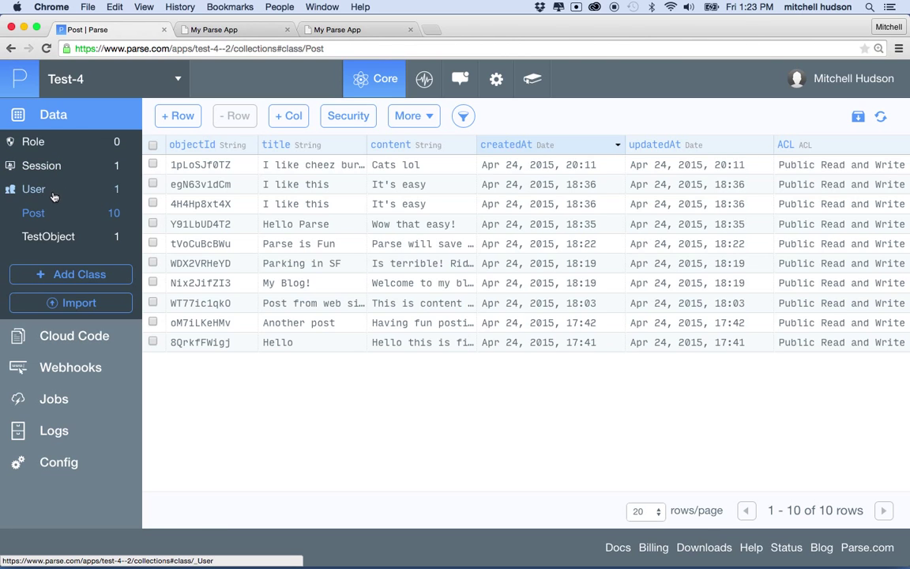
mouse_move(44, 166)
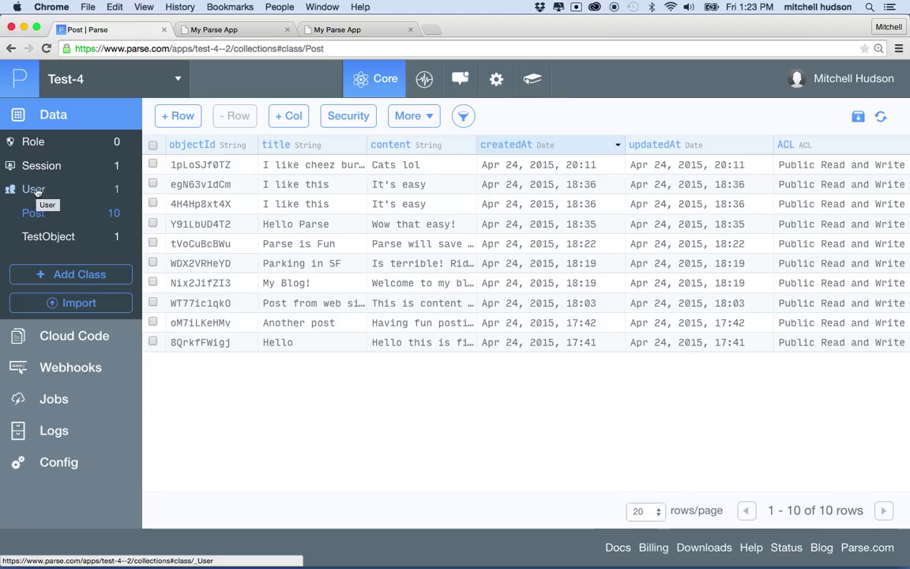
- Check the User, Session and Role classes, then return to User showing the Test row
left_click(33, 188)
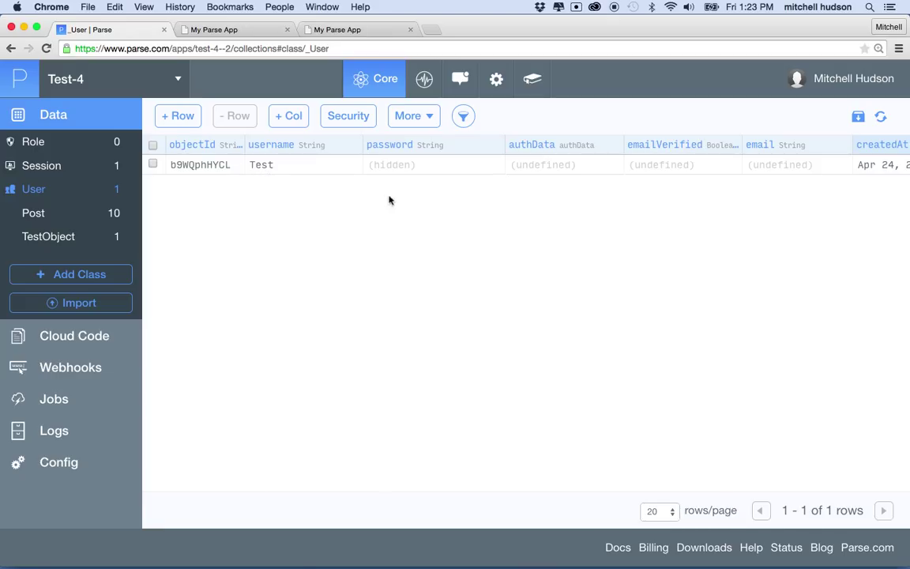
left_click(41, 165)
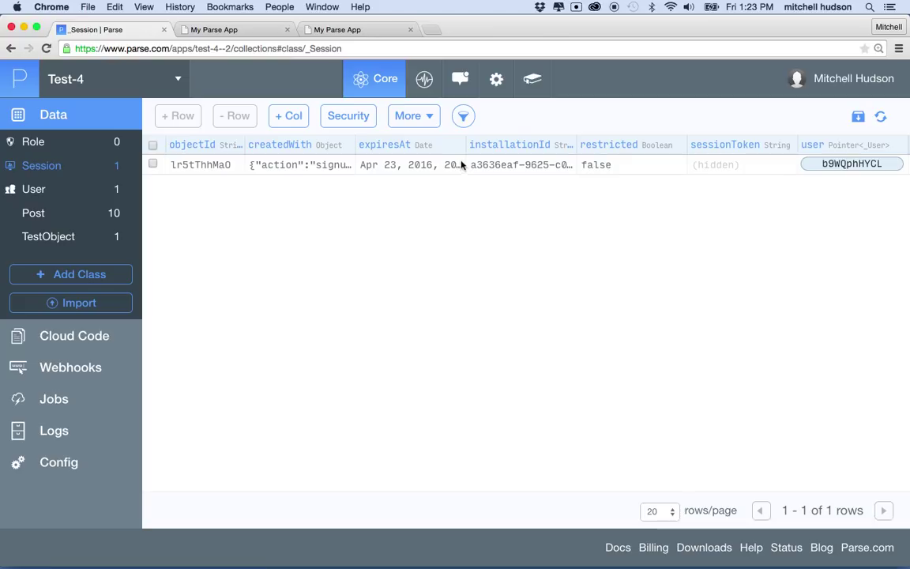
mouse_move(306, 204)
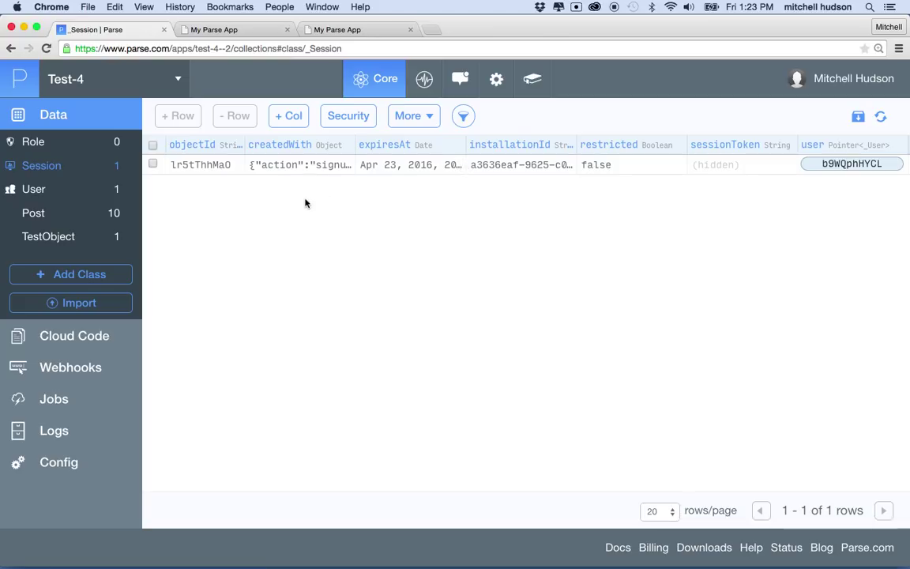
mouse_move(389, 270)
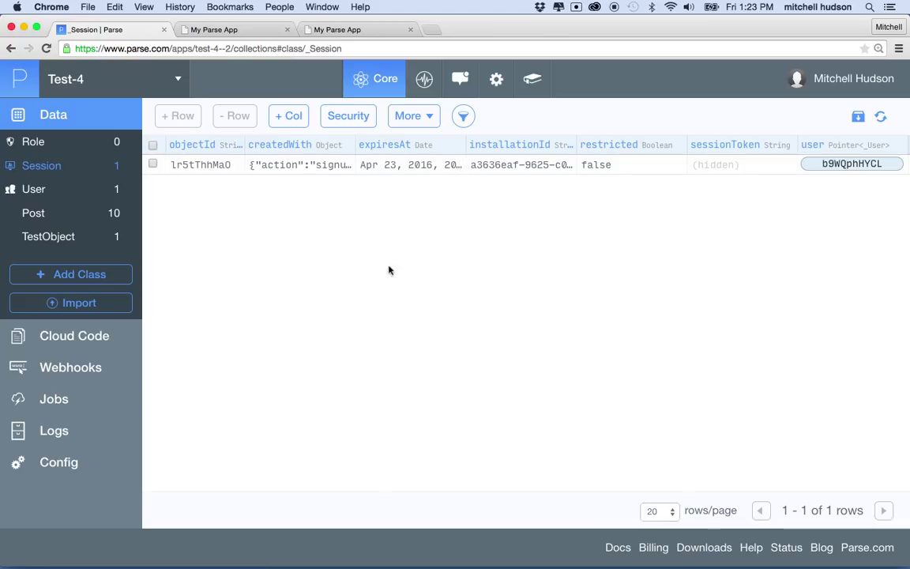
mouse_move(34, 142)
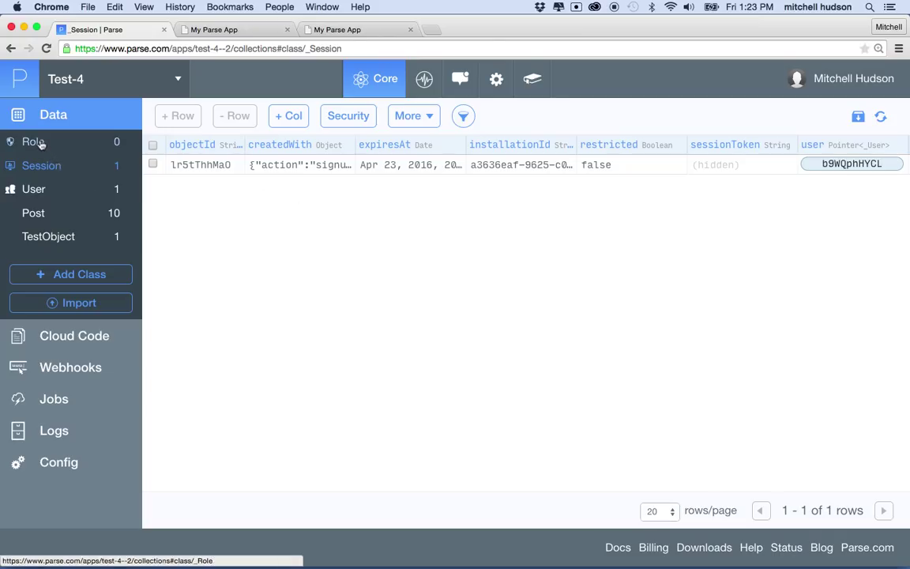
left_click(33, 141)
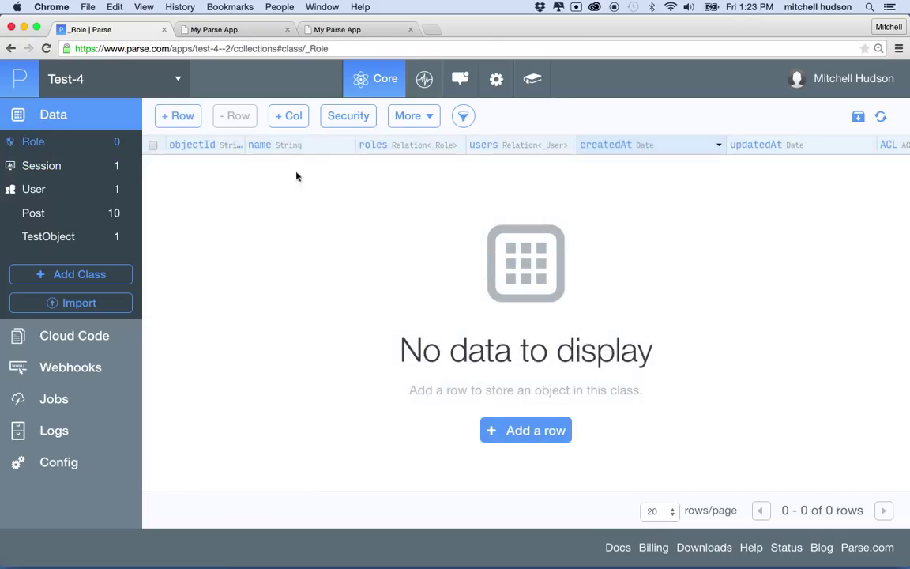
mouse_move(71, 170)
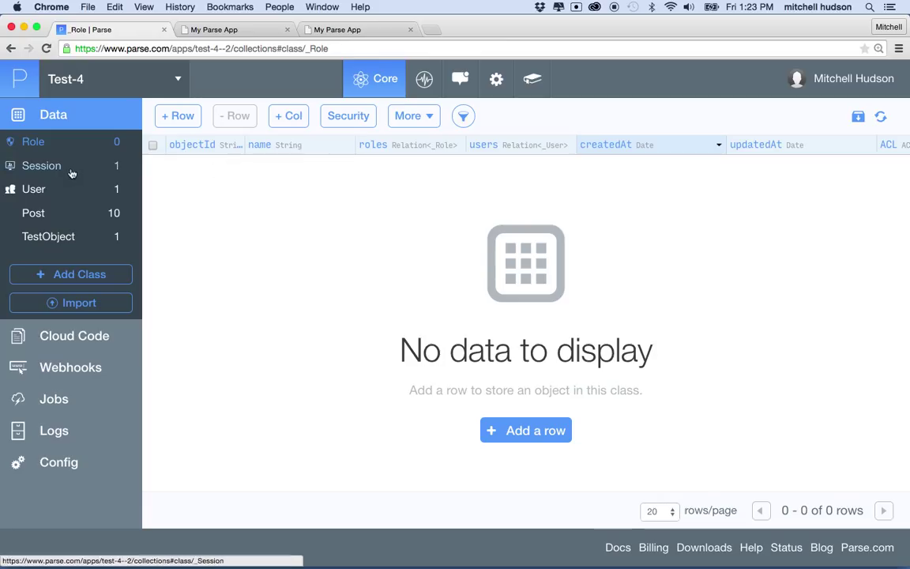
left_click(34, 189)
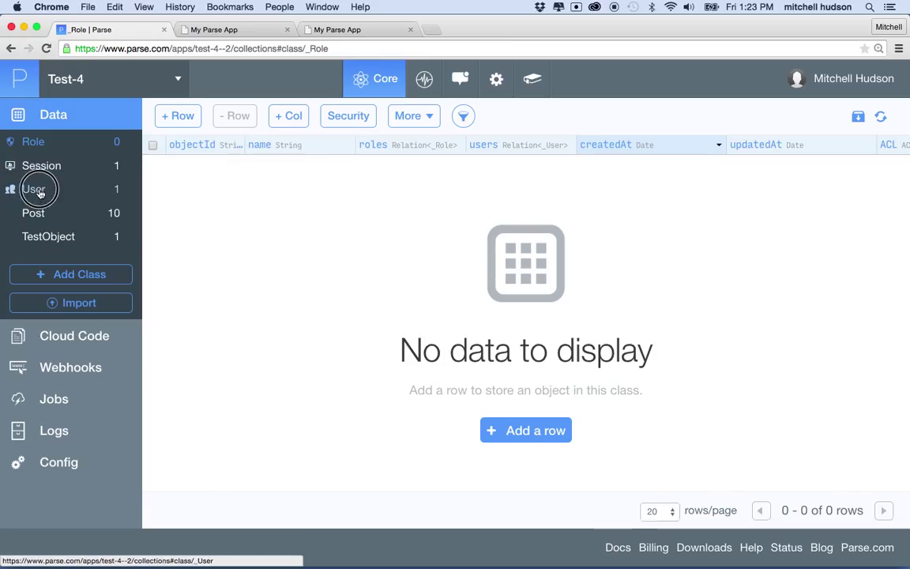
left_click(33, 189)
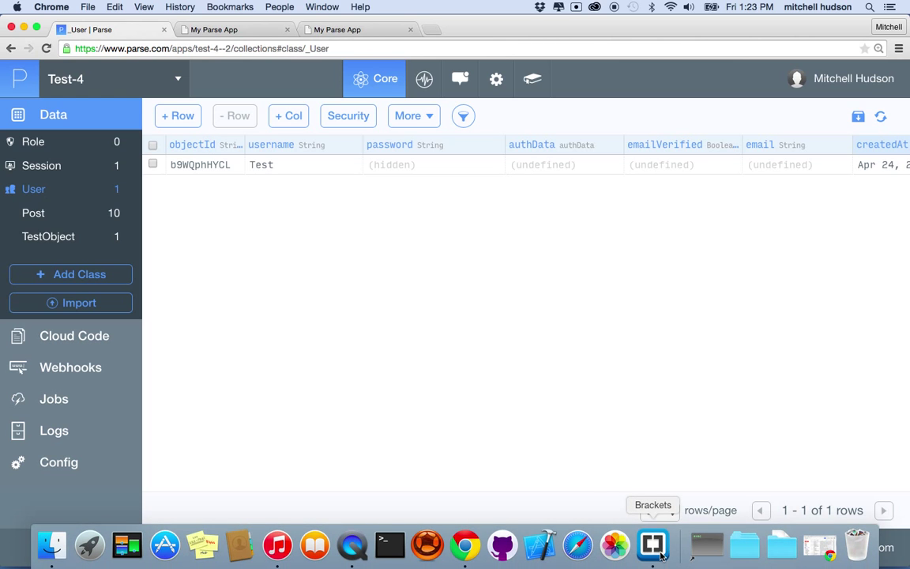
- In Brackets, select the signup form lines 20–24, then the user.signUp block
left_click(653, 540)
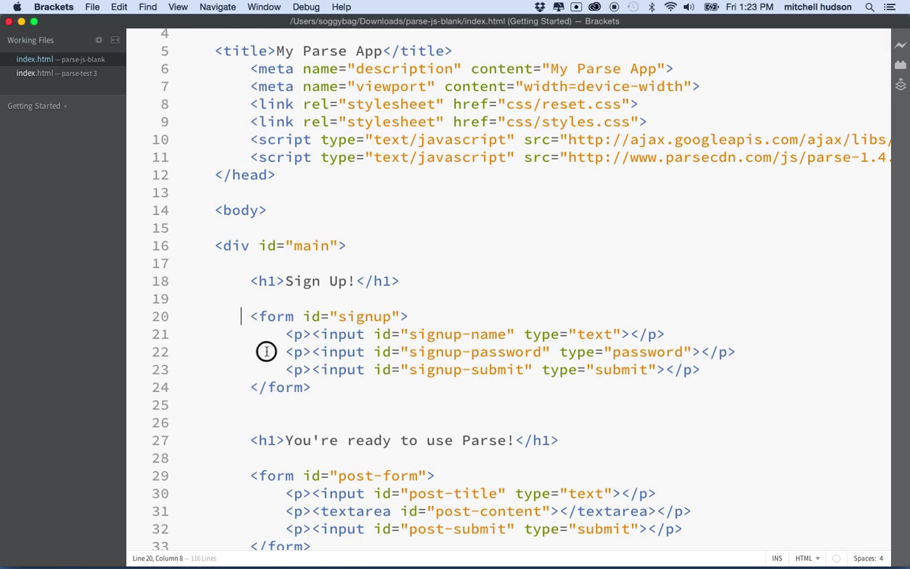
left_click_drag(251, 316, 311, 387)
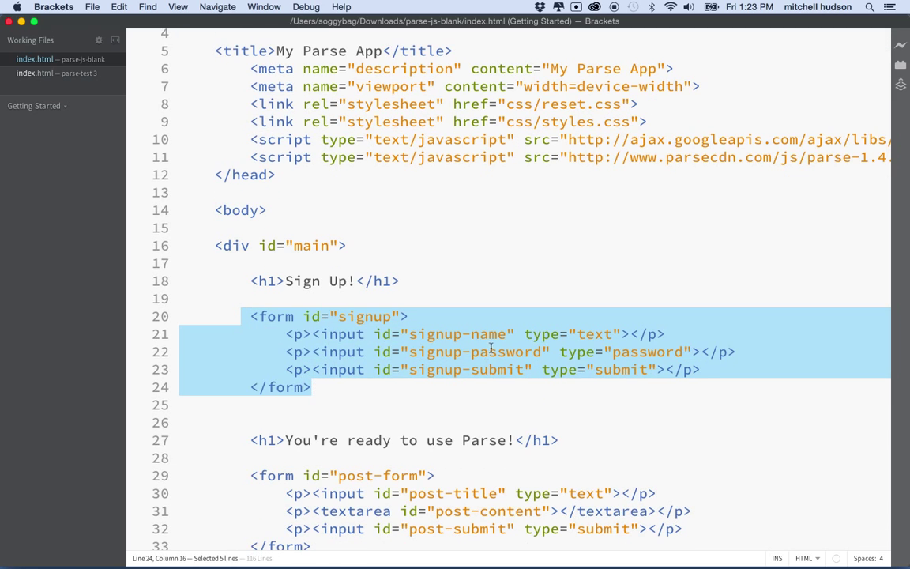
mouse_move(538, 334)
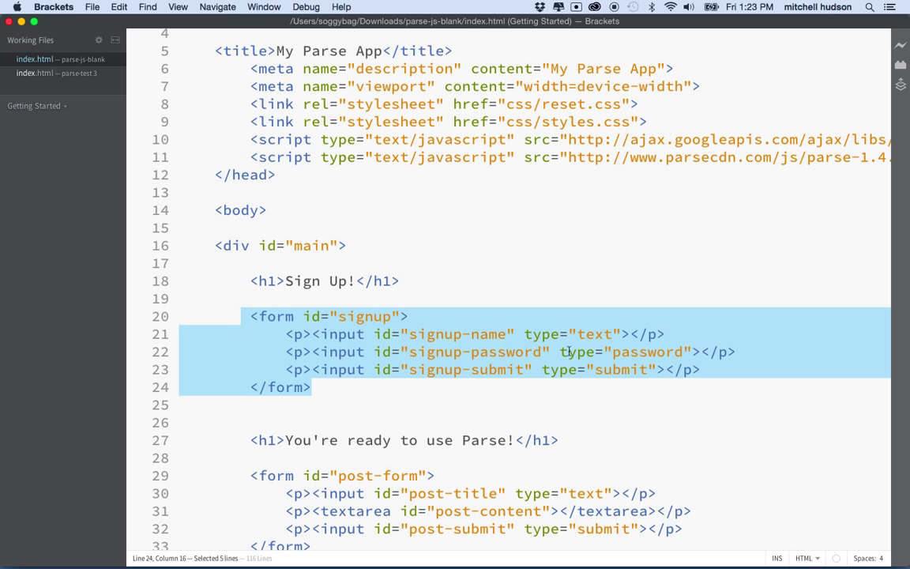
scroll("down", 3)
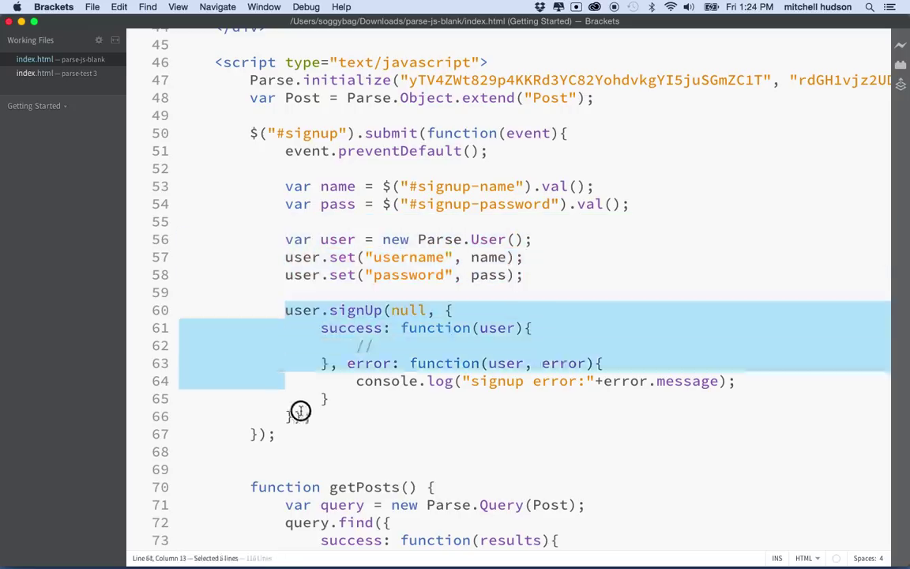
left_click(311, 416)
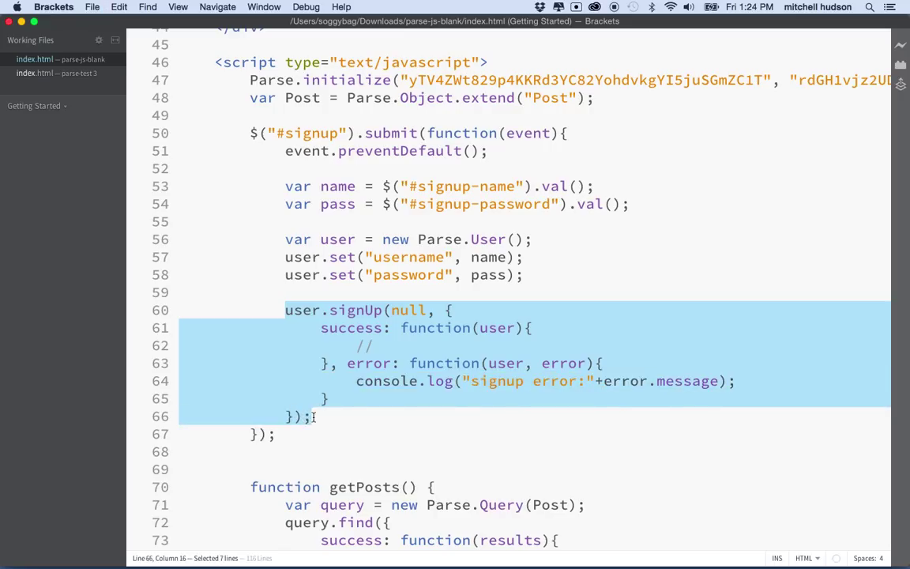